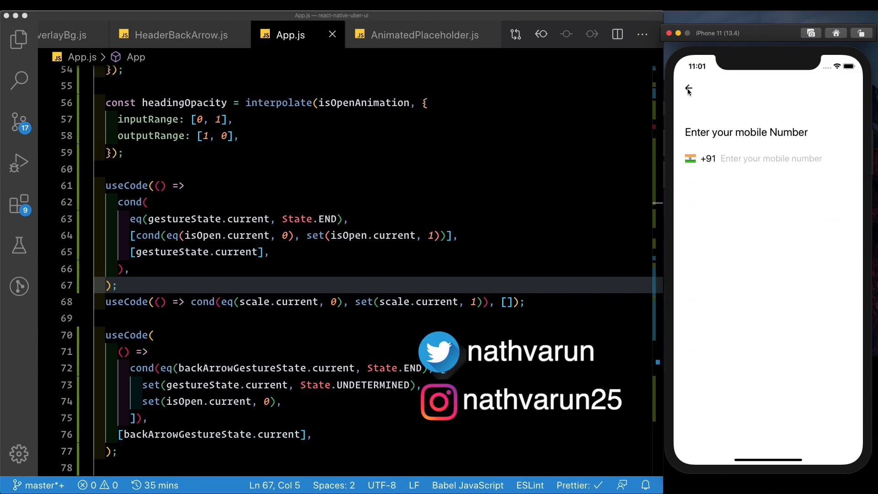
Reopen the login view in the app and declare const textInputRef = useRef() under scaleAnimation.
{"action": "left_click", "coordinate": [689, 90]}
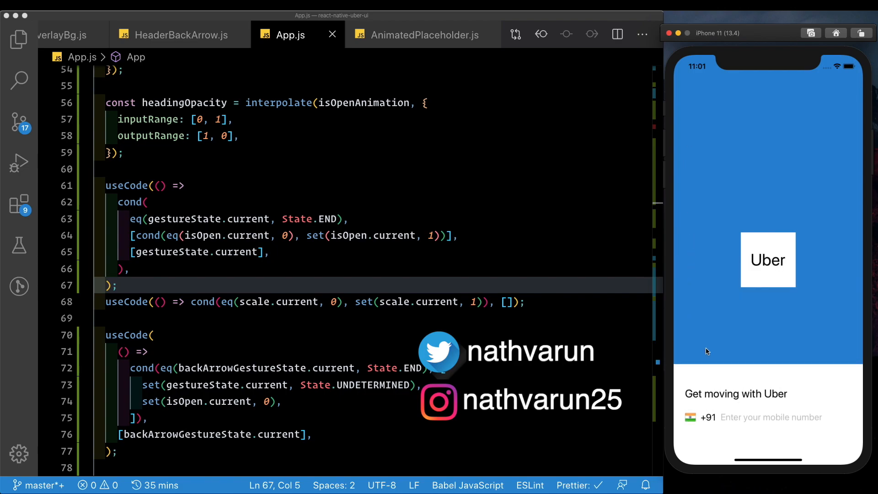
{"action": "mouse_move", "coordinate": [586, 346]}
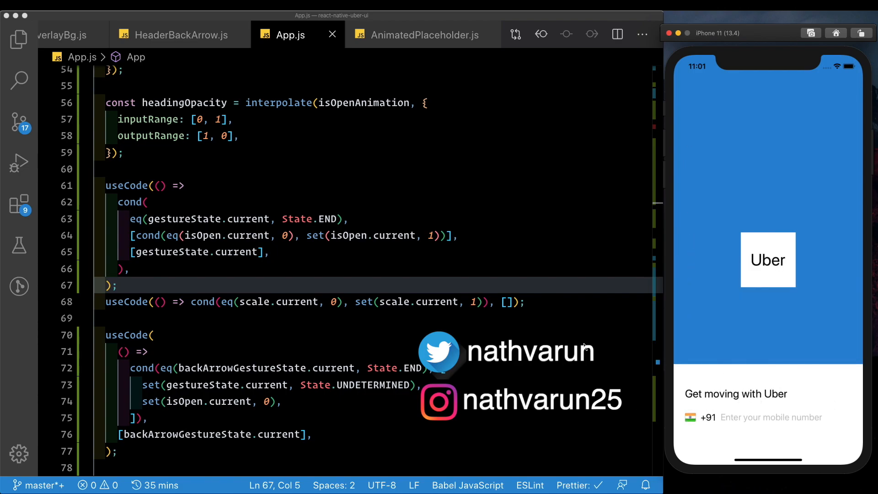
{"action": "mouse_move", "coordinate": [740, 416]}
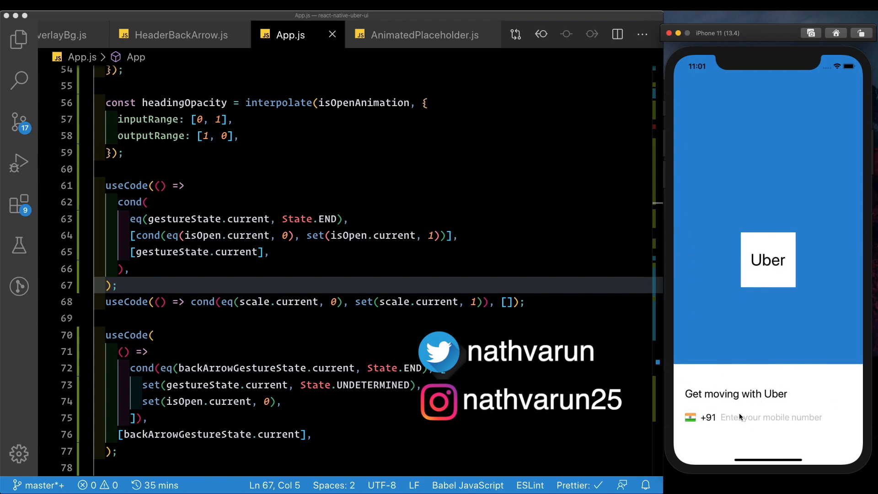
{"action": "left_click", "coordinate": [756, 417]}
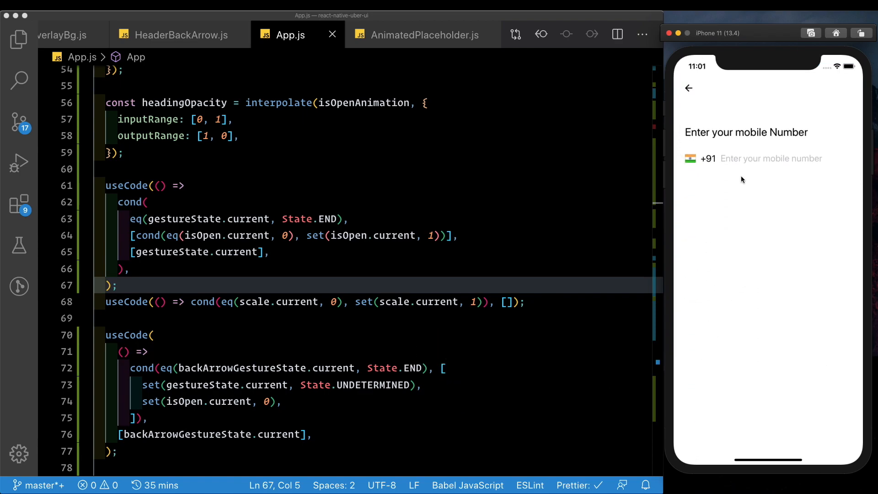
{"action": "mouse_move", "coordinate": [202, 250]}
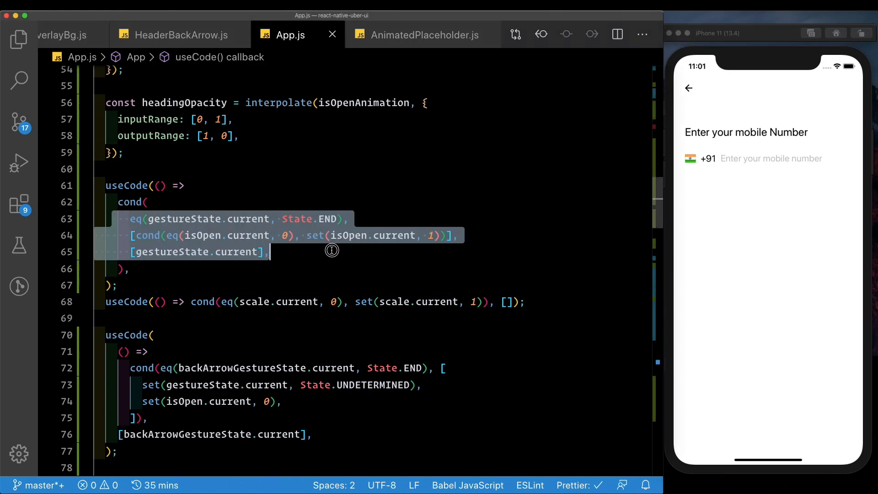
{"action": "mouse_move", "coordinate": [731, 147]}
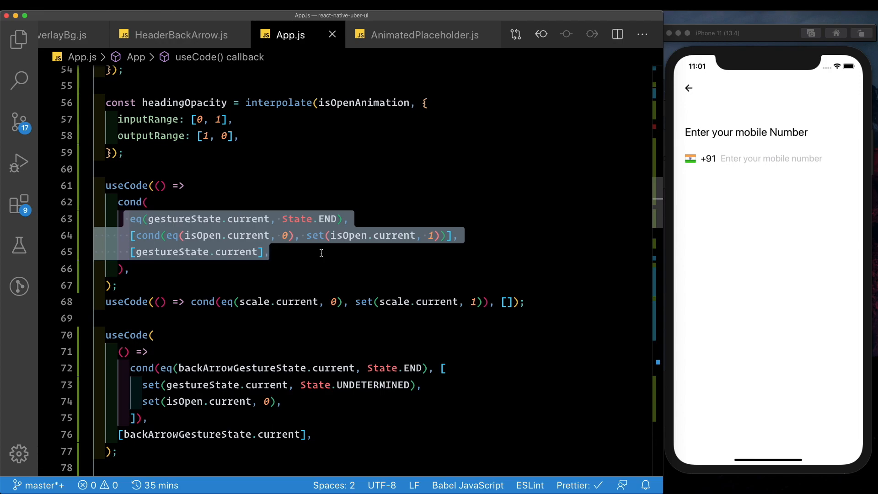
{"action": "mouse_move", "coordinate": [744, 157]}
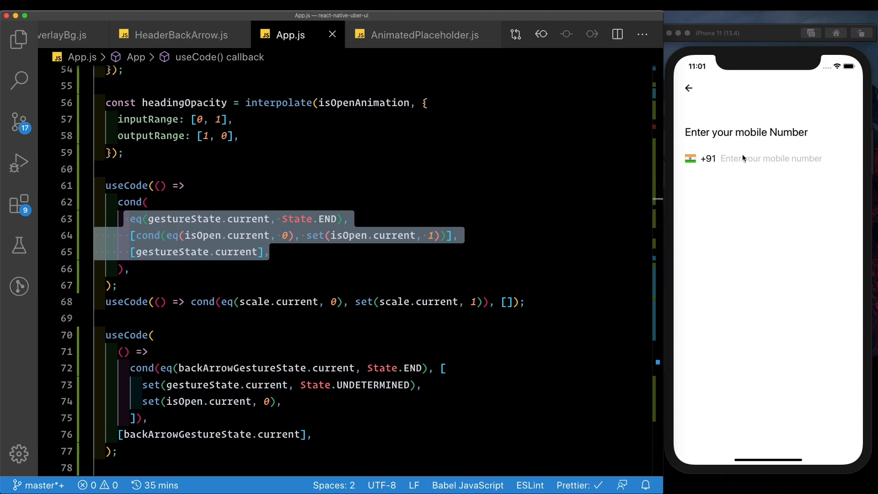
{"action": "left_click", "coordinate": [145, 202]}
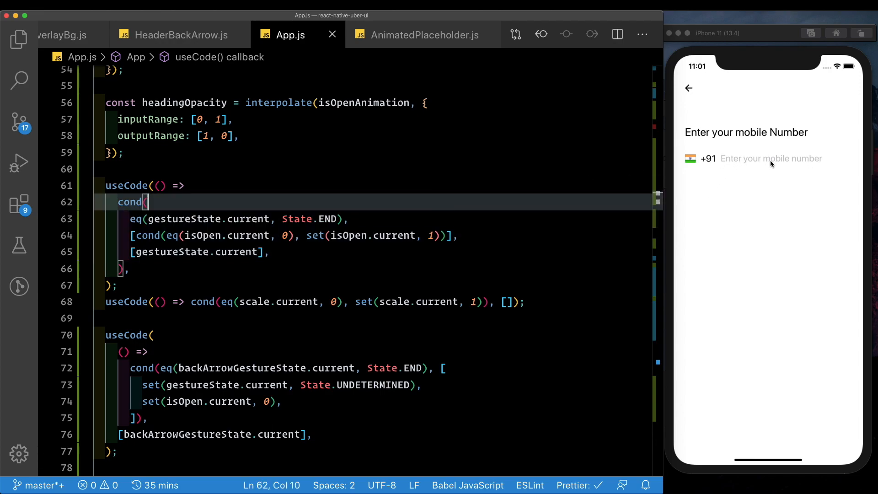
{"action": "mouse_move", "coordinate": [482, 185]}
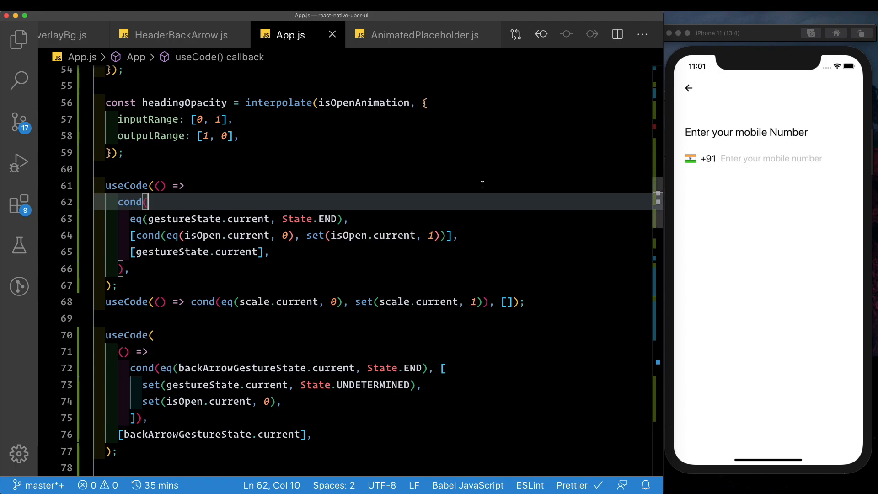
{"action": "scroll", "scroll_direction": "up", "scroll_amount": 3}
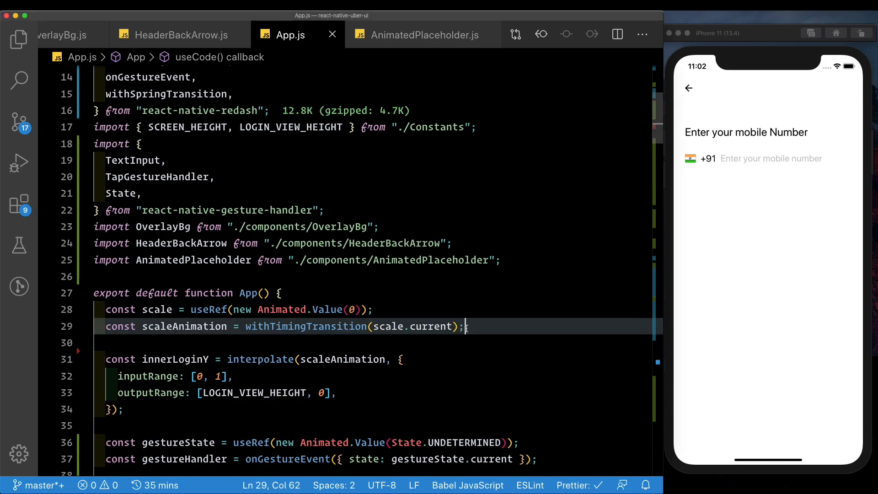
{"action": "type", "text": "const textInputR"}
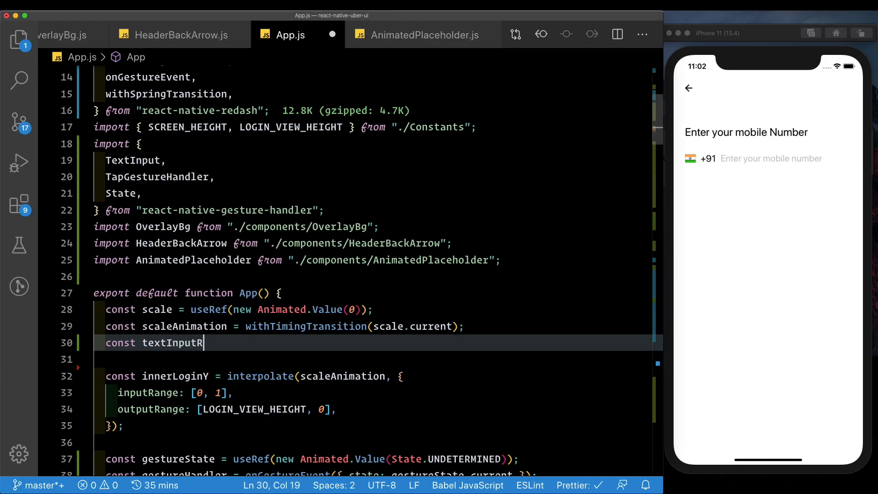
{"action": "type", "text": "ef = useRe"}
{"action": "type", "text": "Textin"}
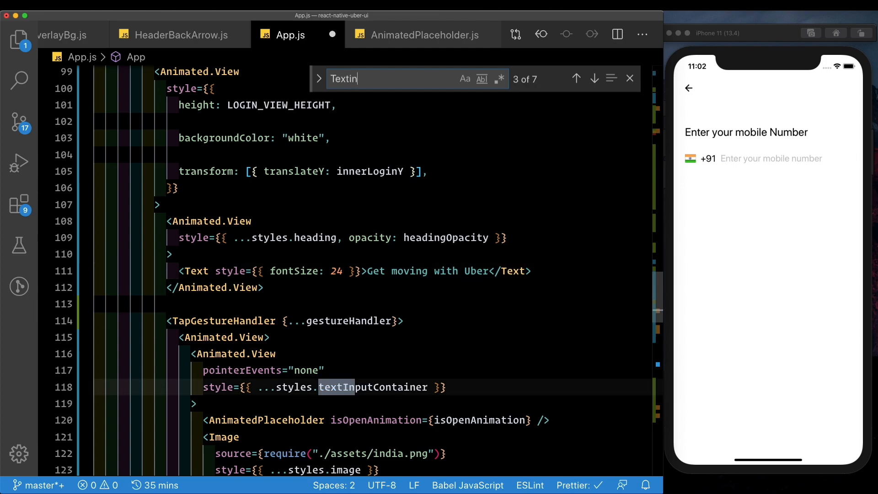
Attach ref={textInputRef} to the mobile number TextInput.
{"action": "left_click", "coordinate": [630, 78]}
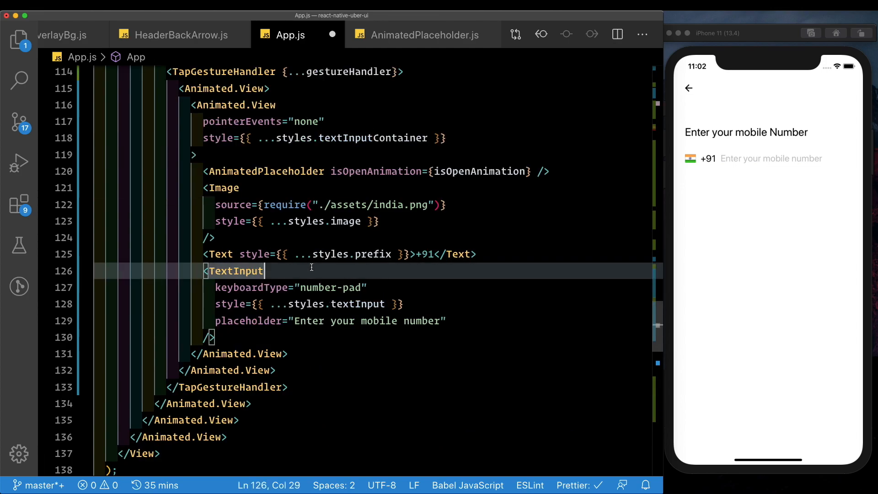
{"action": "type", "text": "ref={t}"}
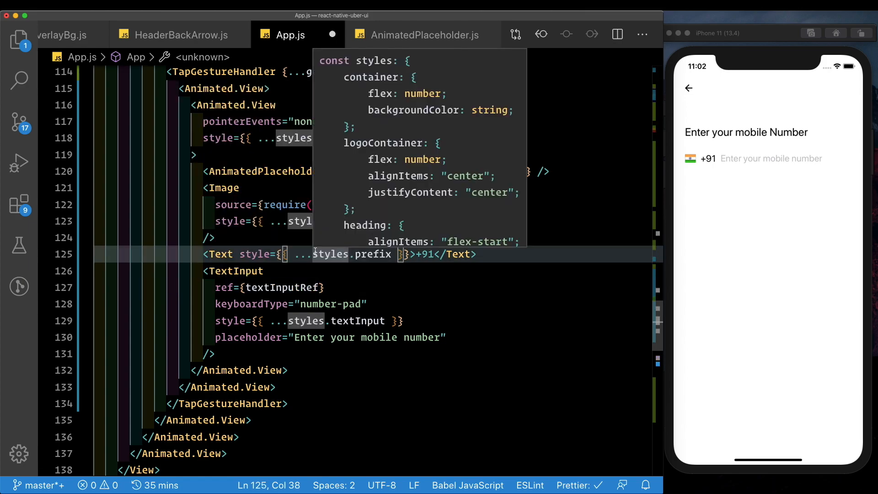
{"action": "scroll", "scroll_direction": "up", "scroll_amount": 3}
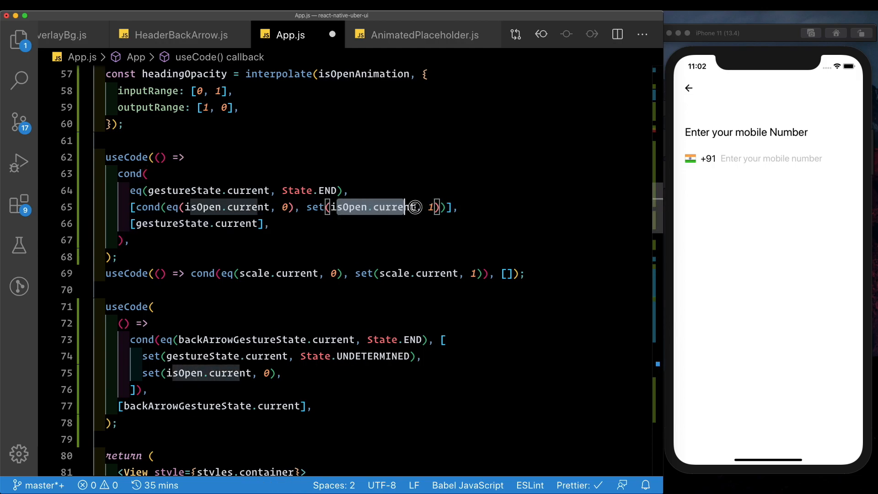
Wrap set(isOpen.current, 1) in an array followed by call([], focusTextInput).
{"action": "left_click", "coordinate": [307, 207]}
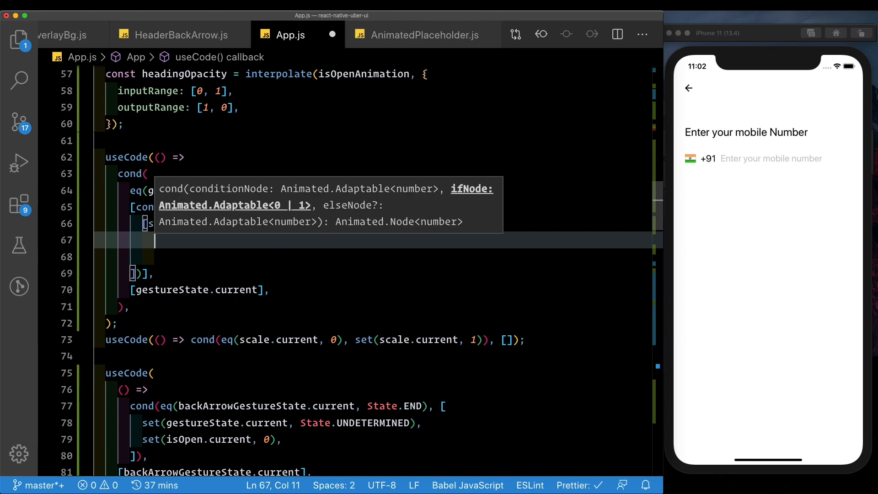
{"action": "type", "text": "call"}
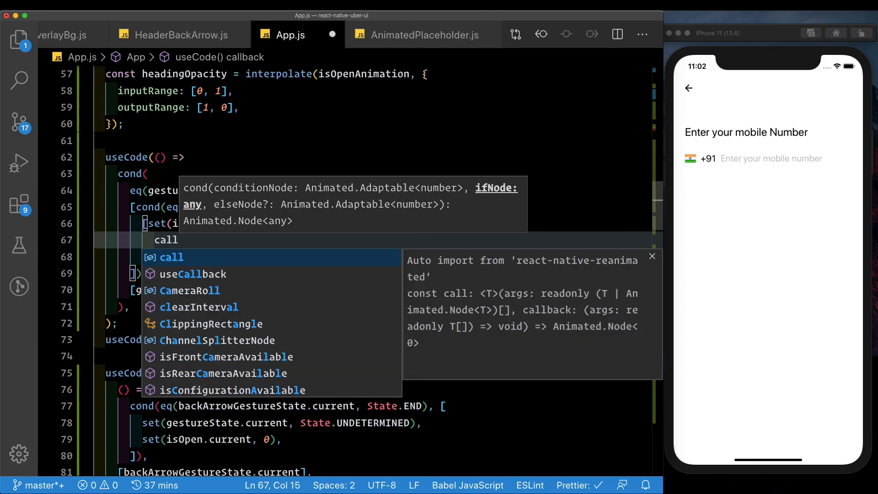
{"action": "type", "text": "k"}
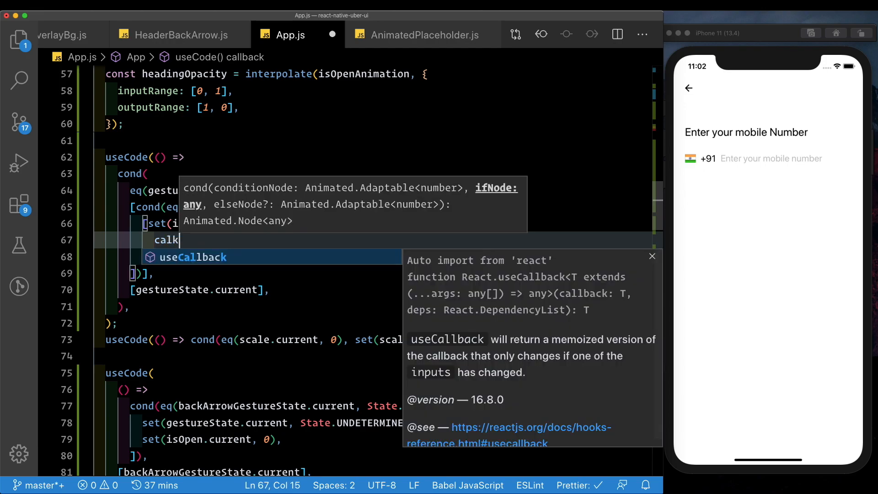
{"action": "type", "text": "call(["}
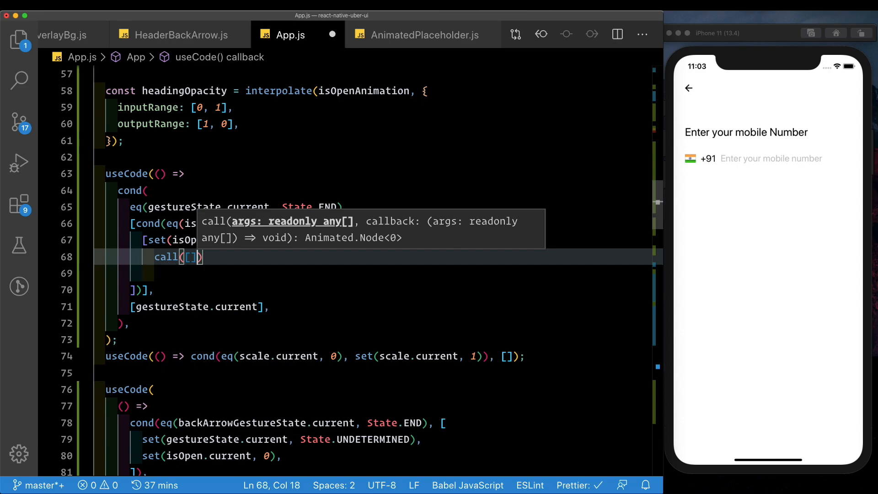
{"action": "type", "text": ","}
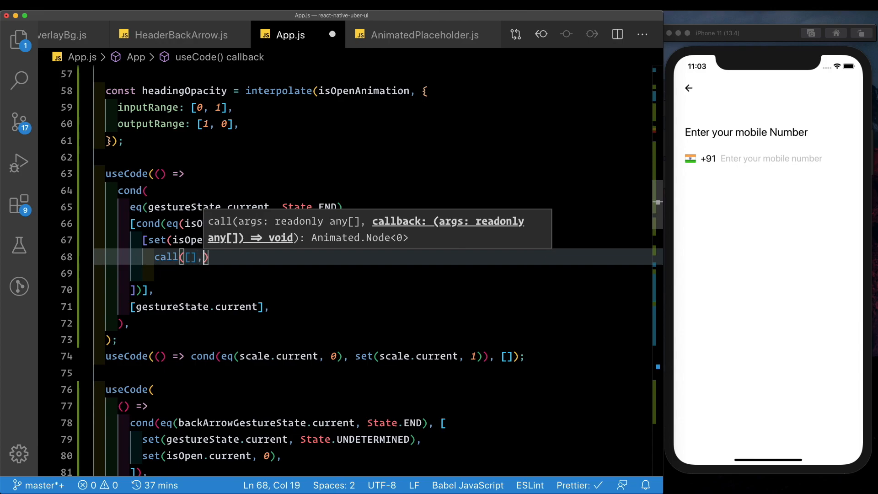
{"action": "type", "text": "focusTextInput"}
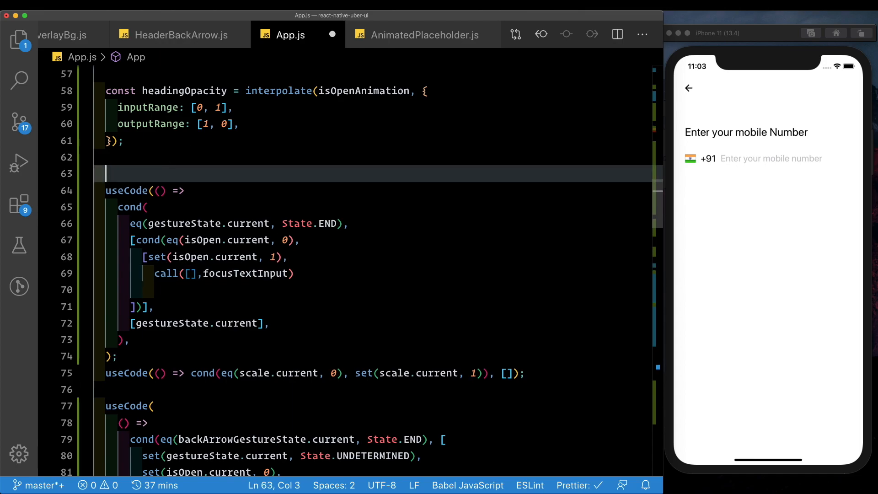
Declare focusTextInput calling textInputRef.current.focus() above useCode, and save.
{"action": "type", "text": "const fouc"}
{"action": "type", "text": "//focus text inpu"}
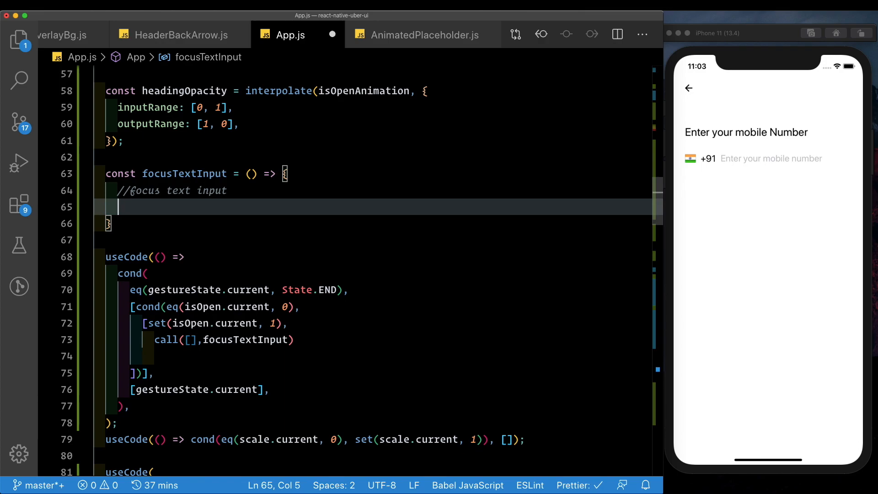
{"action": "type", "text": "textInputRef.f"}
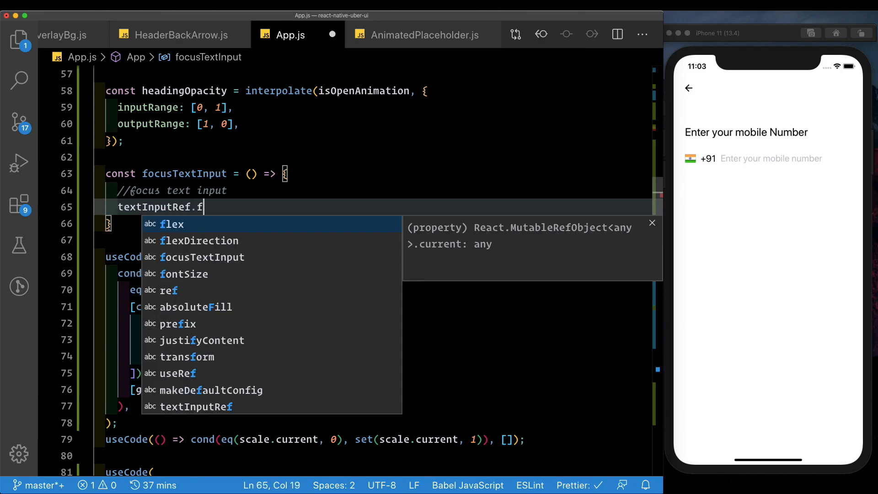
{"action": "type", "text": "current.focus();"}
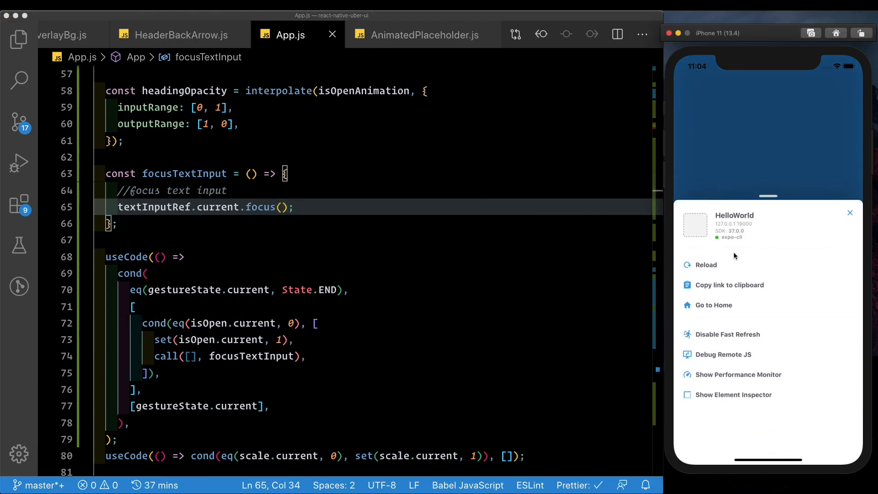
Reload the app and open the mobile-number screen to confirm the keypad auto-appears.
{"action": "left_click", "coordinate": [706, 265]}
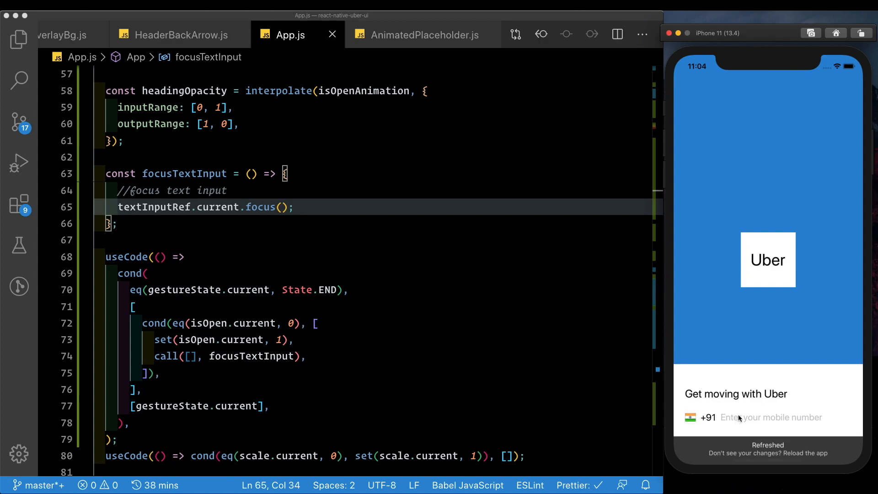
{"action": "left_click", "coordinate": [770, 417]}
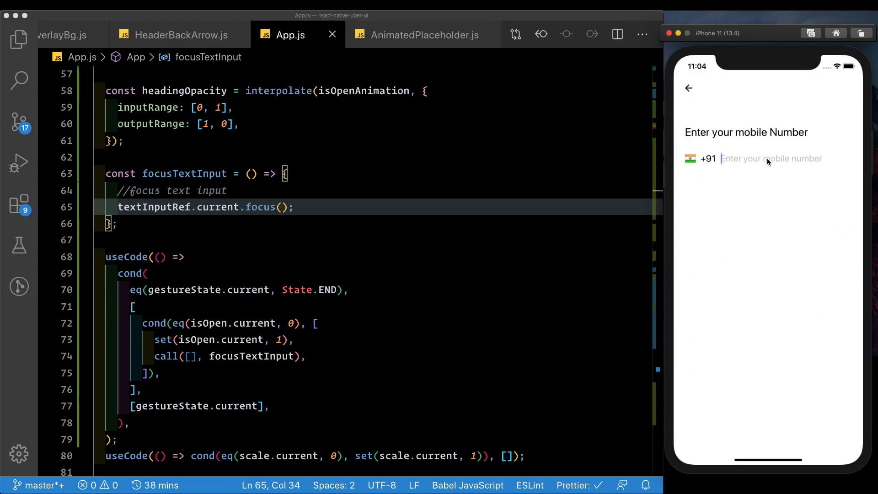
{"action": "left_click", "coordinate": [770, 159]}
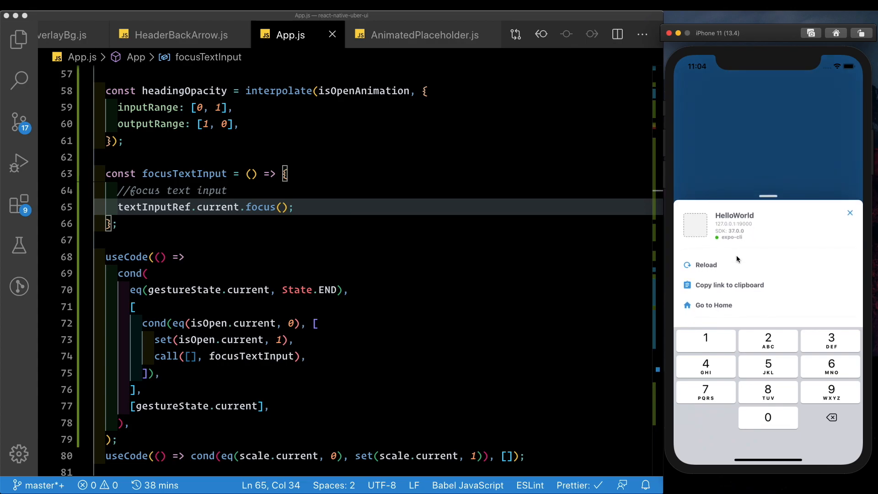
{"action": "left_click", "coordinate": [706, 264]}
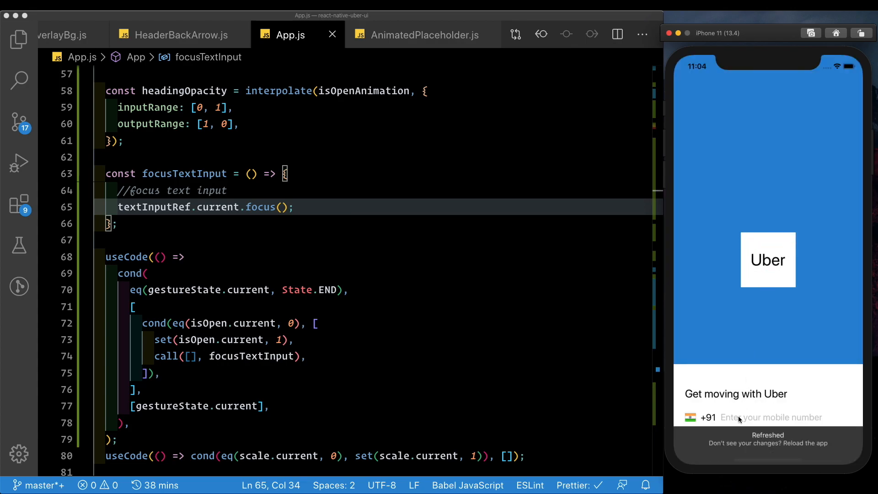
{"action": "left_click", "coordinate": [771, 417]}
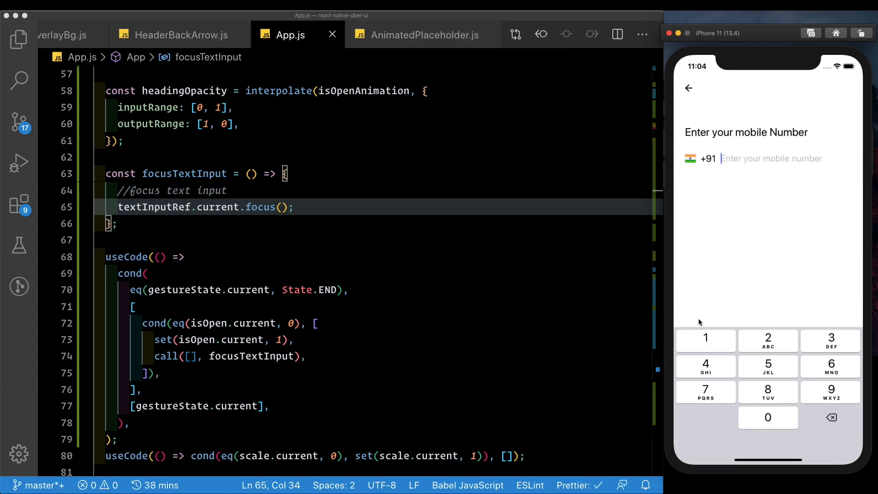
{"action": "mouse_move", "coordinate": [846, 274]}
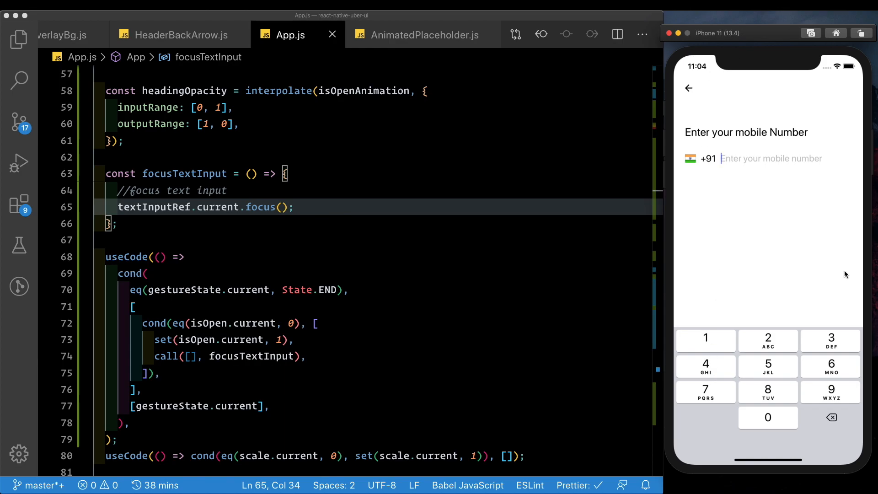
{"action": "mouse_move", "coordinate": [677, 334]}
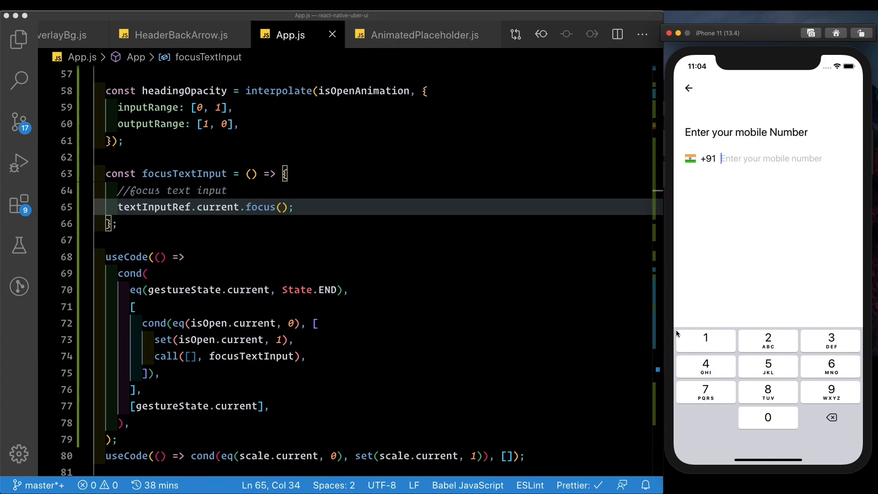
{"action": "mouse_move", "coordinate": [678, 257]}
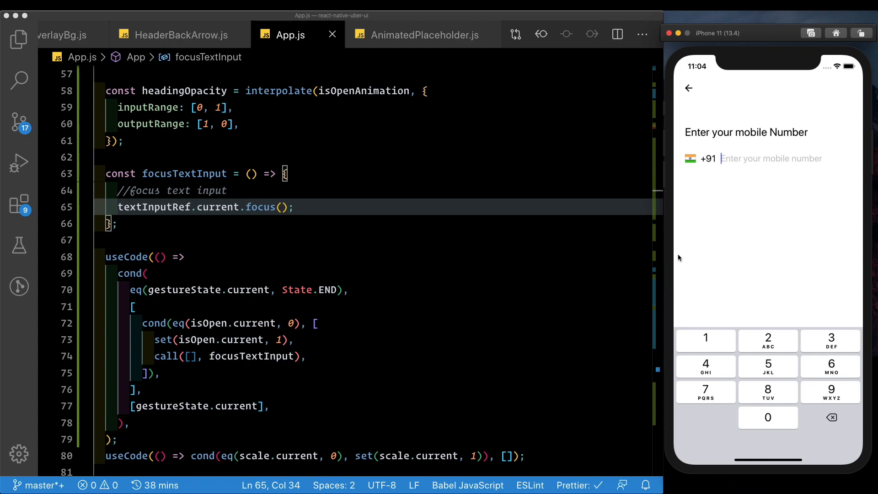
{"action": "left_click", "coordinate": [147, 272]}
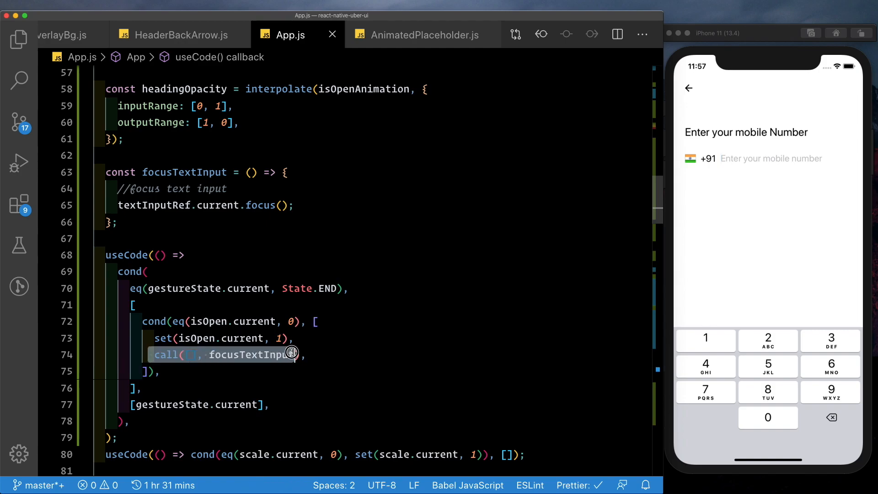
Remove call([], focusTextInput) and wrap the useCode nodes in an array.
{"action": "left_click", "coordinate": [179, 205]}
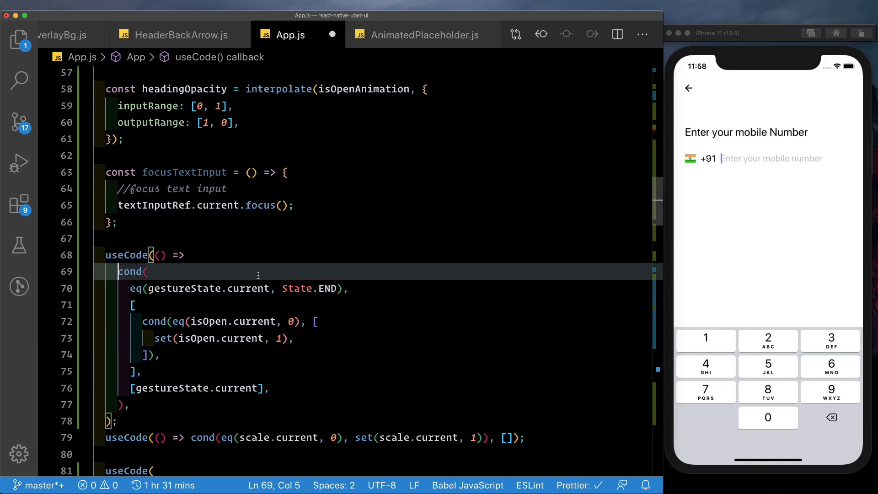
{"action": "type", "text": "n"}
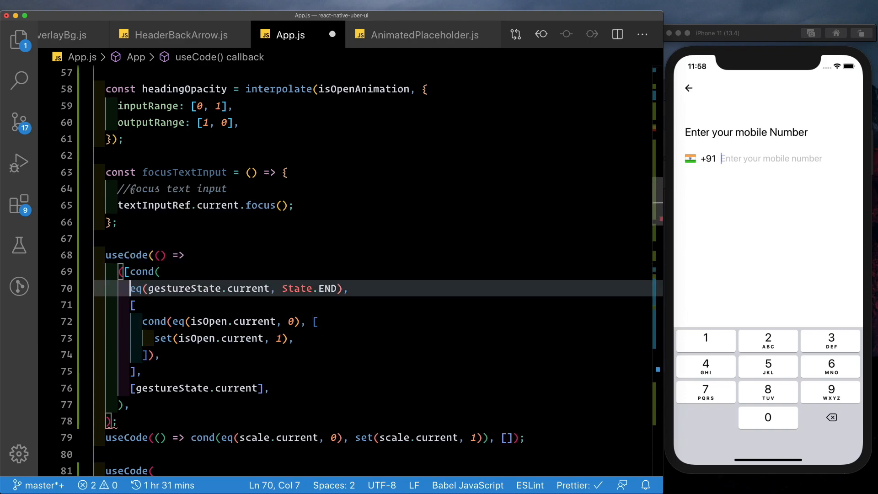
{"action": "left_click", "coordinate": [131, 404]}
{"action": "type", "text": "]"}
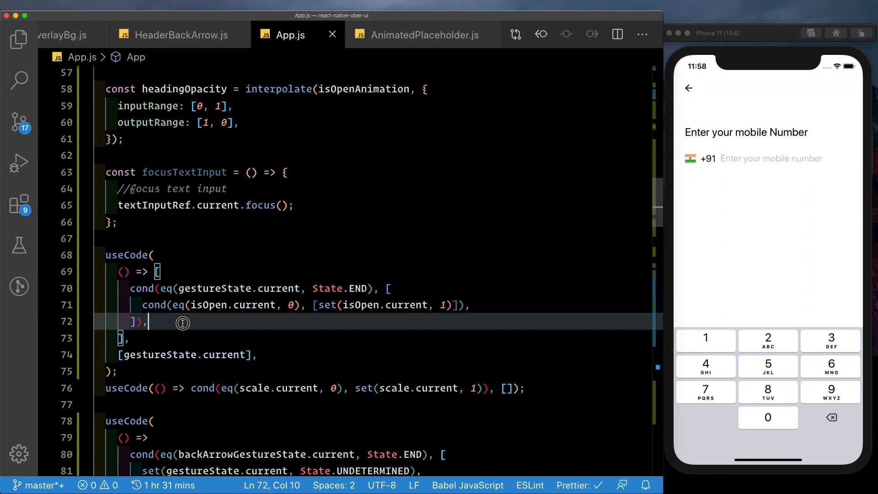
Add cond(eq(isOpen.current, 1), delay(call([], focusTextInput), 500)) after the first condition, and save.
{"action": "left_click", "coordinate": [179, 322]}
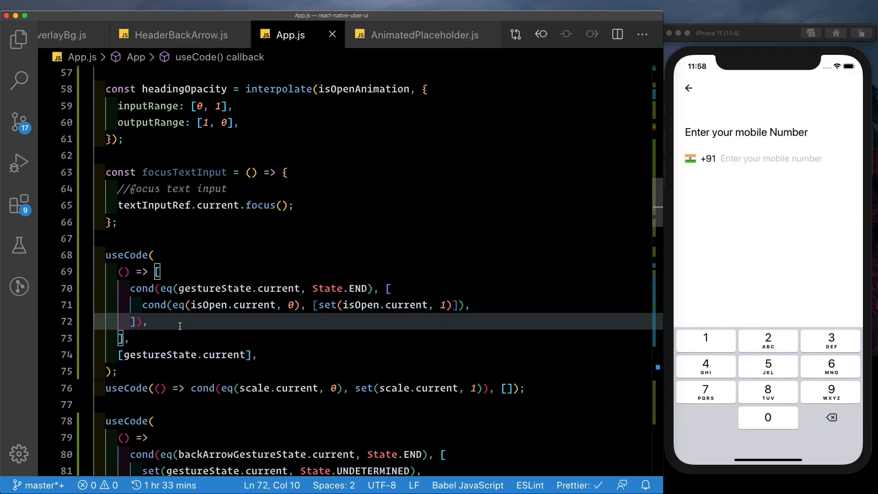
{"action": "type", "text": "cond(eq("}
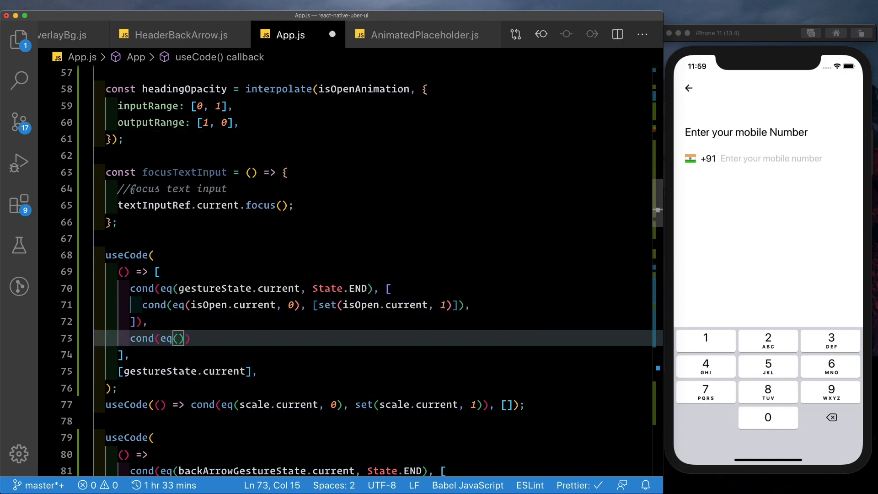
{"action": "type", "text": "isOpen.current,1"}
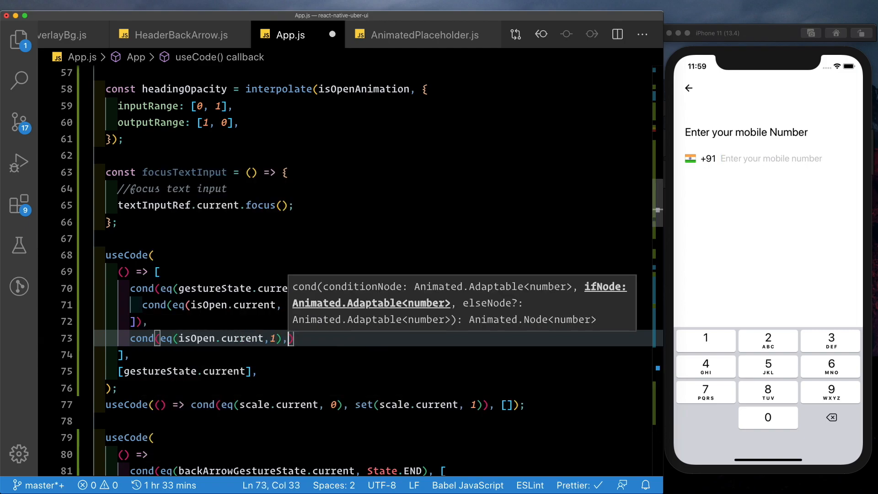
{"action": "type", "text": "delay("}
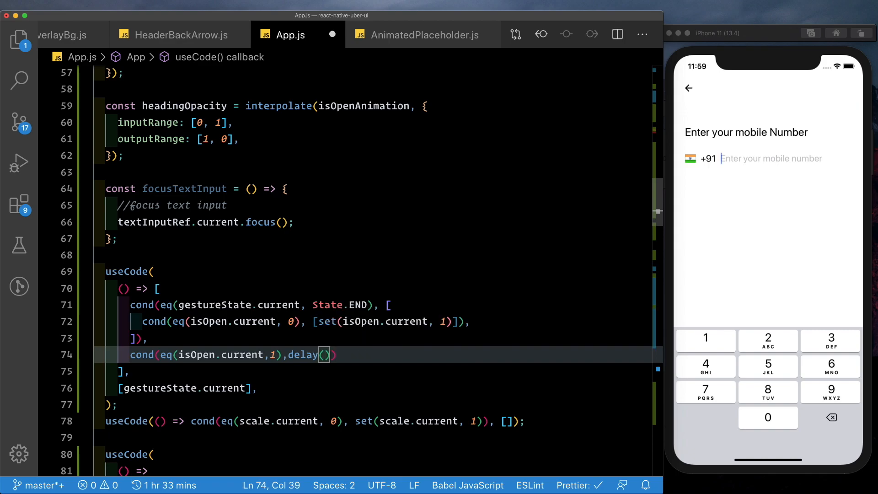
{"action": "type", "text": "call(["}
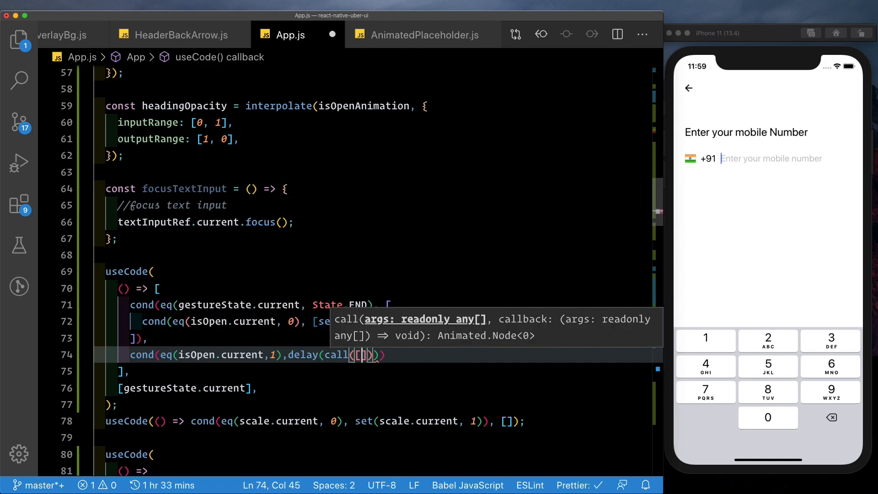
{"action": "type", "text": "focusTextInput"}
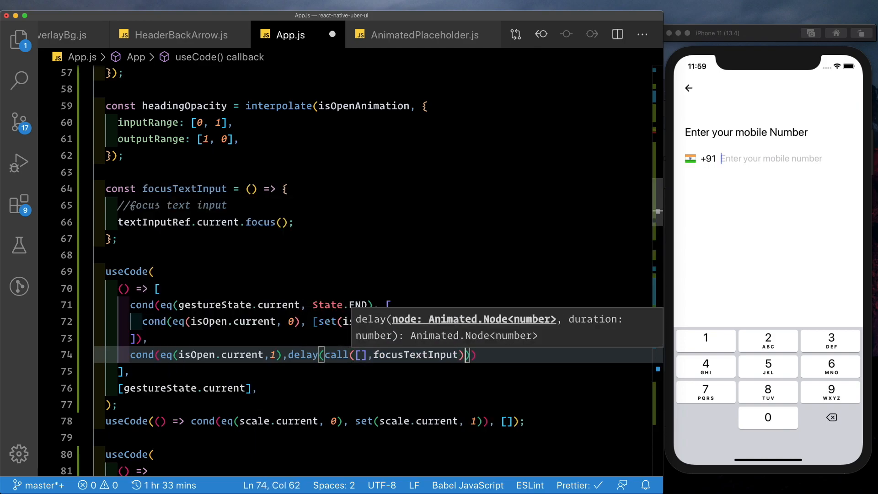
{"action": "type", "text": ","}
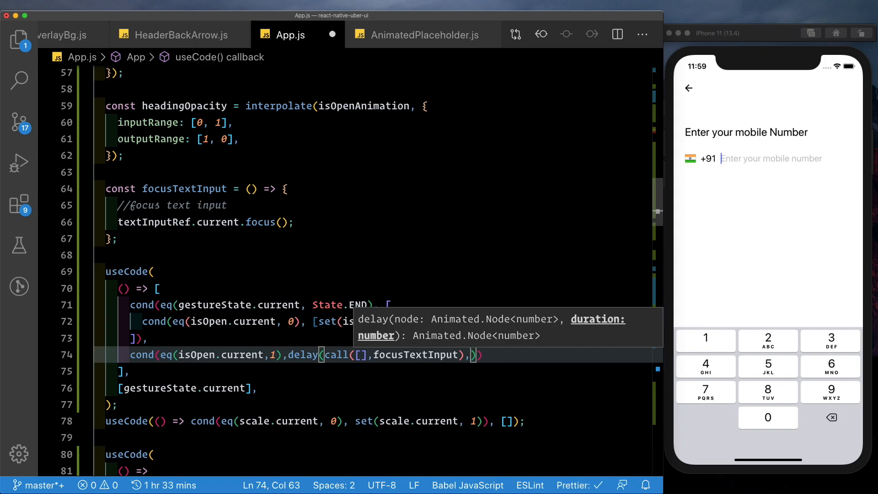
{"action": "type", "text": "500"}
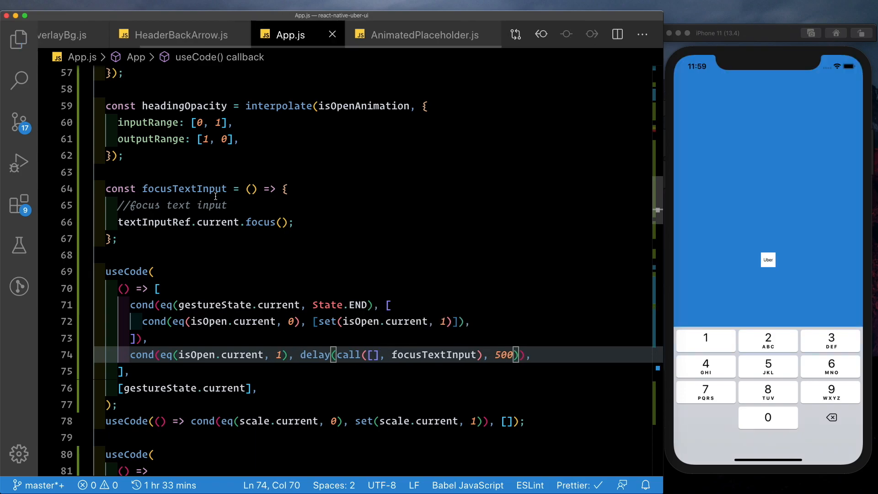
Test the app, change the focus delay to 750 ms, and reopen the mobile number screen.
{"action": "left_click", "coordinate": [768, 260]}
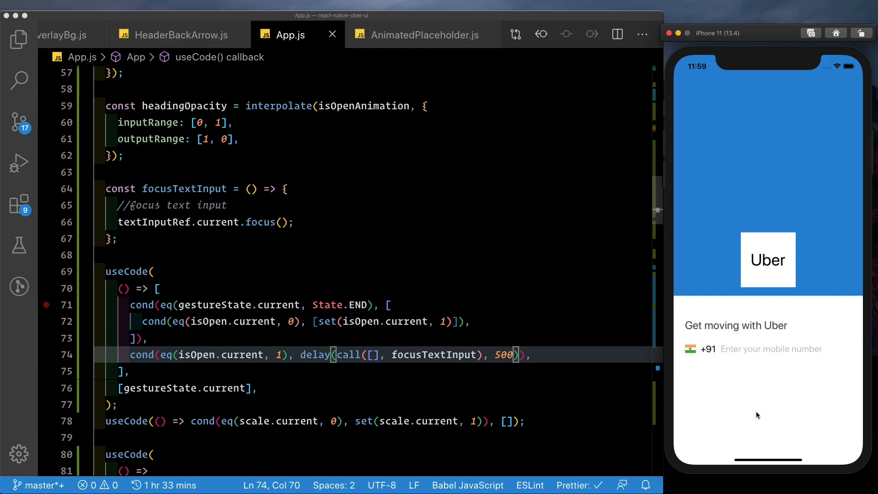
{"action": "left_click", "coordinate": [770, 349]}
{"action": "type", "text": "7"}
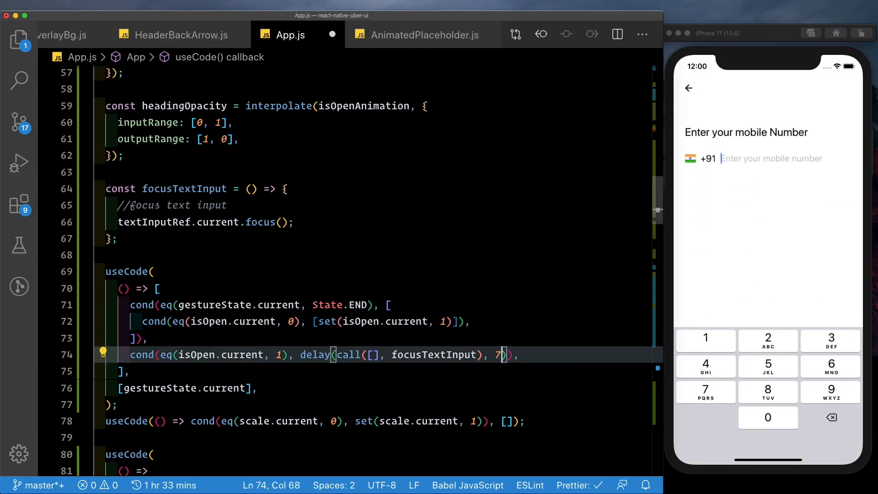
{"action": "type", "text": "50"}
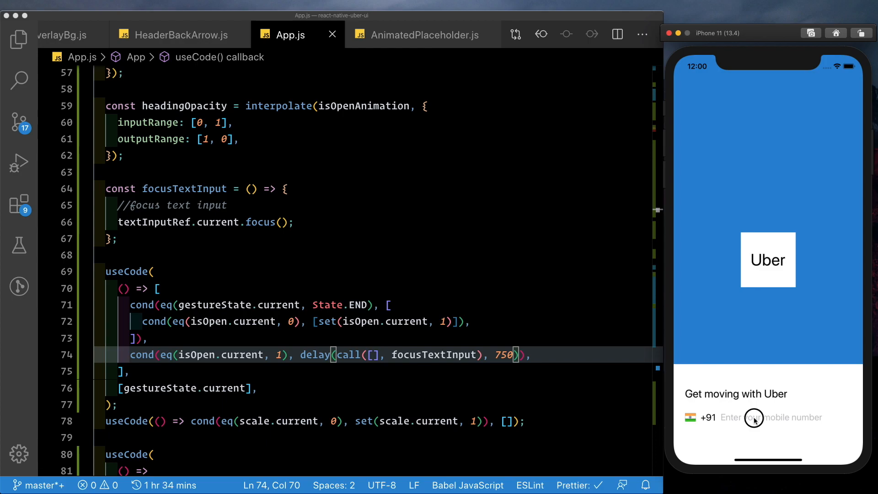
{"action": "left_click", "coordinate": [755, 417]}
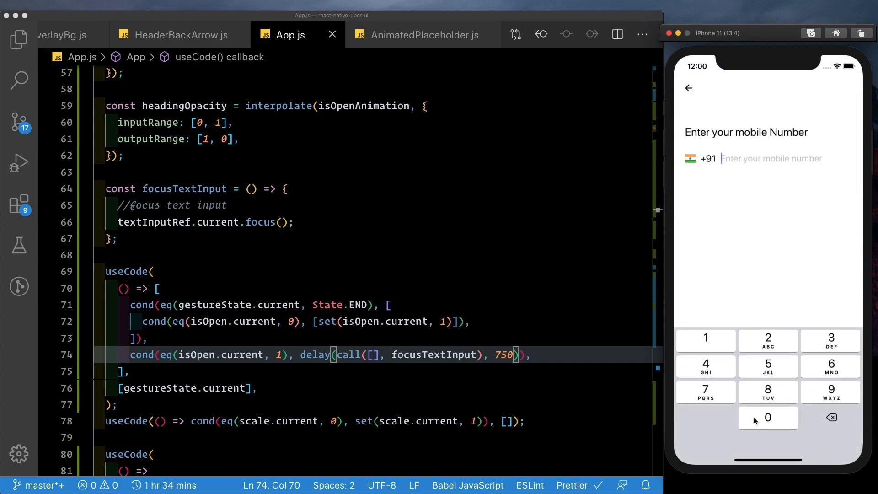
{"action": "mouse_move", "coordinate": [759, 286]}
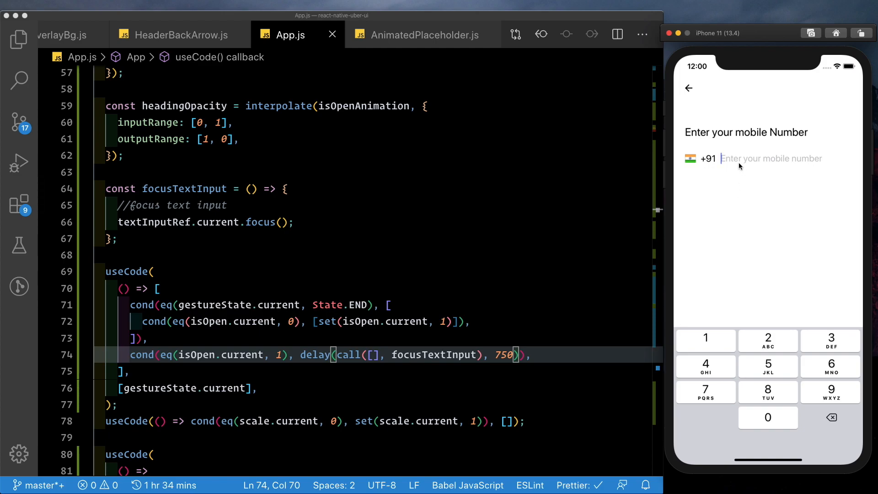
{"action": "mouse_move", "coordinate": [668, 313]}
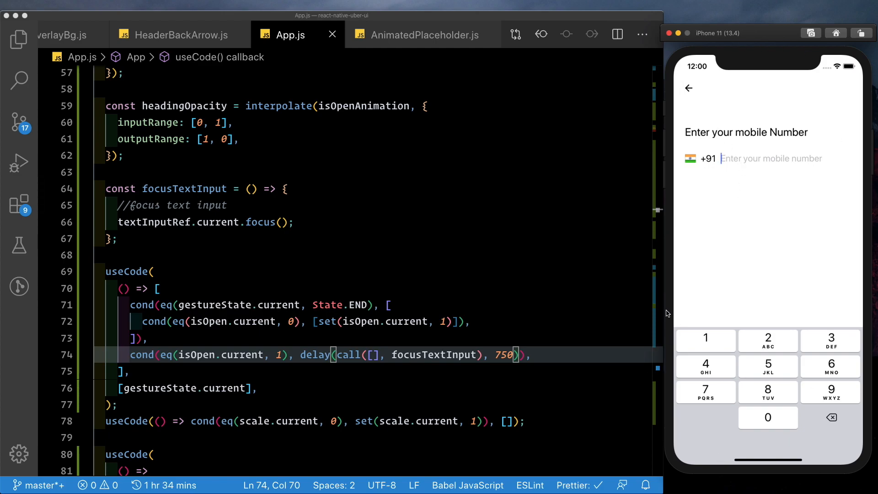
{"action": "mouse_move", "coordinate": [618, 434]}
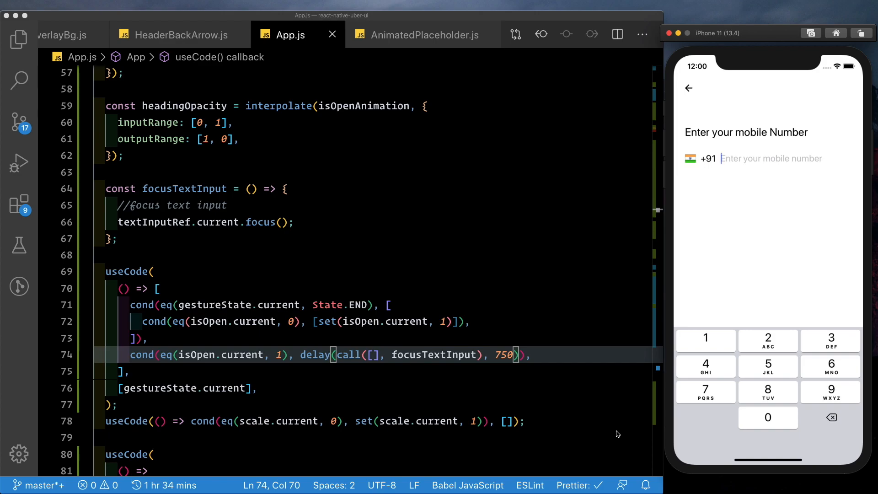
{"action": "mouse_move", "coordinate": [694, 137]}
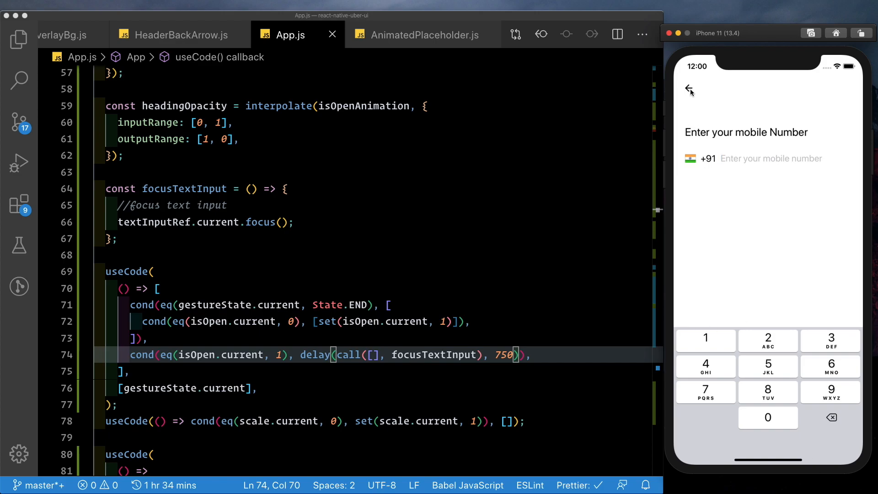
{"action": "mouse_move", "coordinate": [294, 247]}
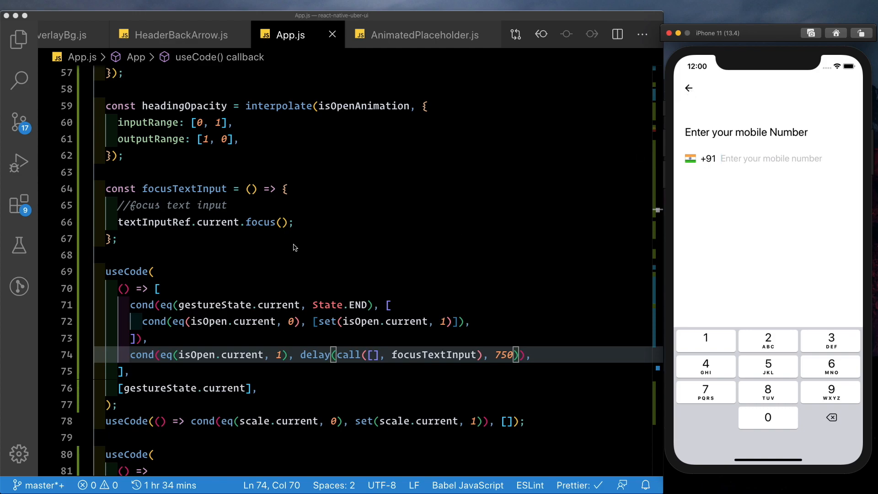
In the back-arrow block, add call([], blurTextInput) and delay set(isOpen.current, 0) by 250 ms.
{"action": "scroll", "scroll_direction": "down", "scroll_amount": 3}
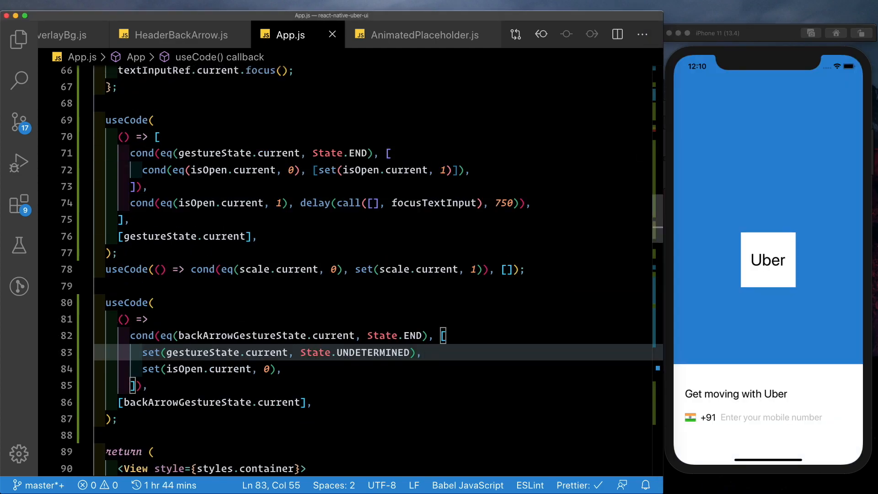
{"action": "key", "text": "Enter"}
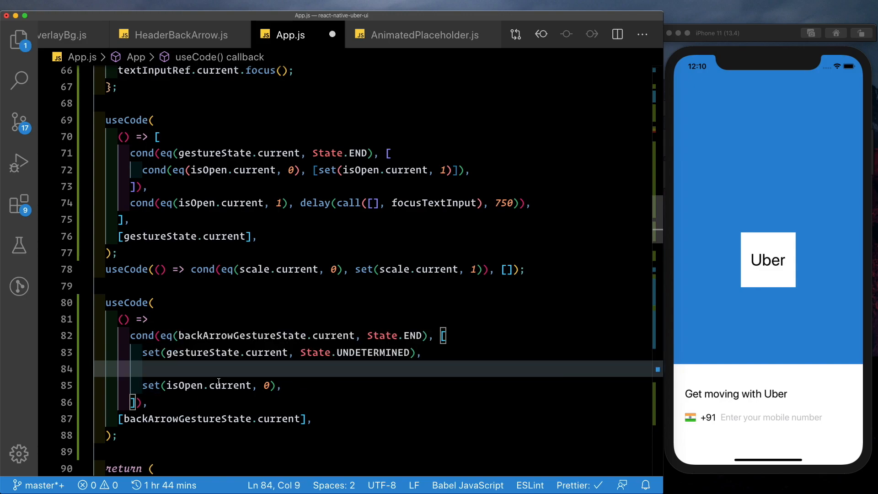
{"action": "mouse_move", "coordinate": [170, 369]}
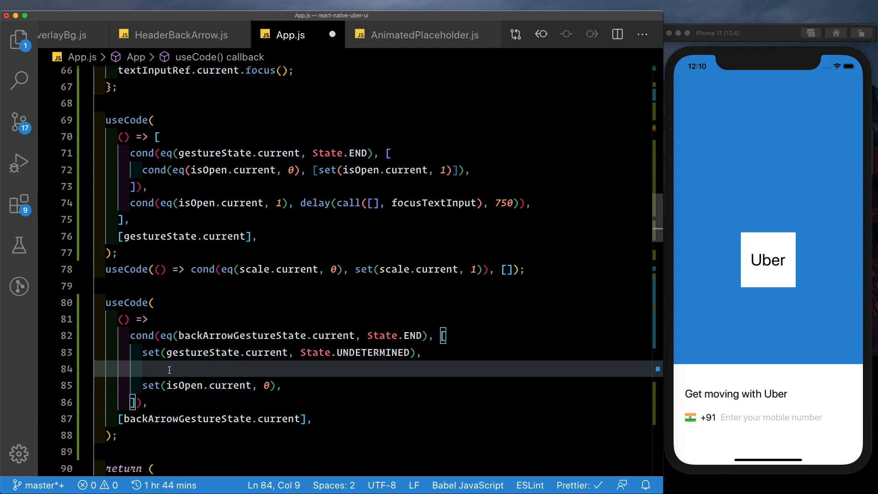
{"action": "type", "text": "call("}
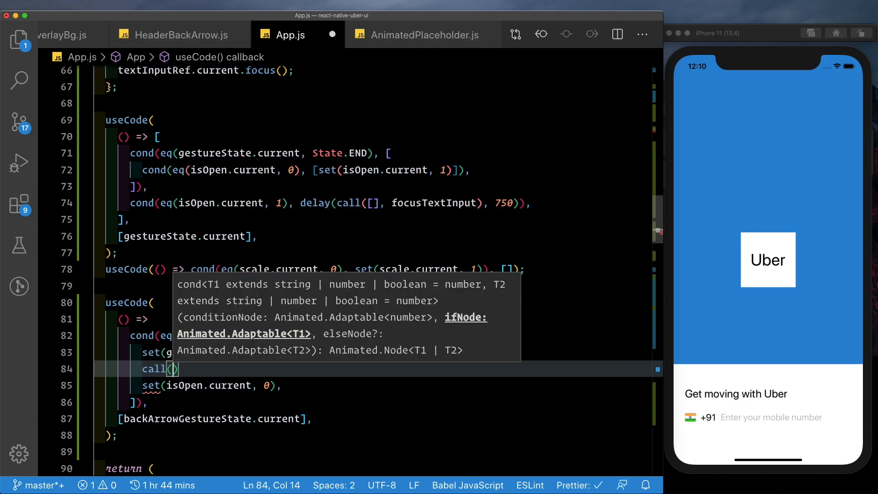
{"action": "type", "text": "[],"}
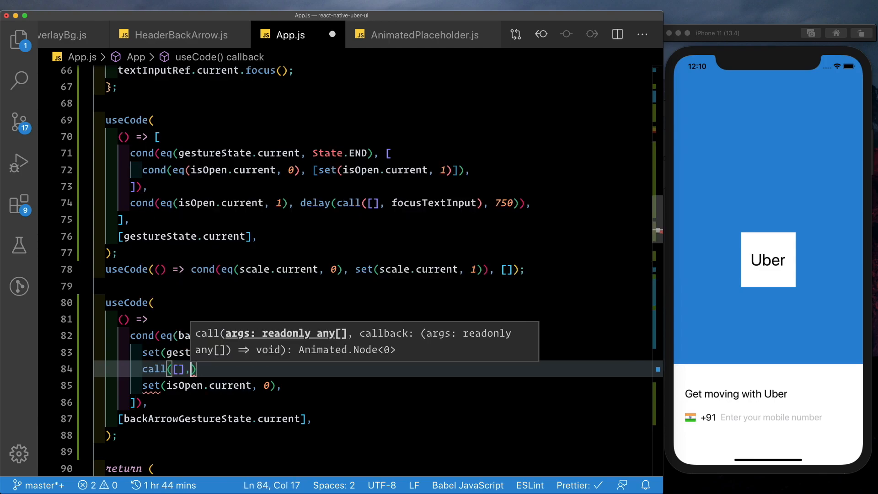
{"action": "type", "text": "bn"}
{"action": "left_click", "coordinate": [377, 386]}
{"action": "type", "text": "delay("}
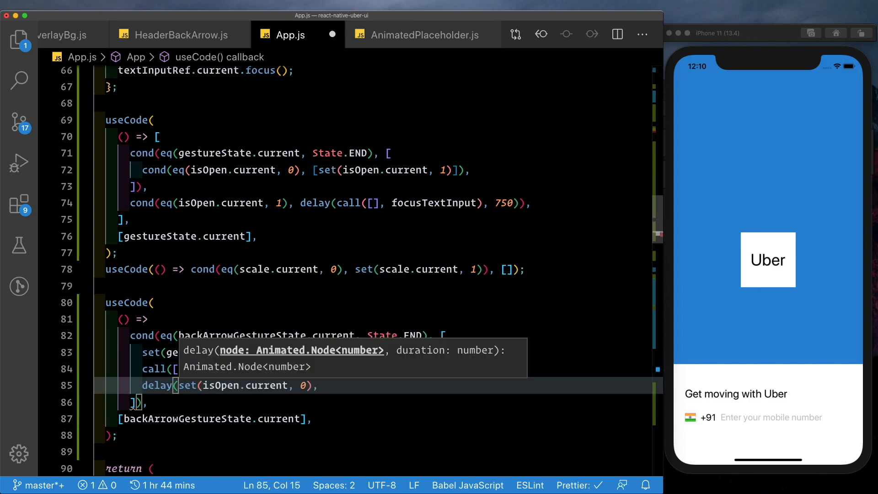
{"action": "type", "text": "25"}
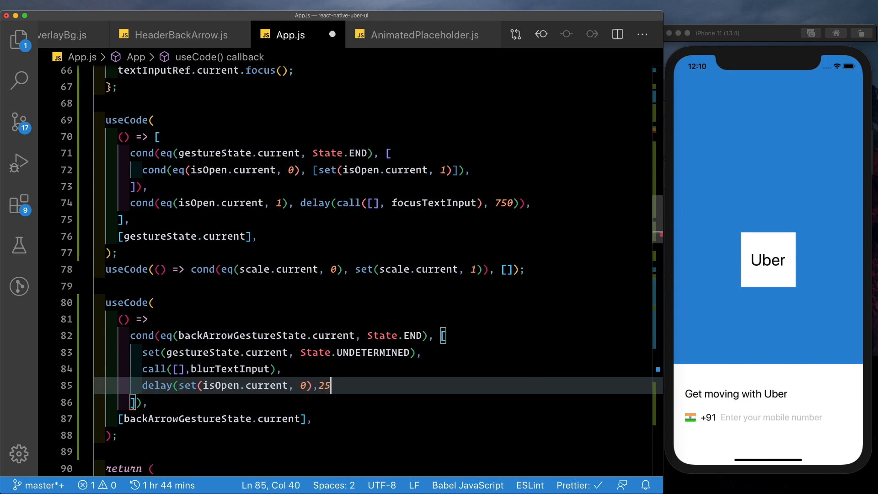
{"action": "type", "text": "0"}
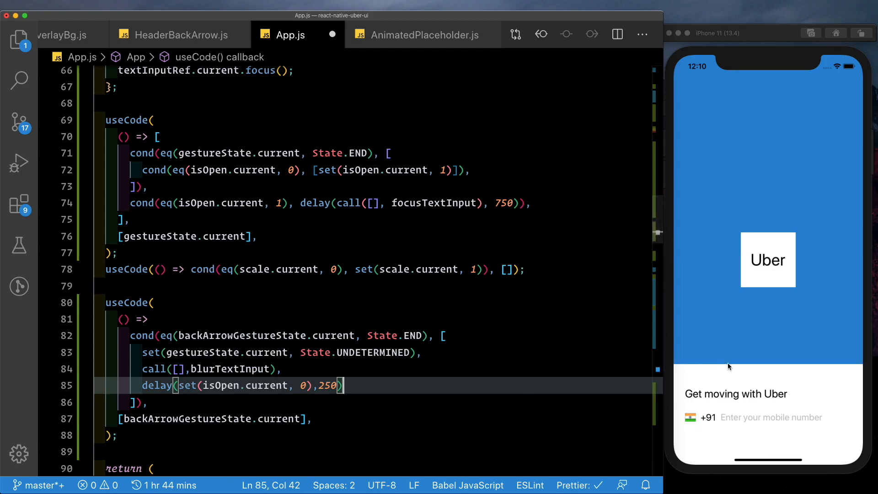
{"action": "mouse_move", "coordinate": [147, 103]}
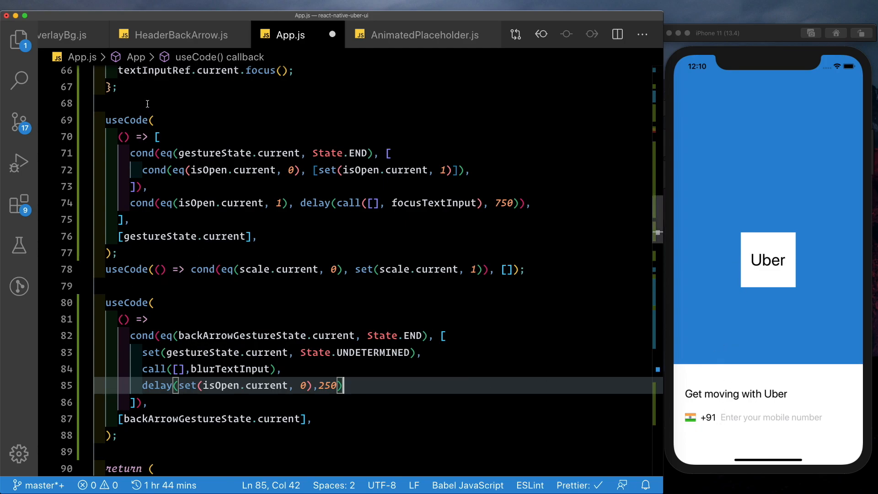
Write const blurTextInput = () => { textInputRef.current.blur(); } above the first useCode, and save.
{"action": "type", "text": "bl"}
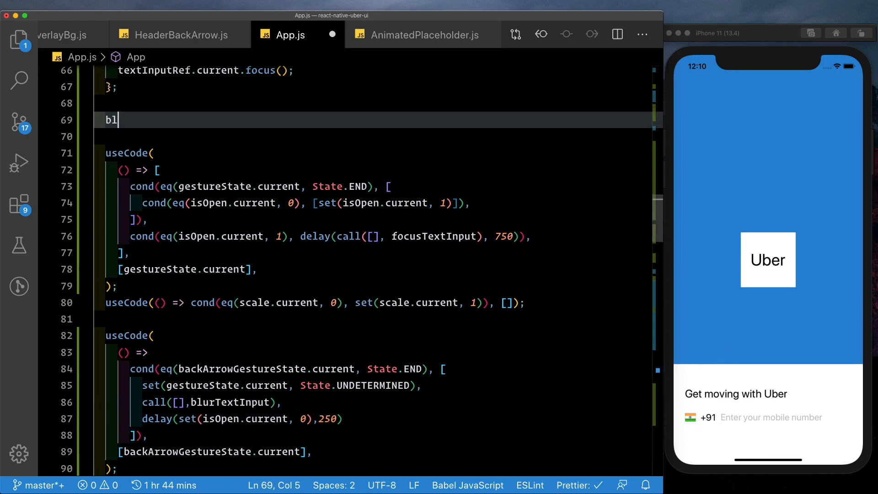
{"action": "type", "text": "urTextInput ="}
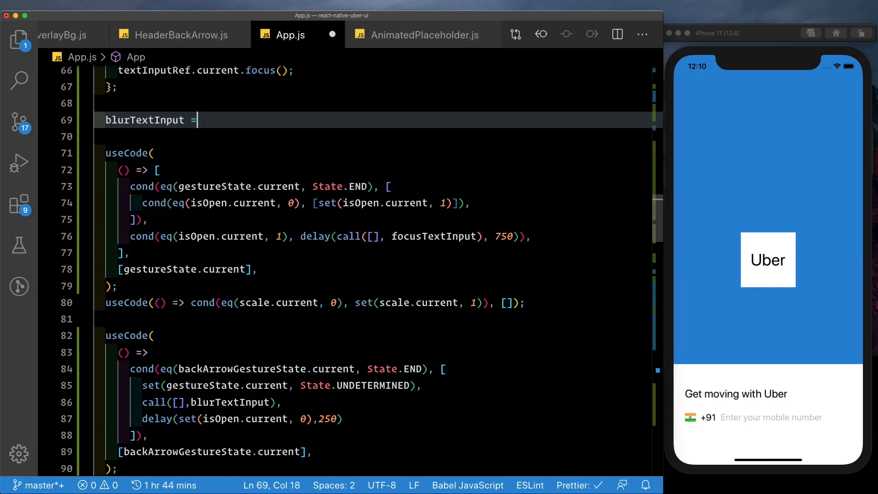
{"action": "type", "text": "() =>{"}
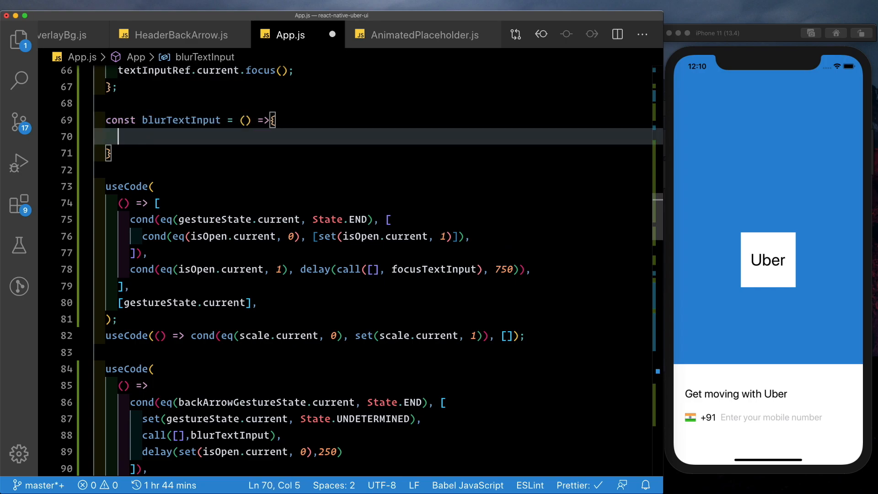
{"action": "type", "text": "textInputRef"}
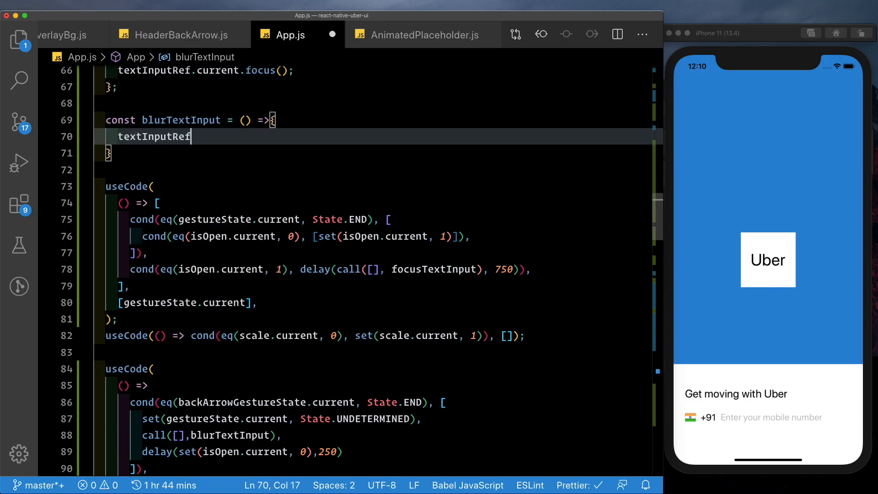
{"action": "type", "text": ".current.blur();"}
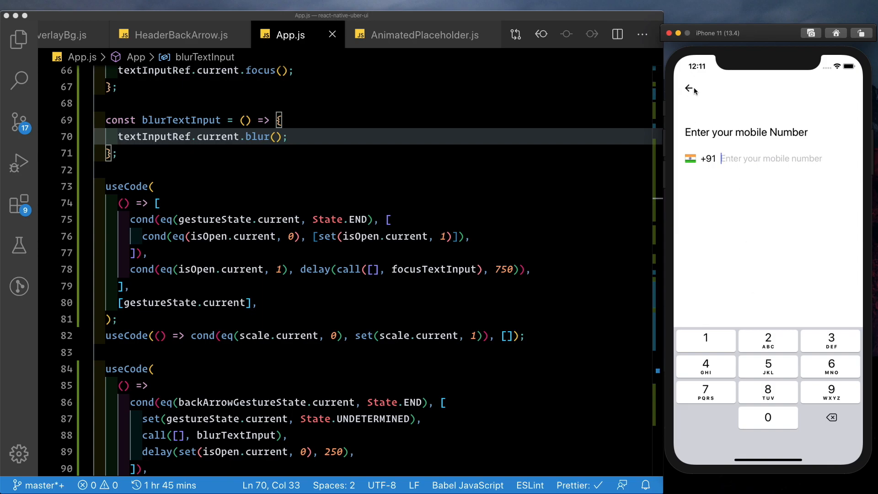
{"action": "left_click", "coordinate": [690, 89]}
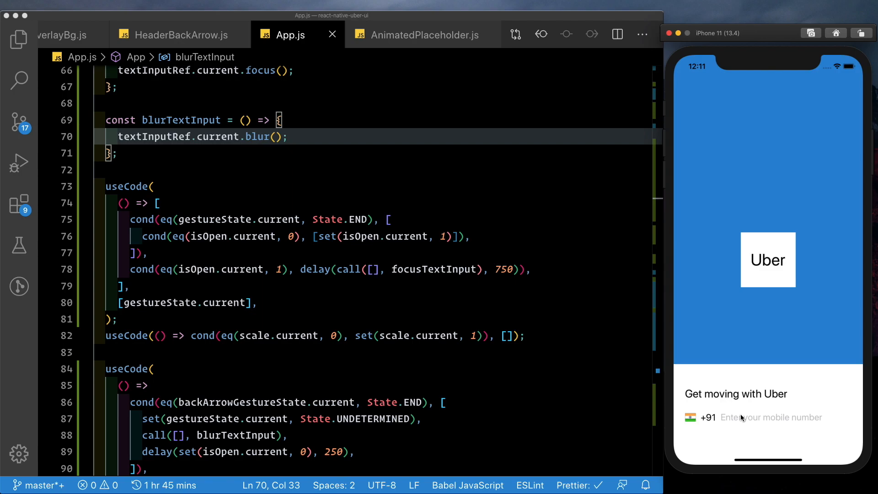
{"action": "left_click", "coordinate": [769, 417]}
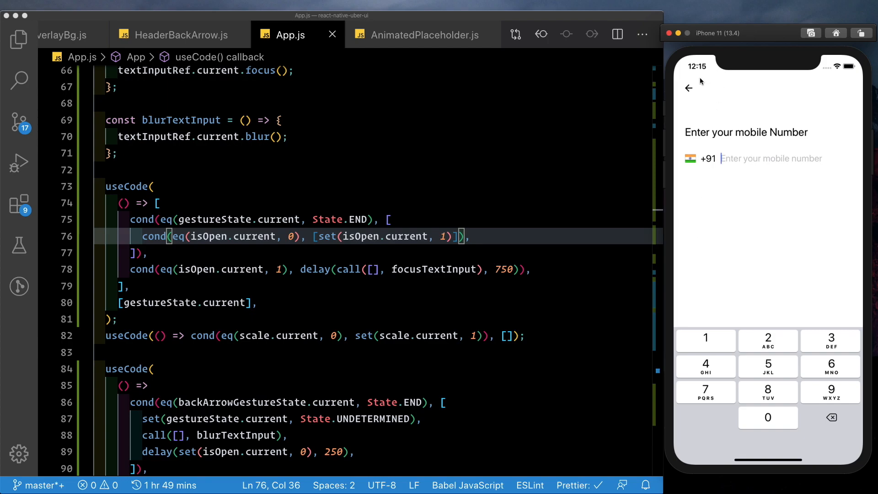
{"action": "left_click", "coordinate": [690, 88]}
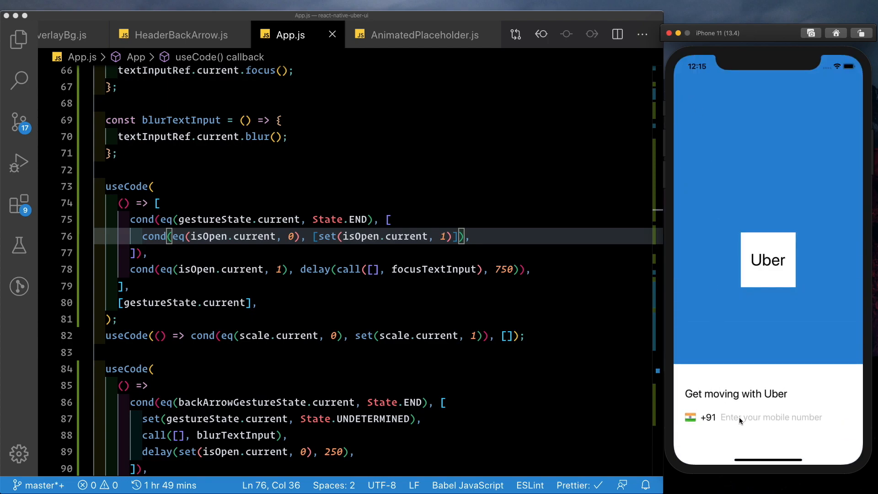
{"action": "left_click", "coordinate": [770, 417]}
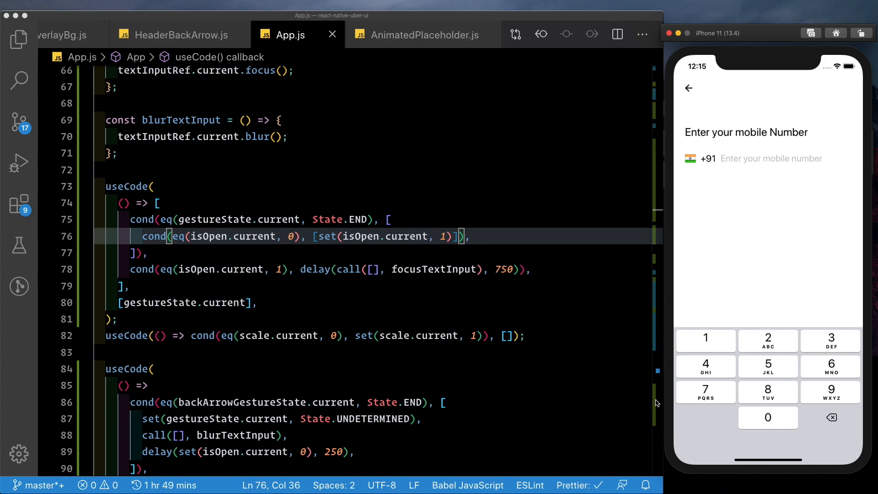
{"action": "mouse_move", "coordinate": [434, 138]}
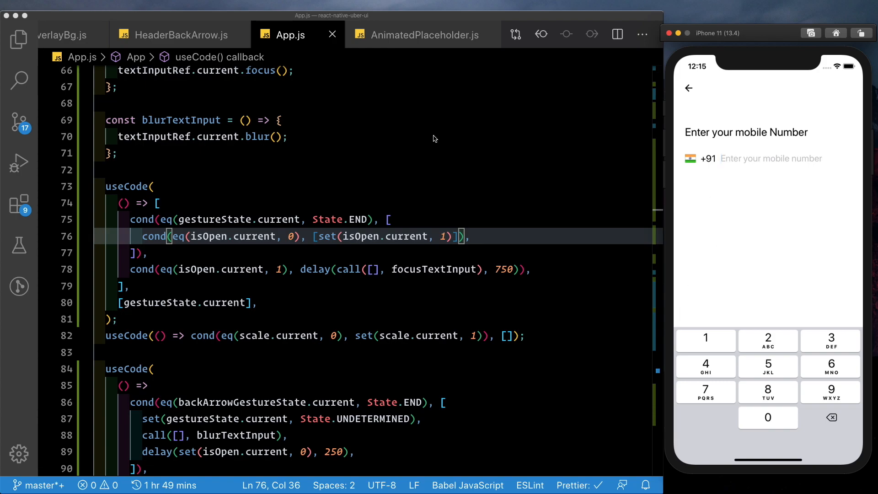
{"action": "mouse_move", "coordinate": [282, 180]}
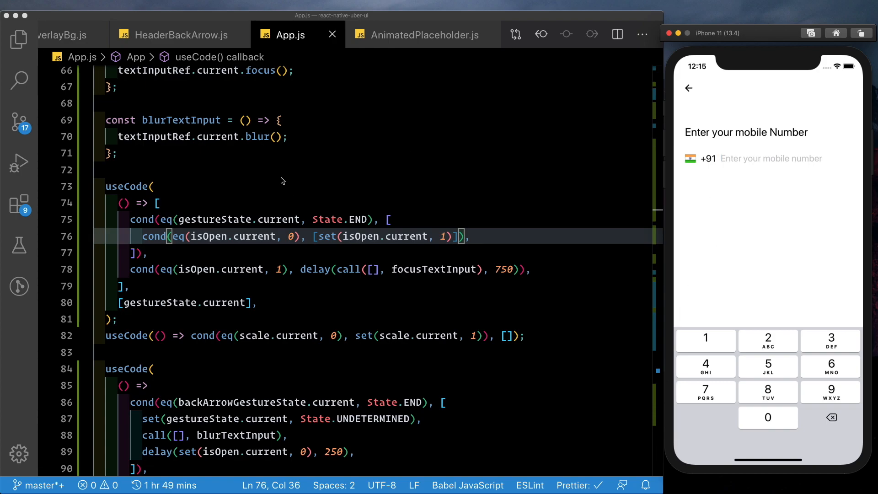
{"action": "mouse_move", "coordinate": [168, 209]}
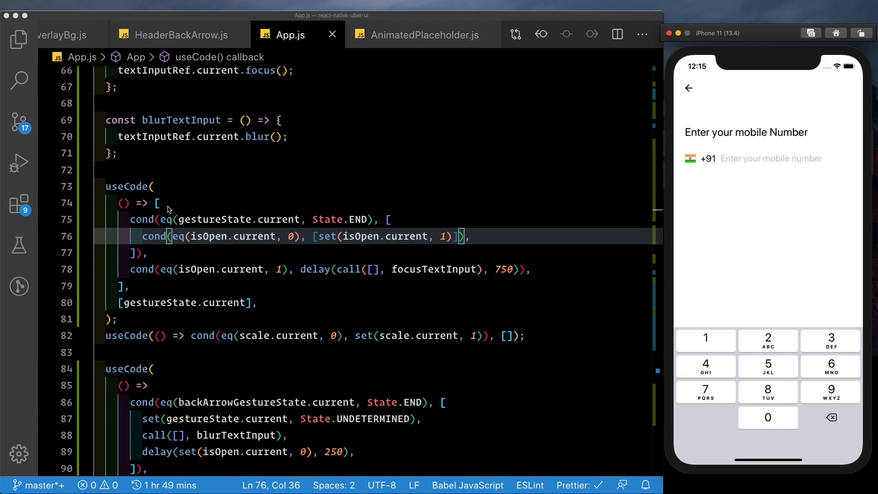
Move cond(eq(isOpen.current, 1), delay(call([], focusTextInput), 750)) inside the gesture END condition.
{"action": "left_click", "coordinate": [159, 203]}
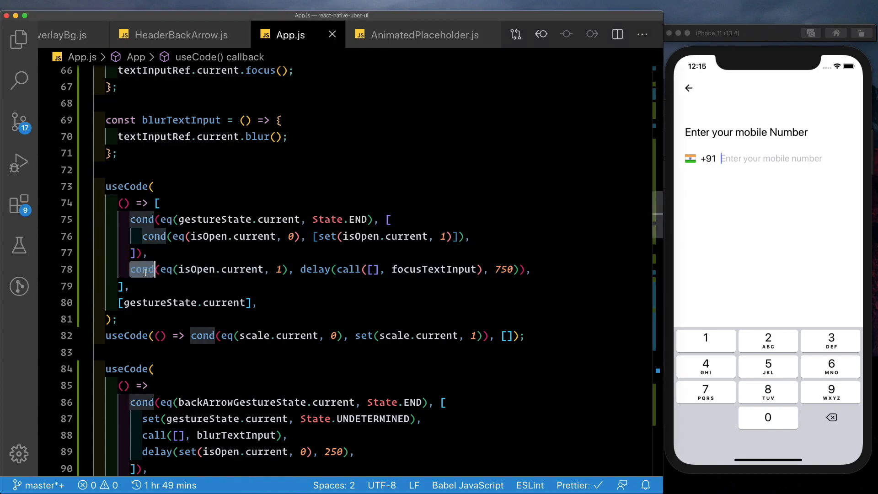
{"action": "key", "text": "Backspace"}
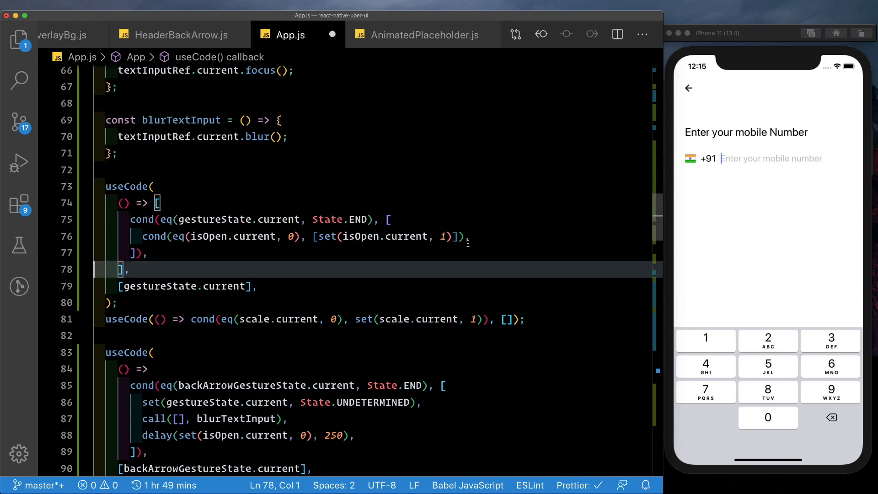
{"action": "type", "text": "cond(eq(isOpen.current, 1), delay(call([], focusTextInput), 750)),"}
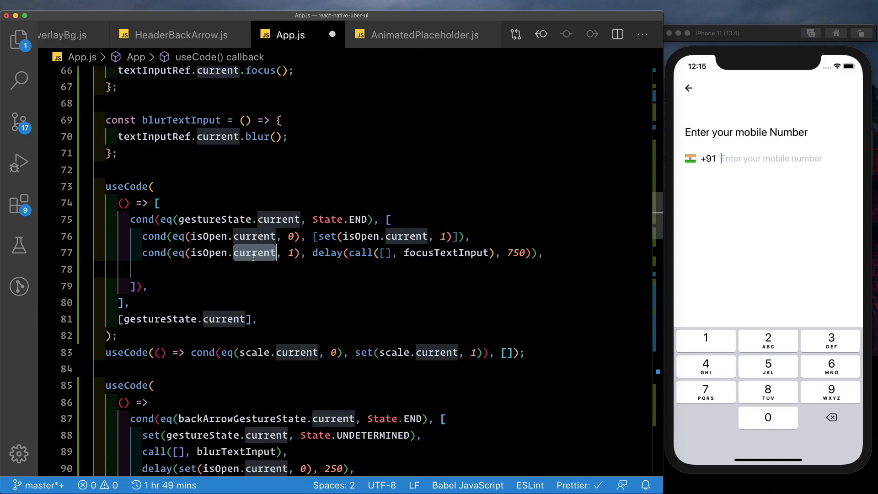
{"action": "double_click", "coordinate": [336, 219]}
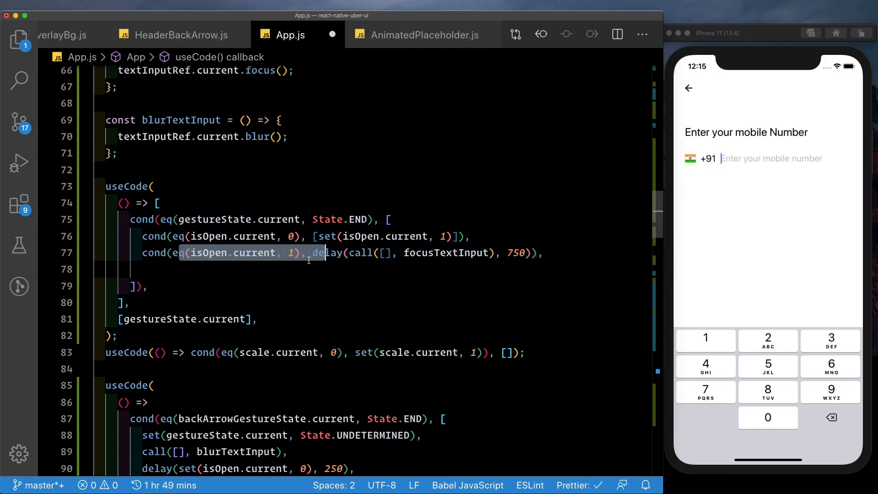
{"action": "left_click", "coordinate": [135, 286]}
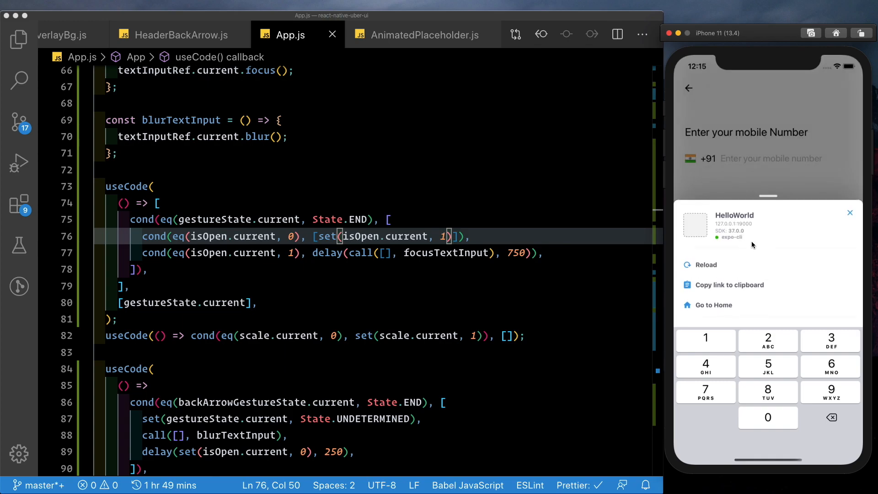
Reload the app, open and close the mobile number screen, and inspect the useCode brackets.
{"action": "left_click", "coordinate": [705, 264]}
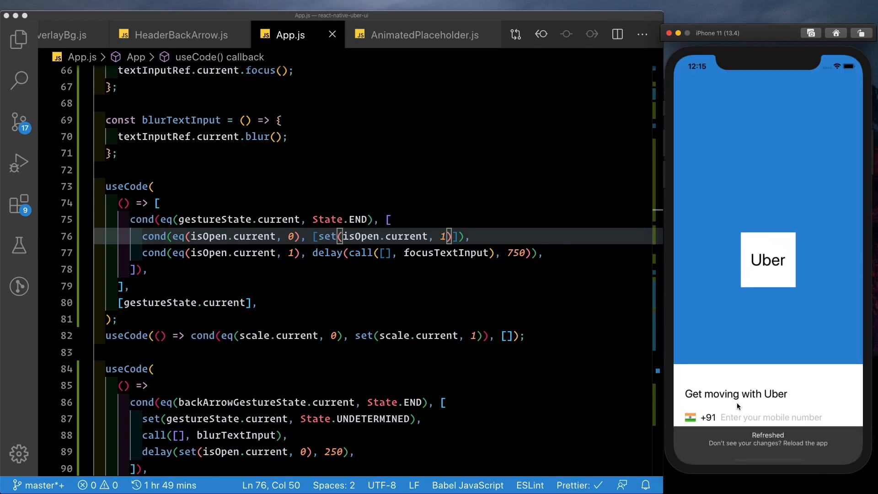
{"action": "left_click", "coordinate": [771, 417]}
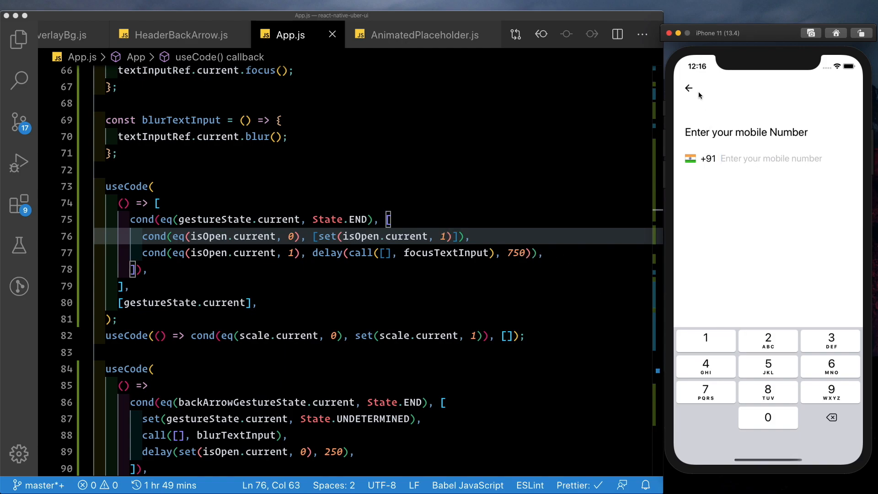
{"action": "left_click", "coordinate": [689, 88]}
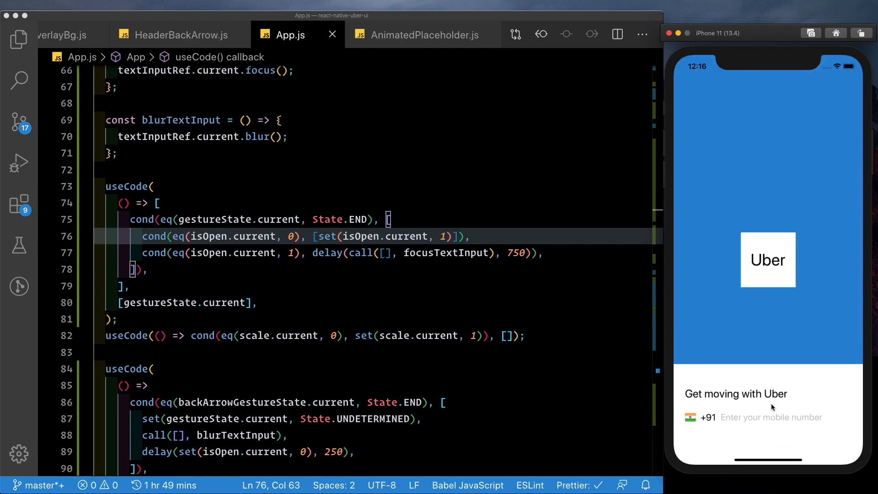
{"action": "left_click", "coordinate": [770, 417]}
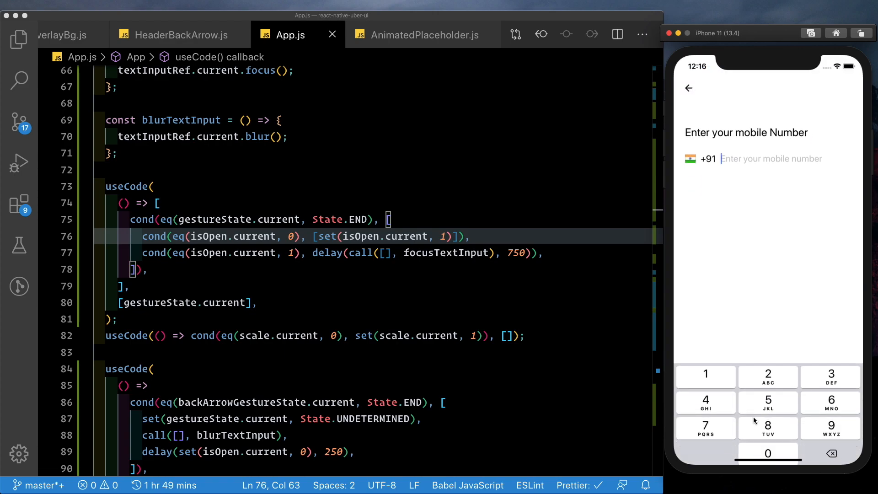
{"action": "left_click", "coordinate": [688, 87]}
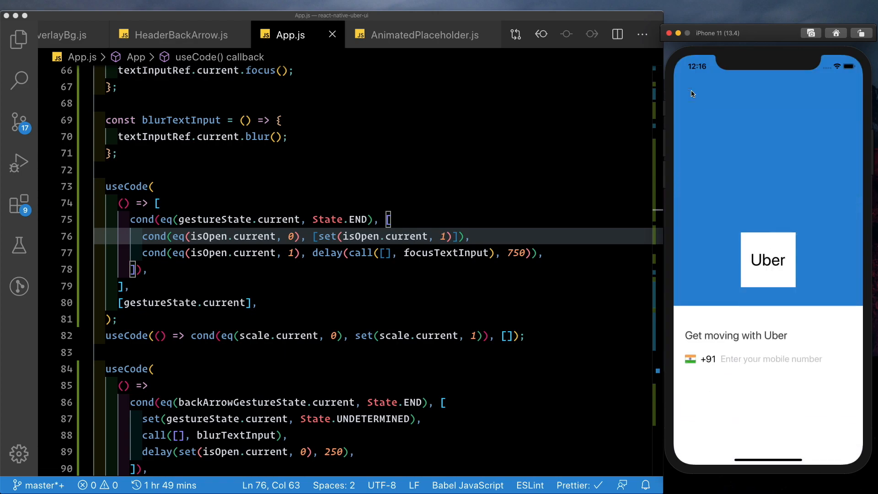
{"action": "left_click", "coordinate": [152, 186]}
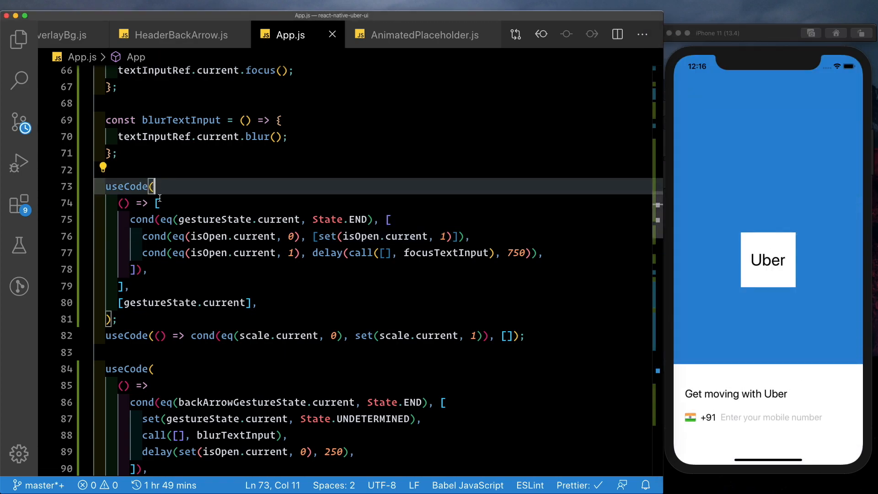
Remove the extra array bracket in the first useCode, then close and reopen the number screen.
{"action": "left_click", "coordinate": [158, 203]}
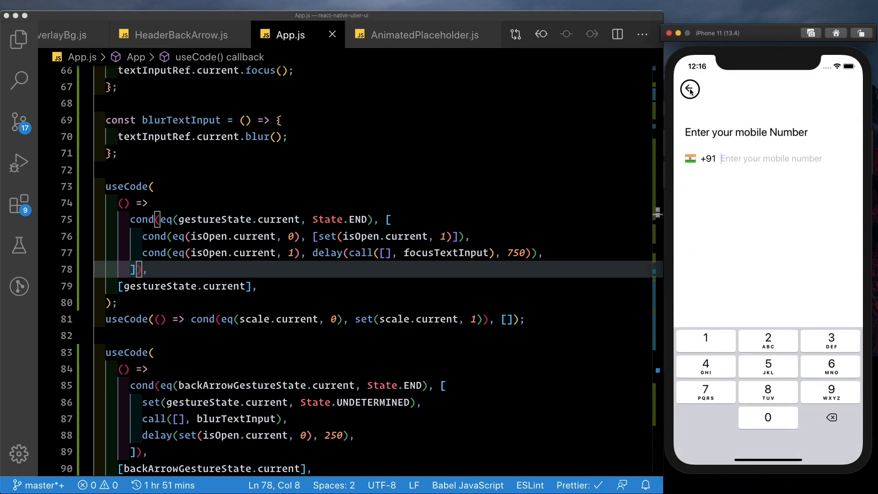
{"action": "left_click", "coordinate": [690, 89]}
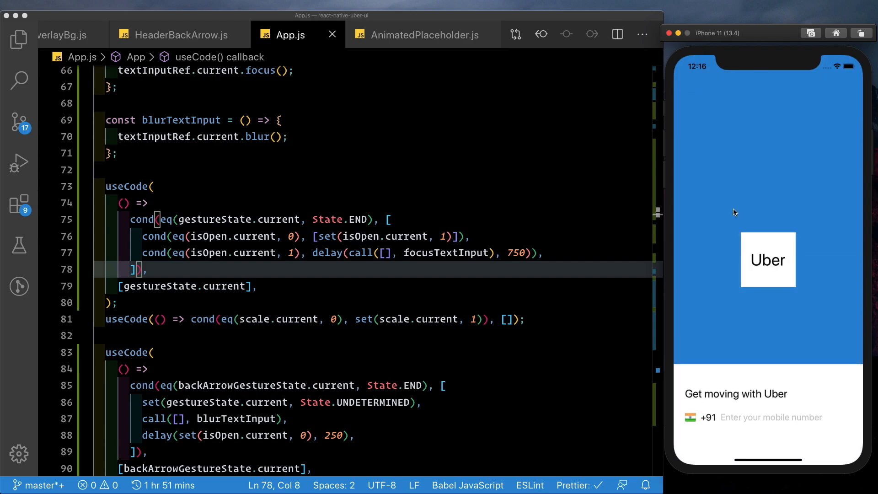
{"action": "mouse_move", "coordinate": [673, 340]}
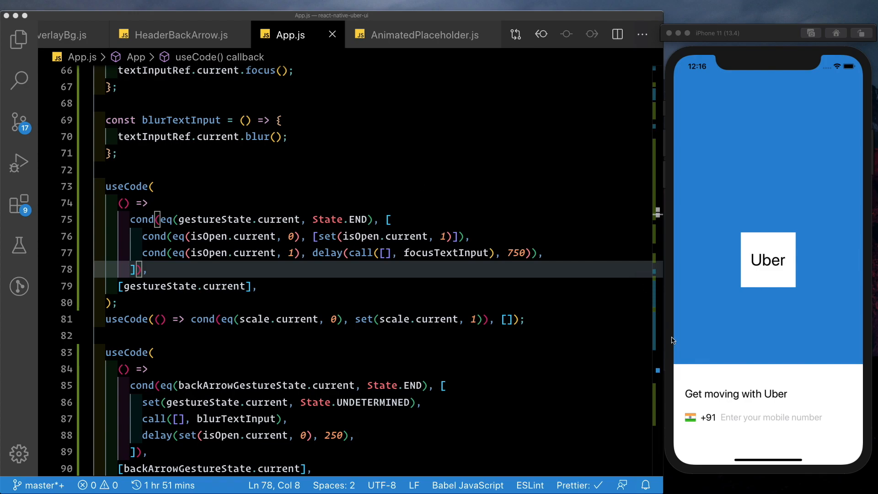
{"action": "left_click", "coordinate": [771, 417]}
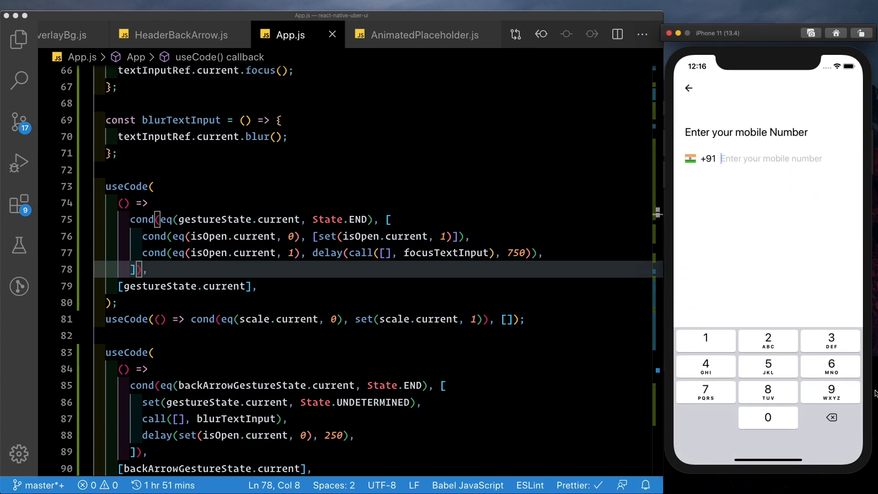
{"action": "mouse_move", "coordinate": [429, 353]}
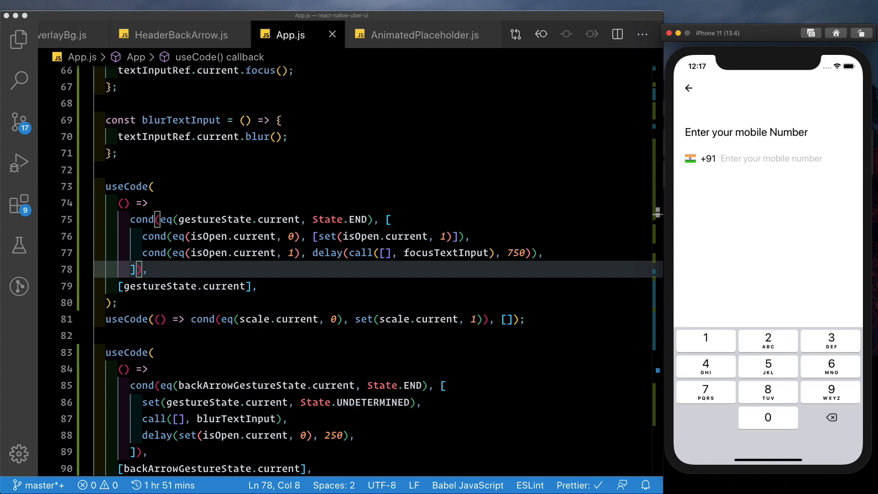
{"action": "mouse_move", "coordinate": [175, 172]}
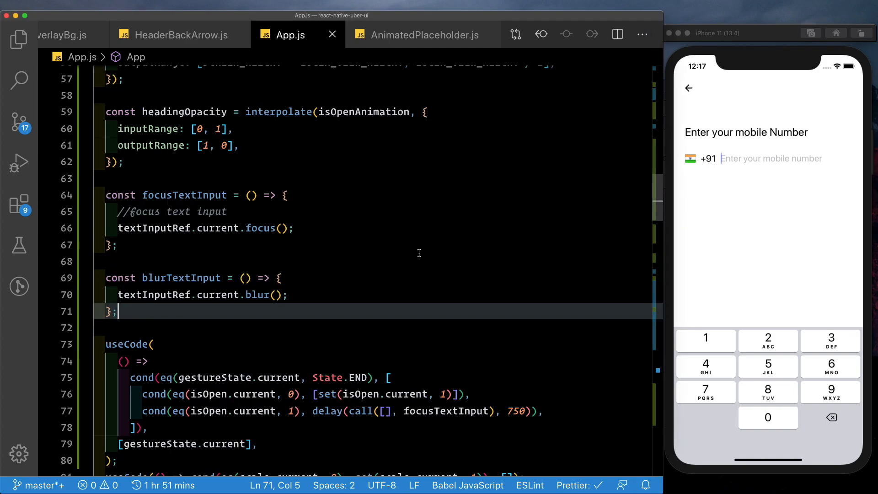
Below textInputRef, add a useEffect with Keyboard.addListener calls for keyboardDidShow and keyboardDidHide.
{"action": "scroll", "scroll_direction": "up", "scroll_amount": 3}
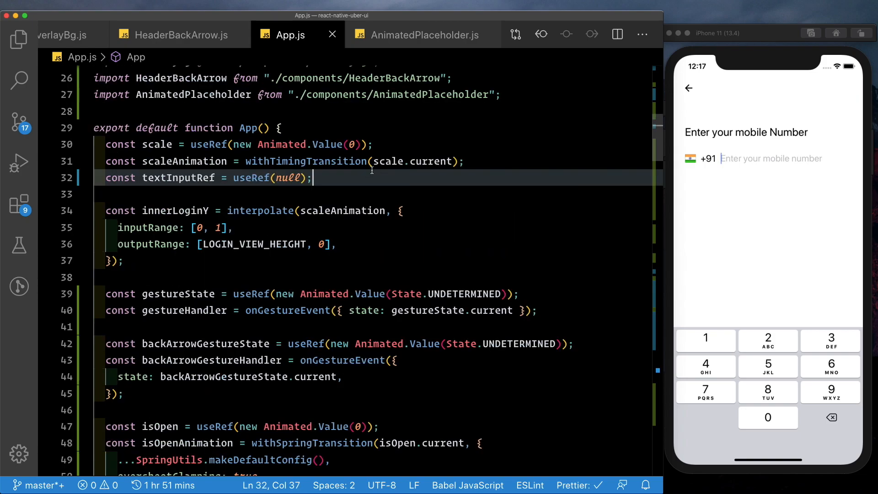
{"action": "key", "text": "Enter"}
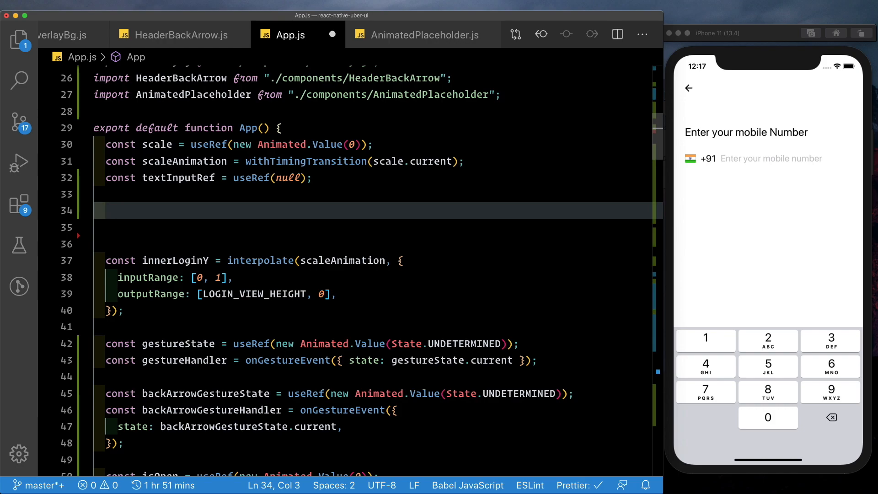
{"action": "type", "text": "useEffect(()=>{"}
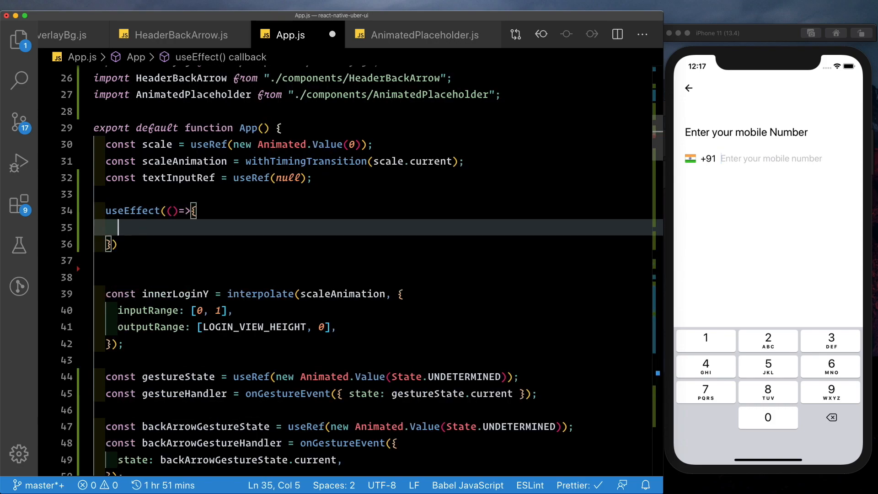
{"action": "type", "text": "Keyboard"}
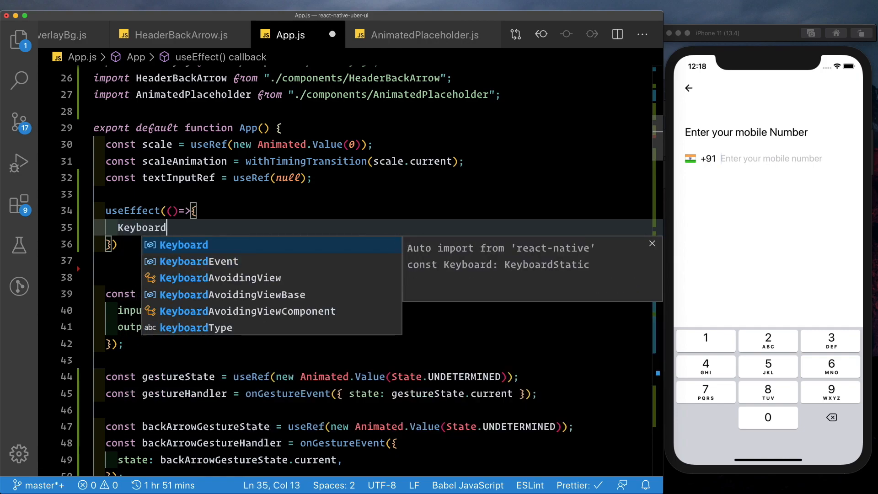
{"action": "key", "text": "Escape"}
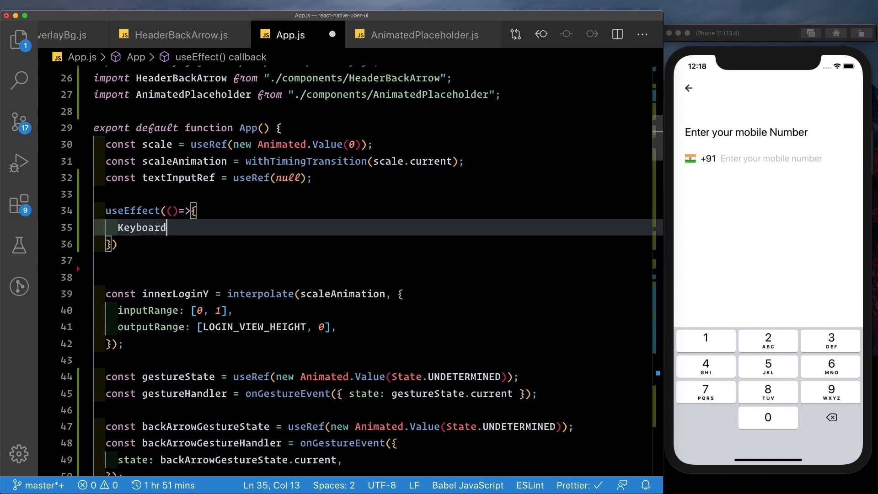
{"action": "type", "text": ".addListener"}
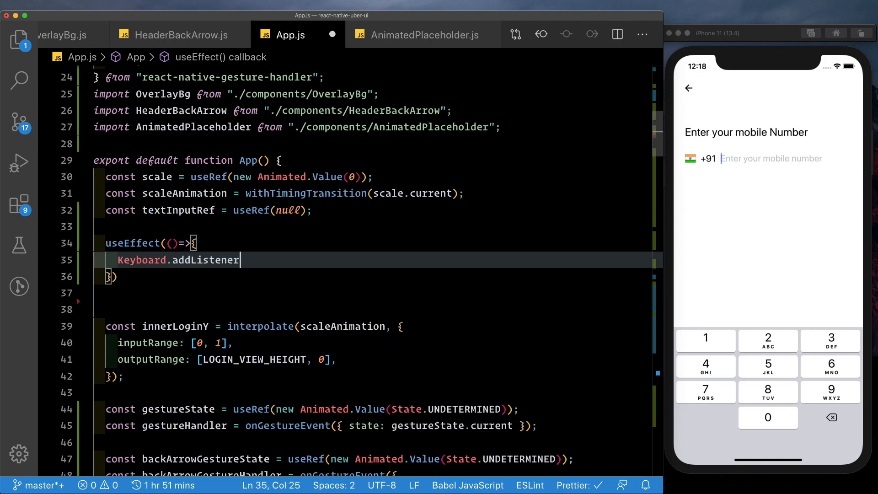
{"action": "type", "text": "('keyboardDidShow"}
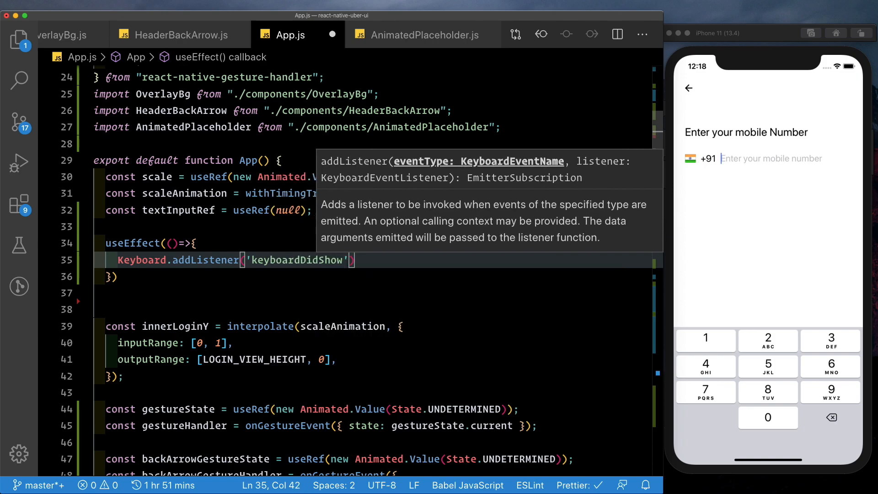
{"action": "type", "text": ",keyboard"}
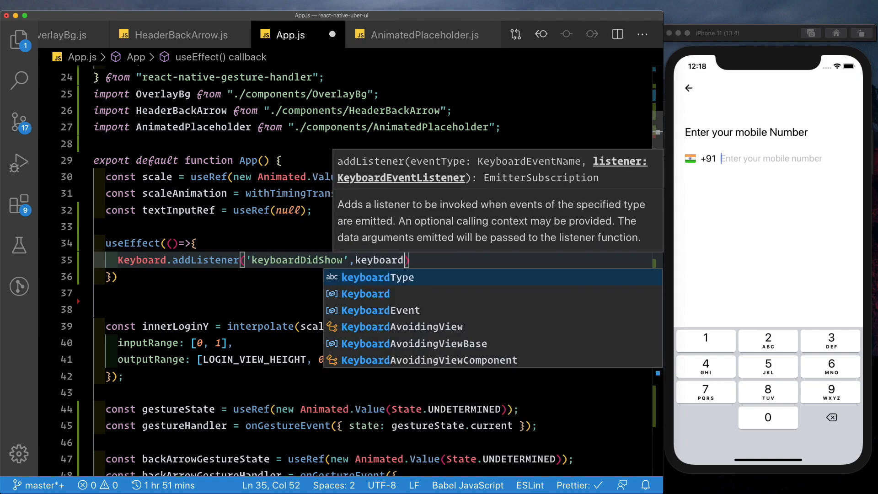
{"action": "type", "text": "Du"}
{"action": "type", "text": "K"}
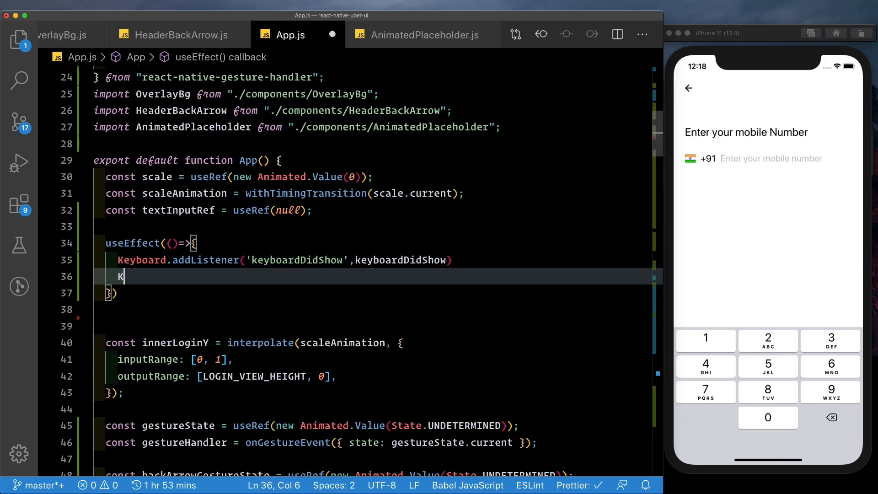
{"action": "type", "text": "eyboard"}
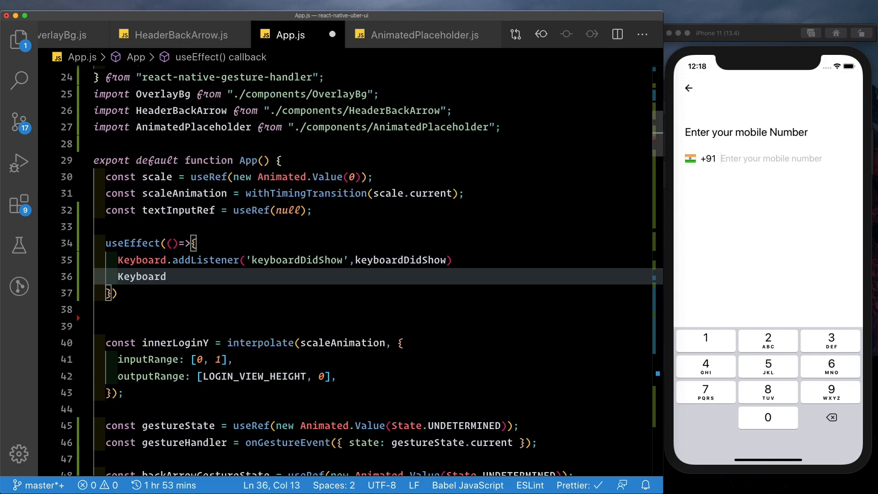
{"action": "type", "text": ".addListener"}
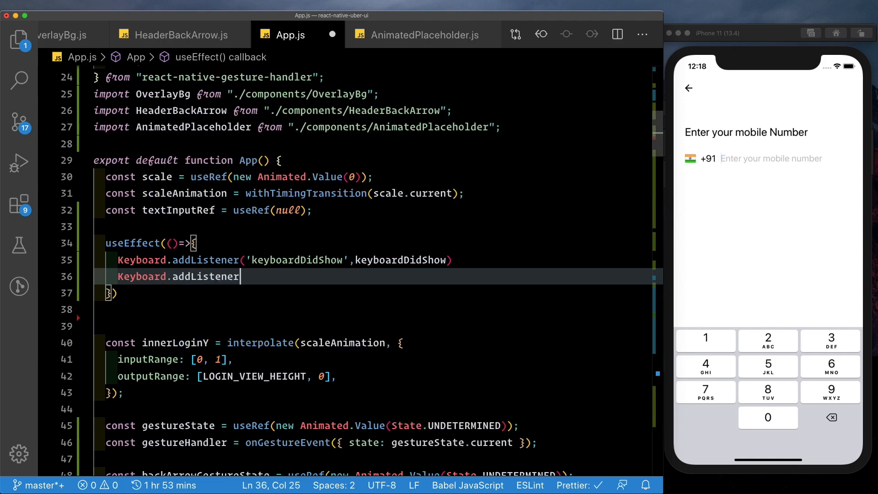
{"action": "type", "text": "('key'"}
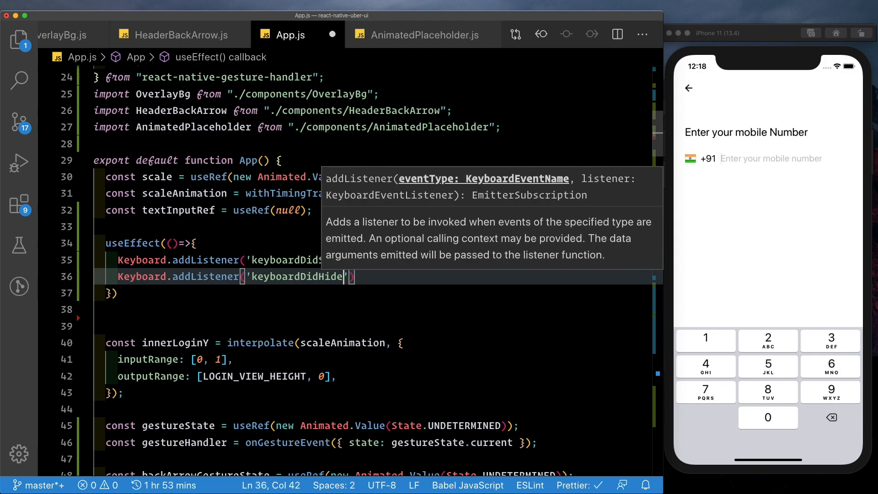
Return a cleanUp function that calls Keyboard.removeAllListeners().
{"action": "type", "text": "m"}
{"action": "type", "text": ",keyboardDidHid"}
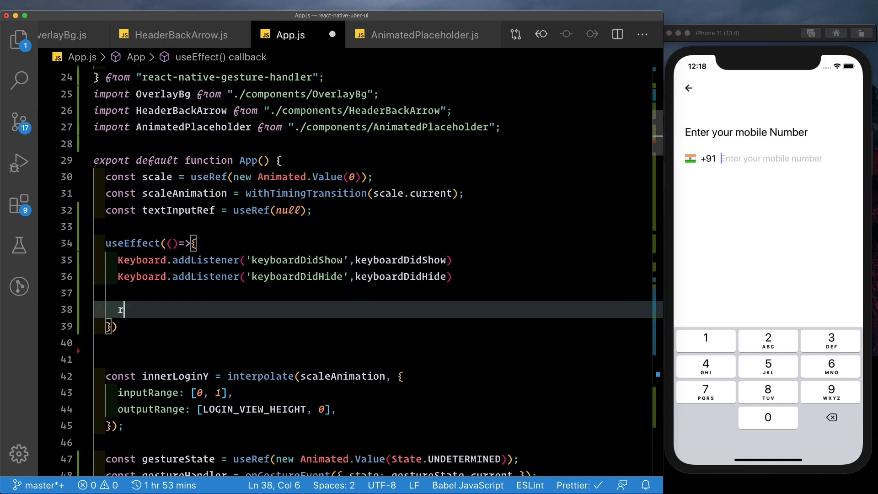
{"action": "type", "text": "eturn function clean"}
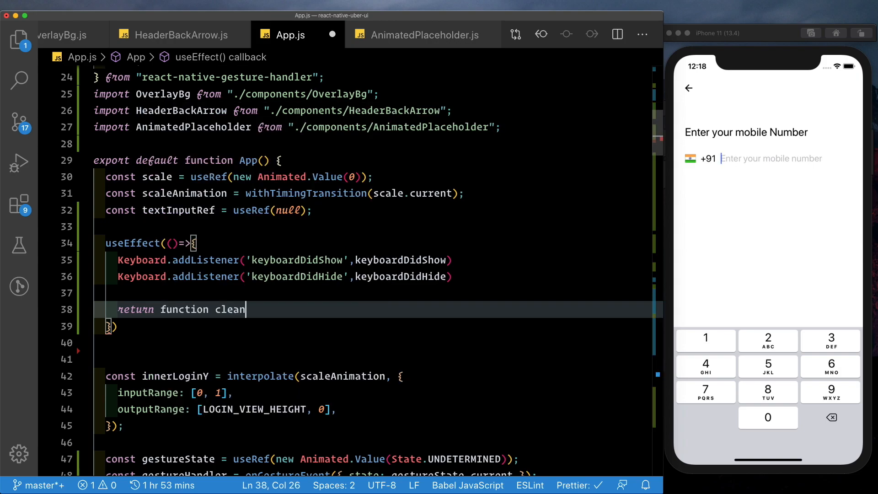
{"action": "type", "text": "Up(){}"}
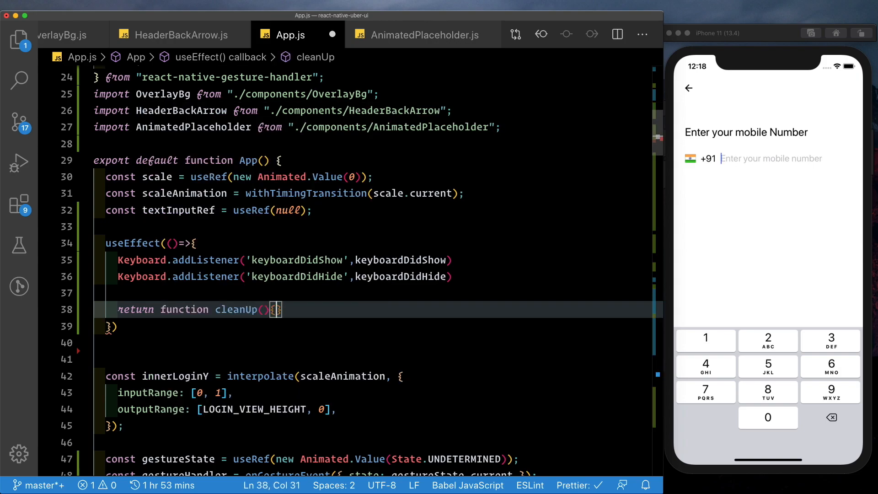
{"action": "type", "text": "Keyboard.removeL"}
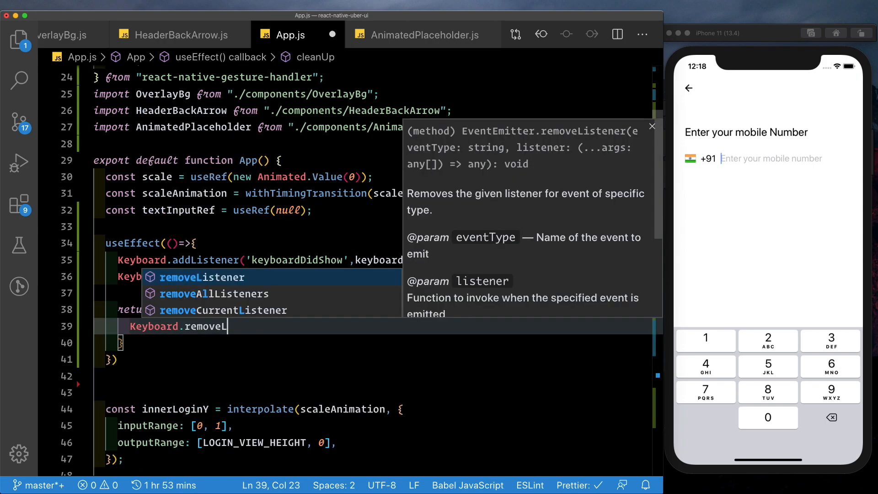
{"action": "left_click", "coordinate": [214, 294]}
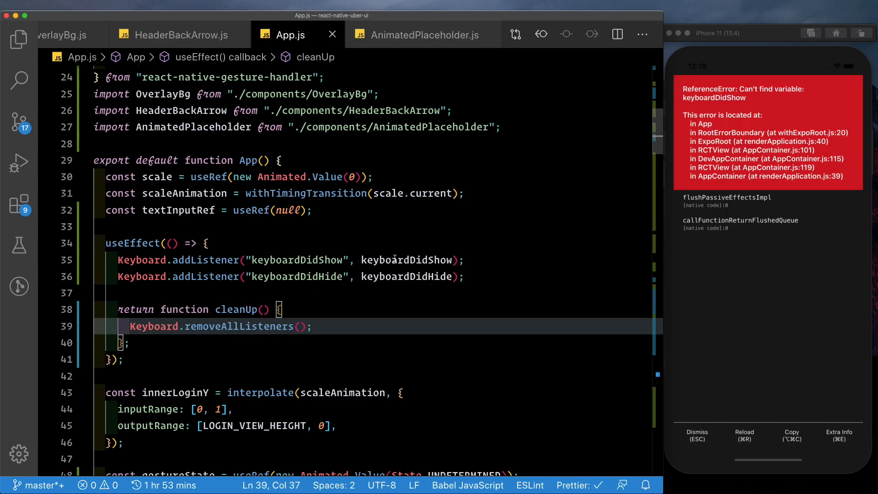
Define keyboardDidShow and keyboardDidHide handlers with a // placeholder, and save App.js.
{"action": "scroll", "scroll_direction": "down", "scroll_amount": 3}
{"action": "type", "text": "c"}
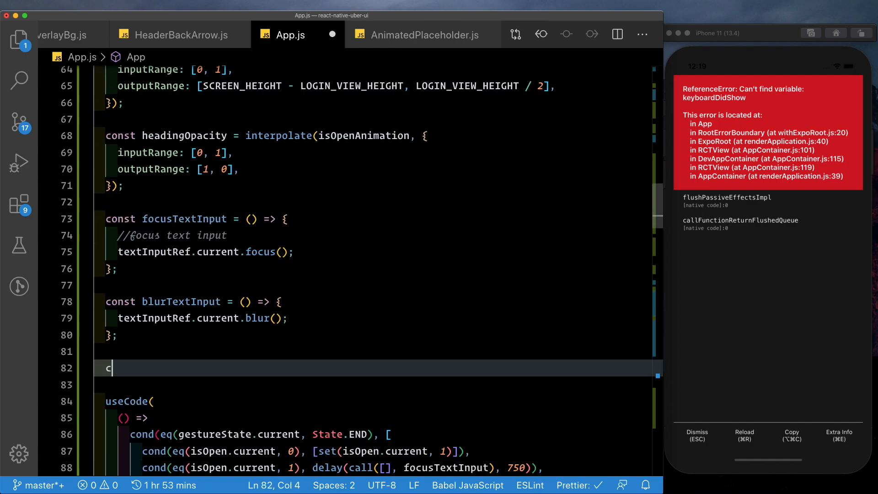
{"action": "type", "text": "onst keyboardDidShow = () => {"}
{"action": "type", "text": "const"}
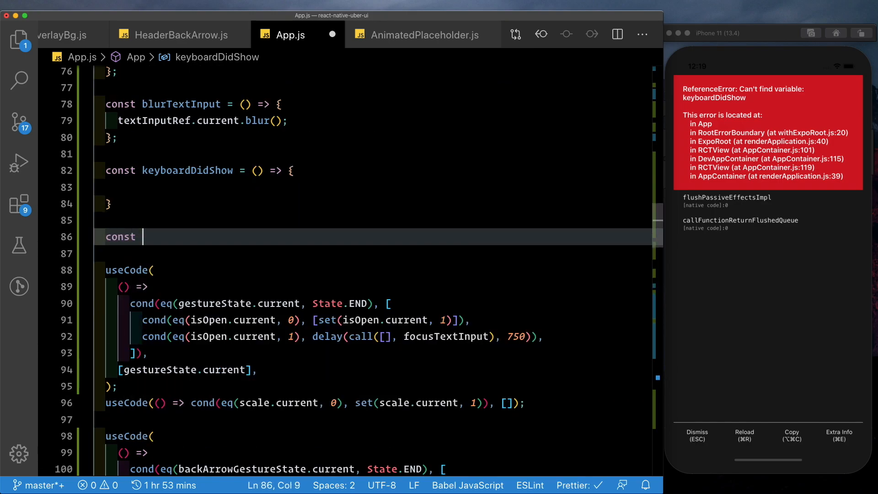
{"action": "type", "text": "keyboardDidHgi"}
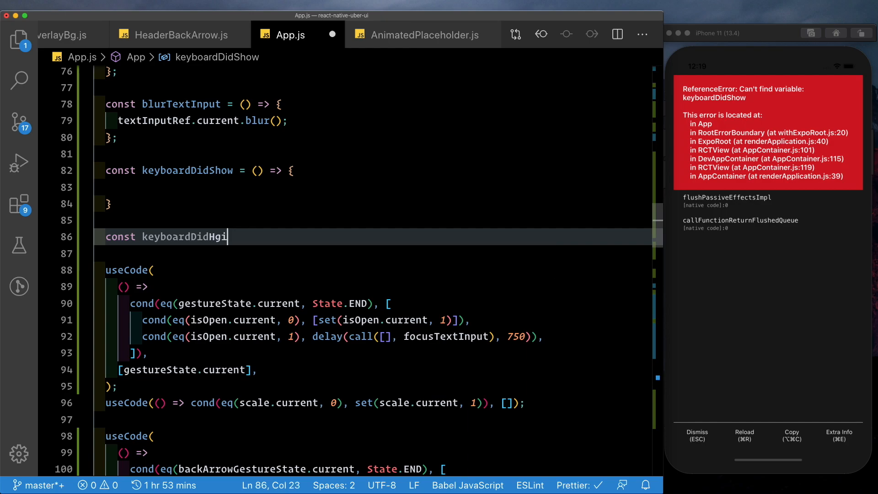
{"action": "type", "text": "de = () => {"}
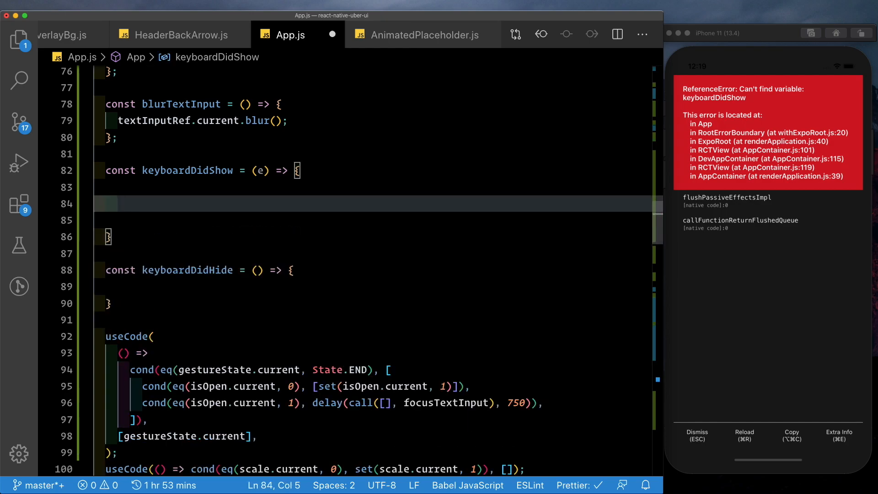
{"action": "type", "text": "//"}
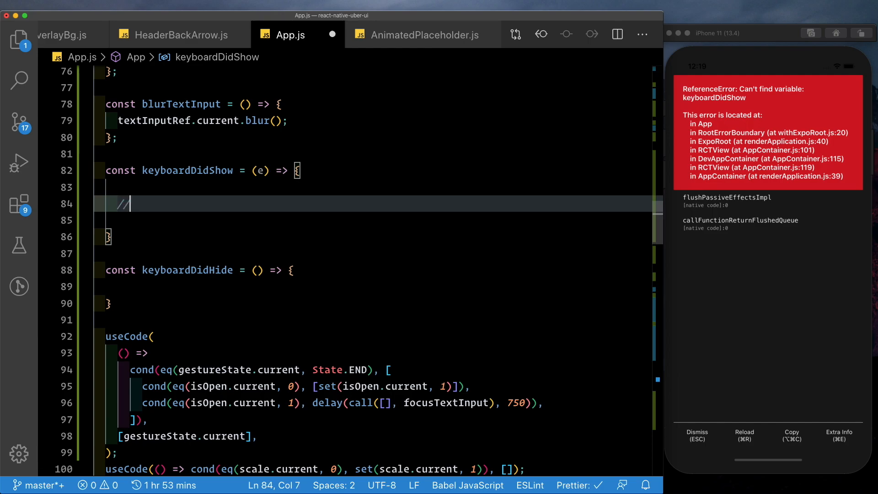
{"action": "mouse_move", "coordinate": [559, 307]}
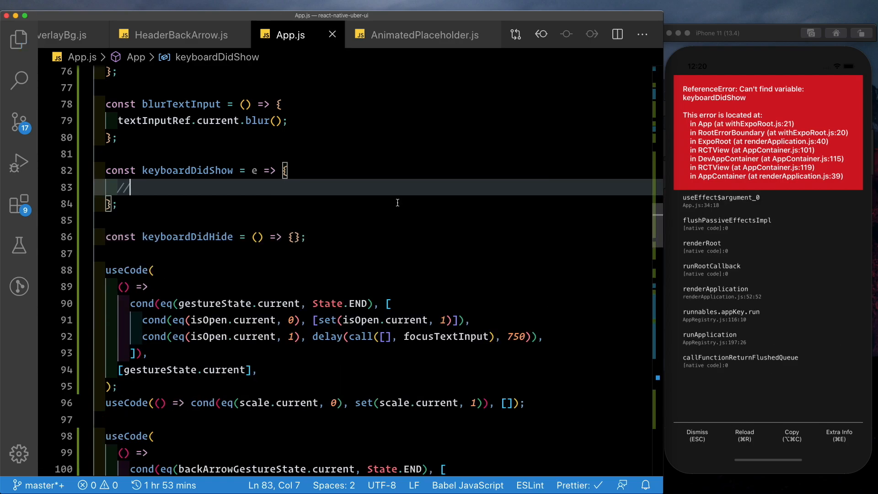
{"action": "left_click", "coordinate": [697, 436]}
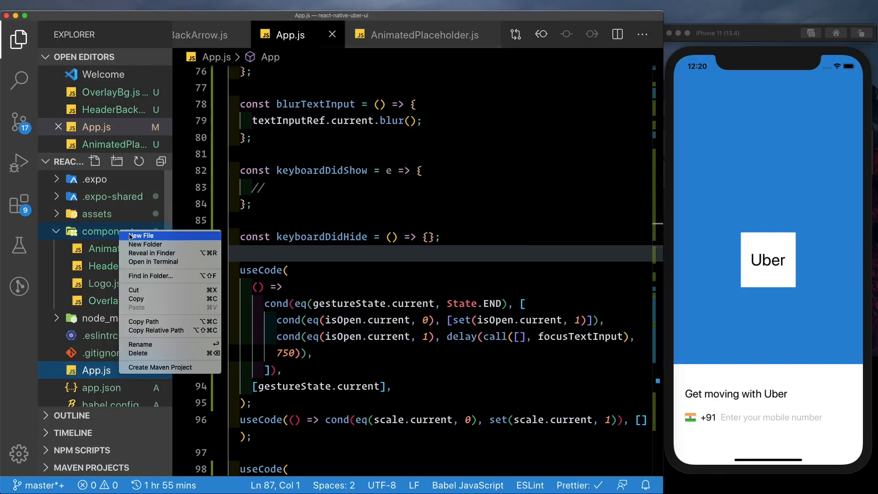
Create components/ForwardArrow.js with an Animated.View rendering a white md-arrow-forward Ionicons icon.
{"action": "left_click", "coordinate": [142, 236]}
{"action": "type", "text": "ForwardArrow.js"}
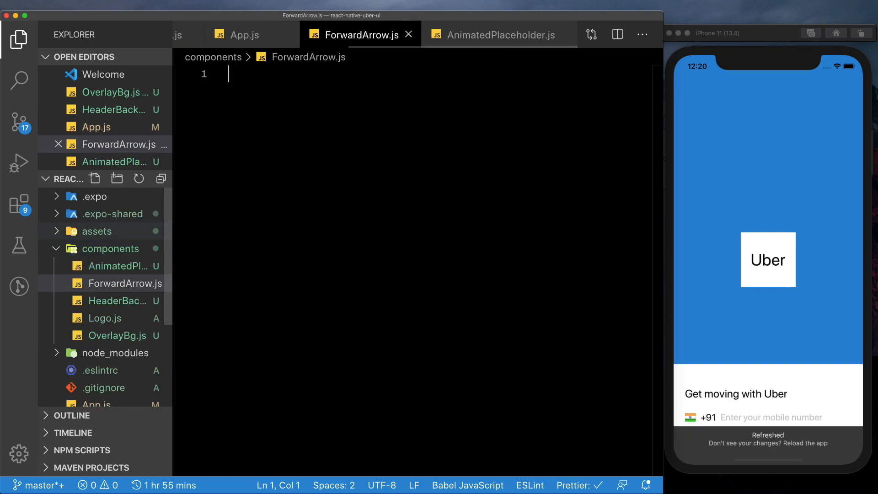
{"action": "type", "text": "imrnfc"}
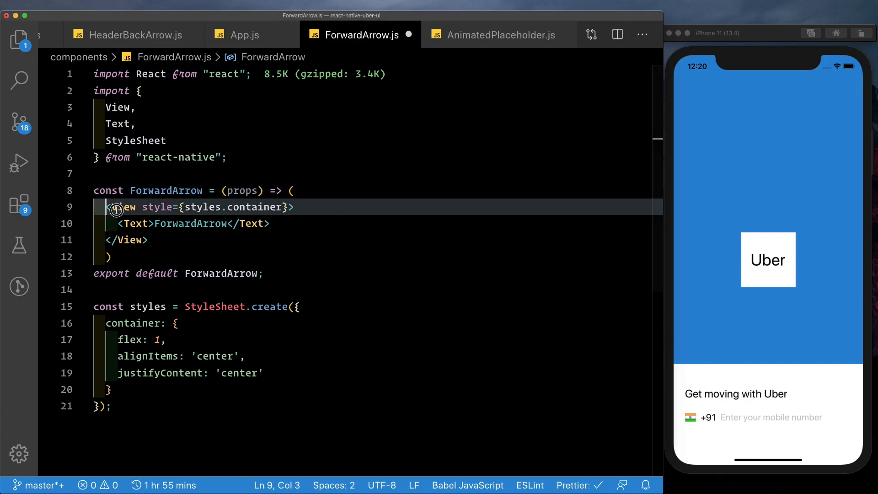
{"action": "type", "text": "Ani"}
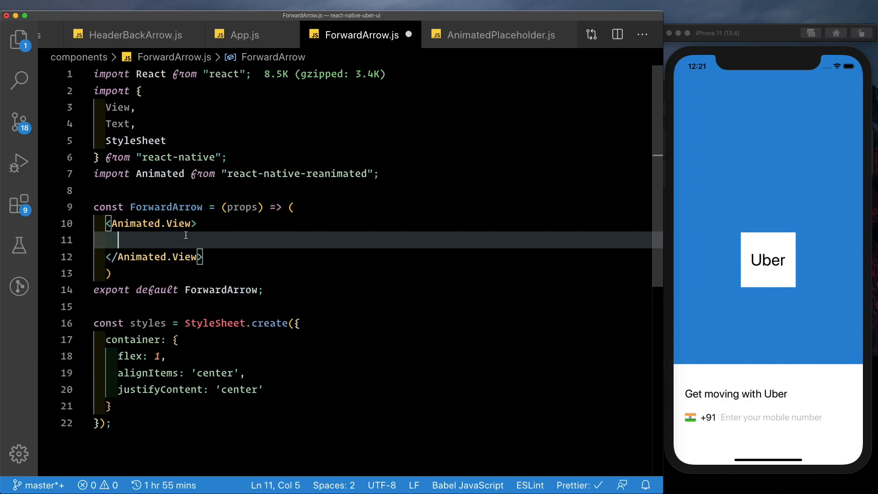
{"action": "type", "text": "I"}
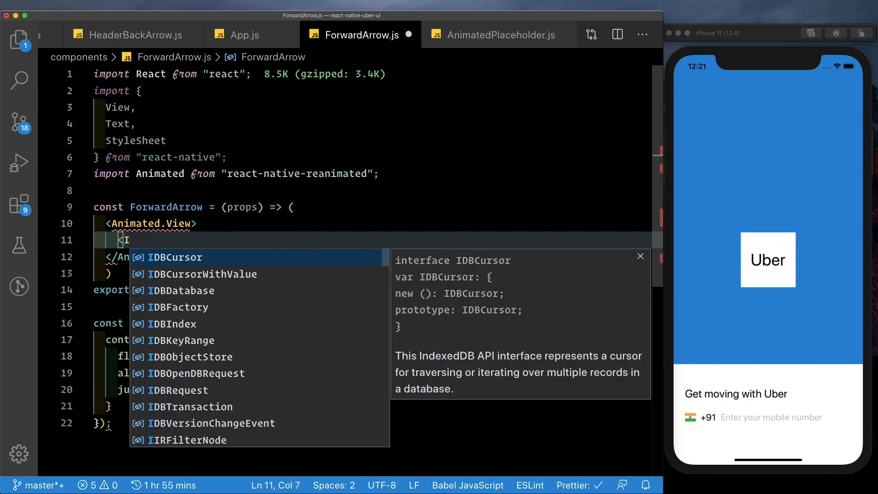
{"action": "type", "text": "import"}
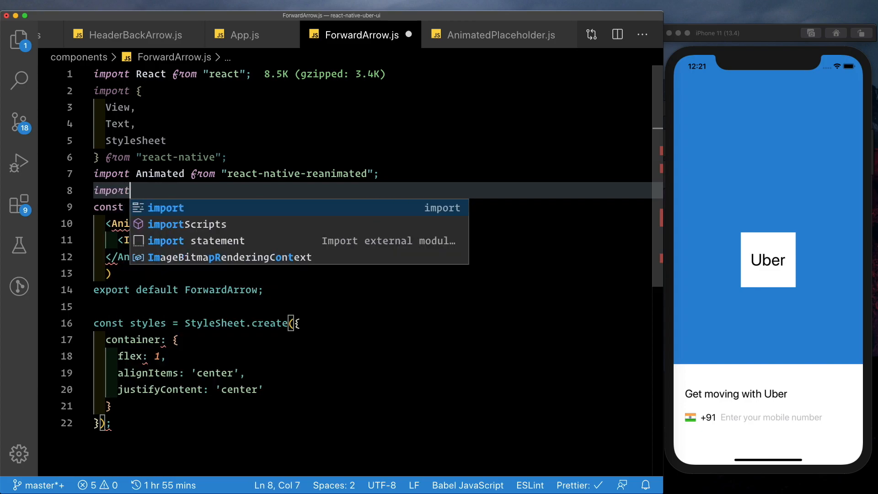
{"action": "type", "text": "{Ionicons as Icon} from '@expo/vector-icons"}
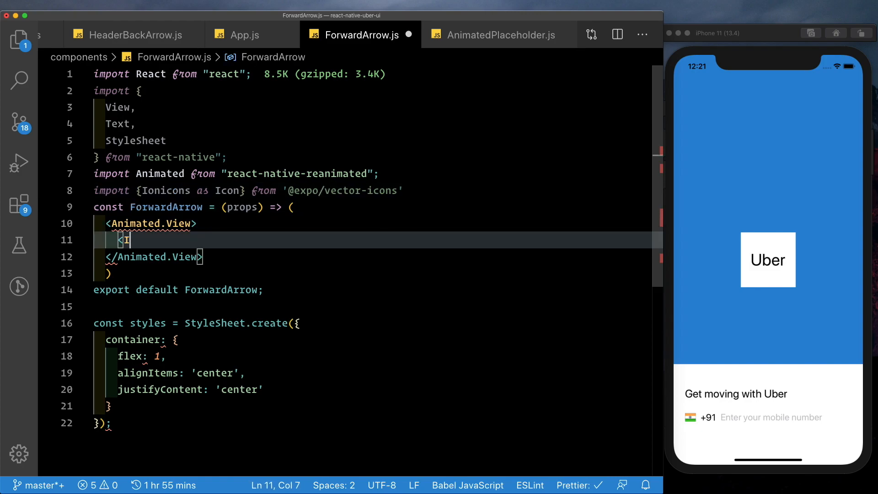
{"action": "type", "text": "con name=\"f"}
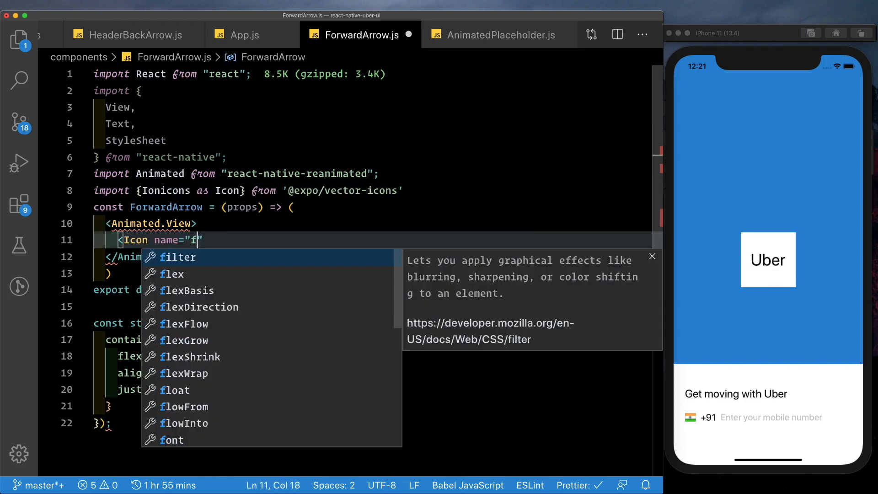
{"action": "type", "text": "md-arrow-"}
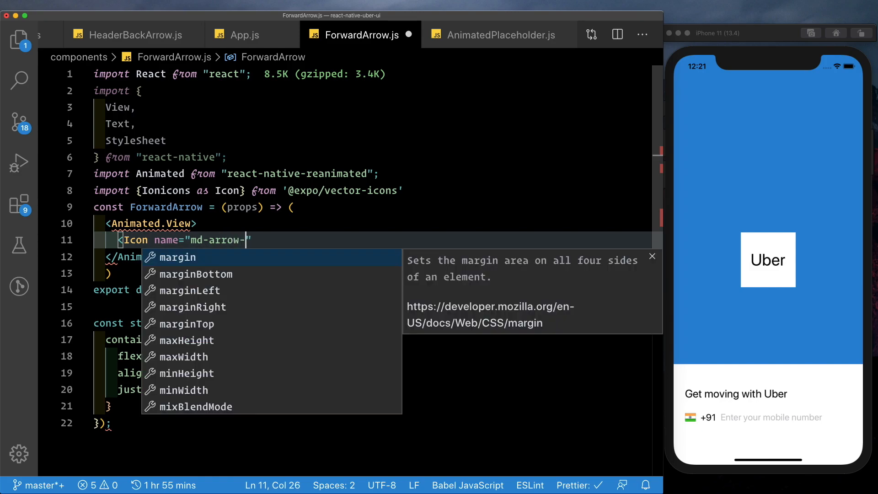
{"action": "type", "text": "forward\" color=\"white\"/>"}
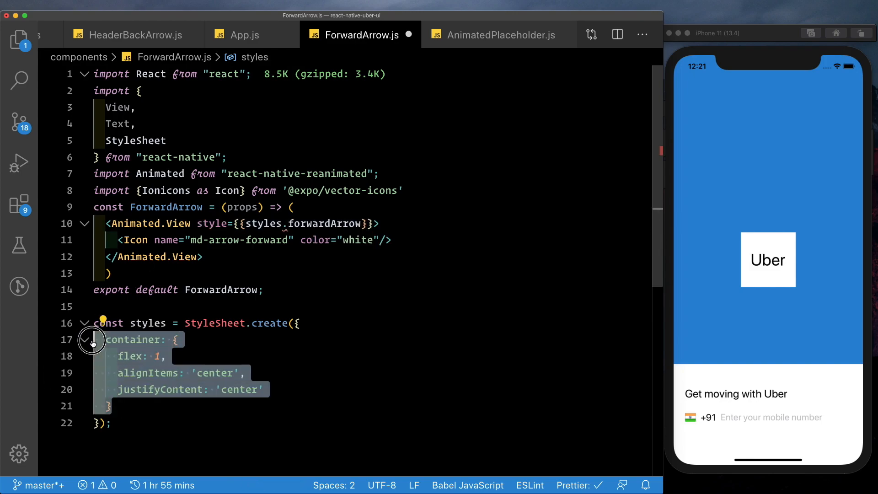
Add a round, absolute, dark 60×60 forwardArrow style with opacity 1 and translateY 0.
{"action": "type", "text": "forwardArrow:{"}
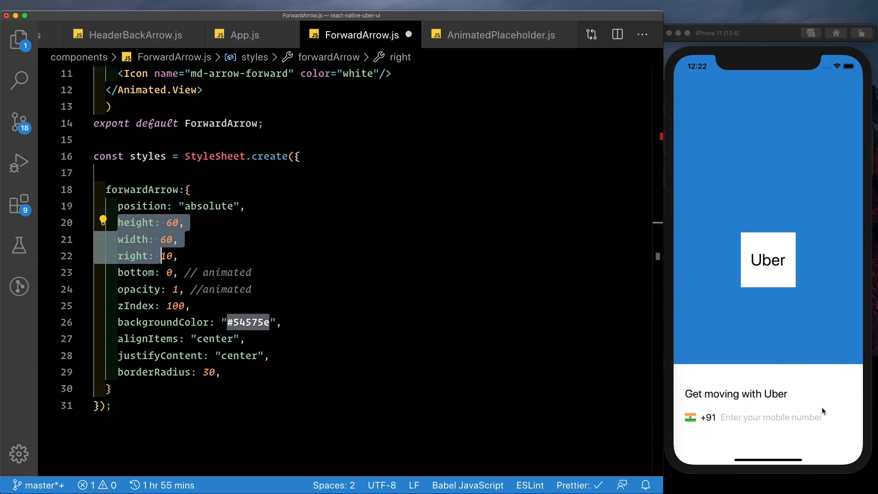
{"action": "mouse_move", "coordinate": [120, 286]}
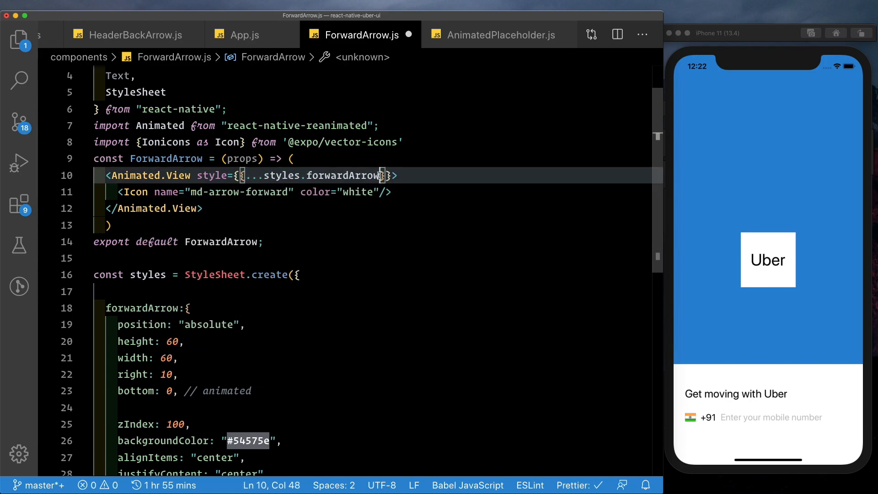
{"action": "type", "text": "opacity:1,"}
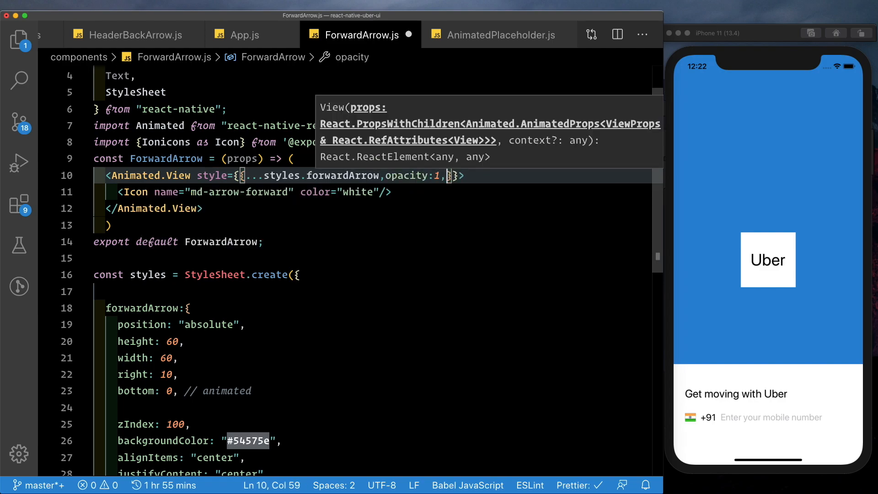
{"action": "type", "text": "transform:[{transl"}
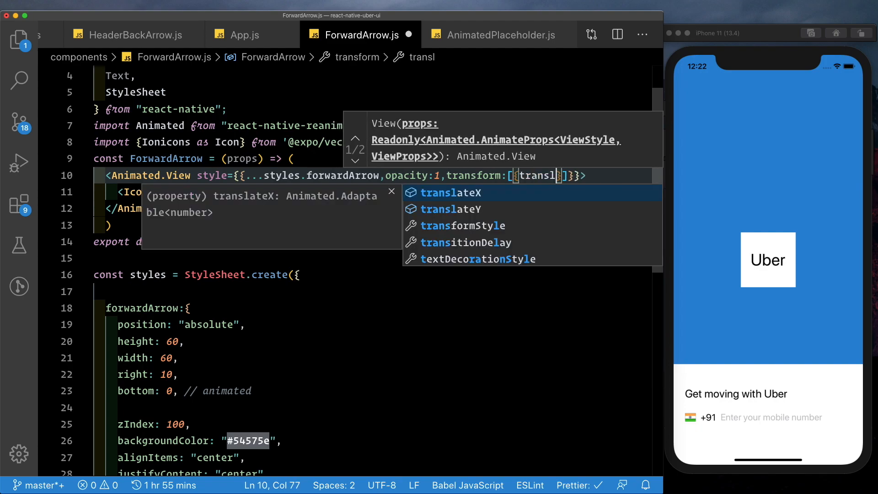
{"action": "left_click", "coordinate": [450, 209]}
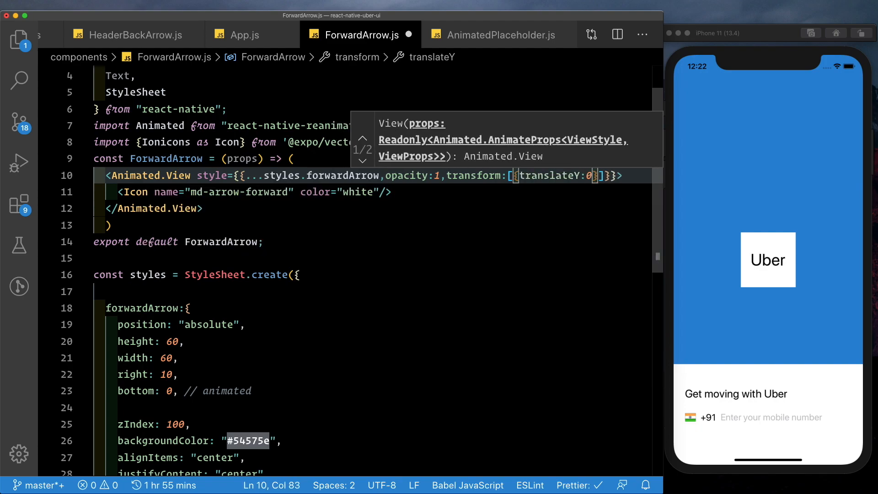
{"action": "left_click", "coordinate": [446, 34]}
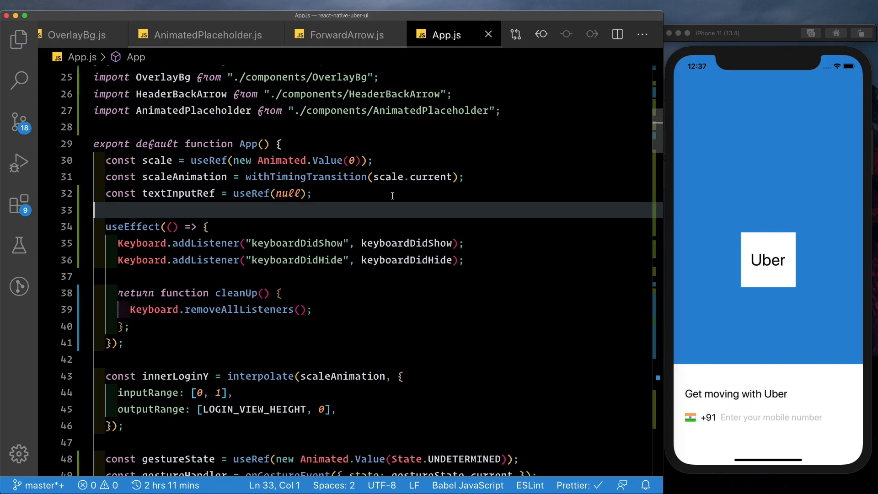
{"action": "mouse_move", "coordinate": [238, 309]}
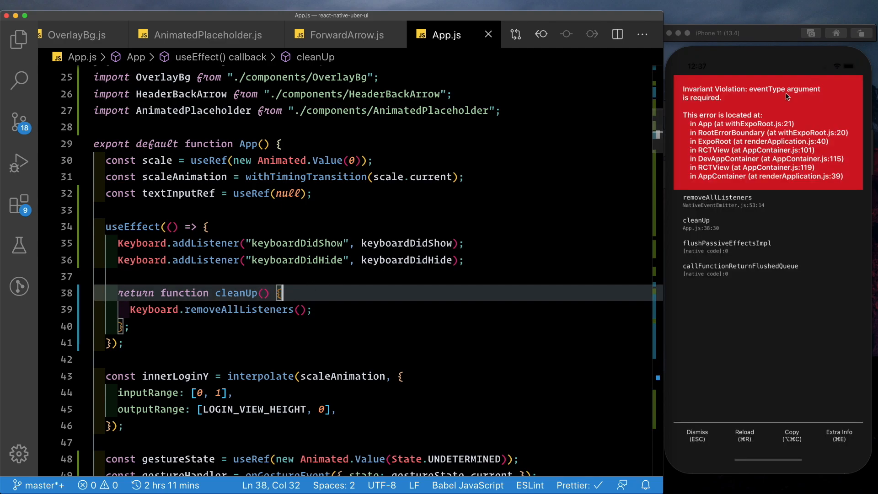
{"action": "mouse_move", "coordinate": [308, 249]}
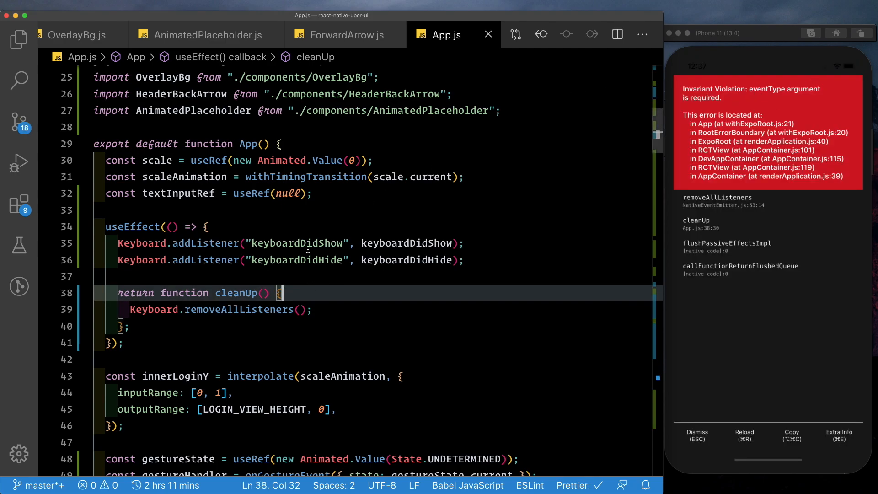
{"action": "mouse_move", "coordinate": [240, 309]}
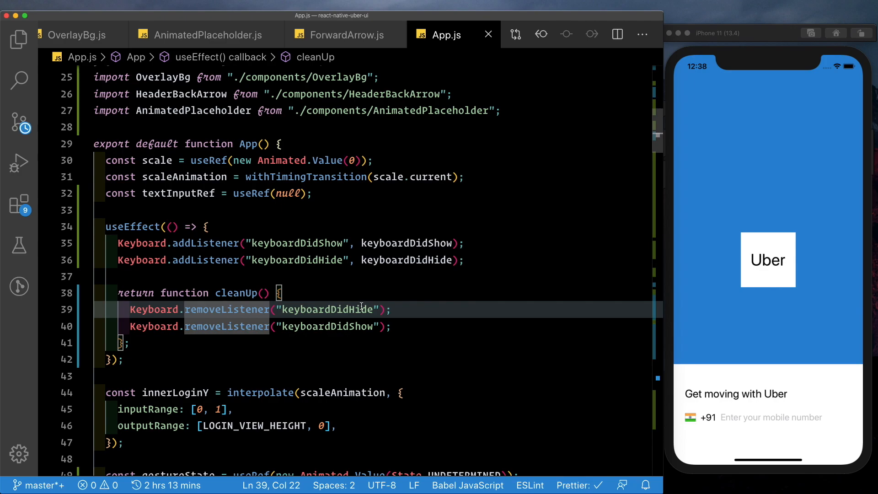
Render ForwardArrow after OverlayBg in App.js, check the app, and return to ForwardArrow.js.
{"action": "scroll", "scroll_direction": "down", "scroll_amount": 3}
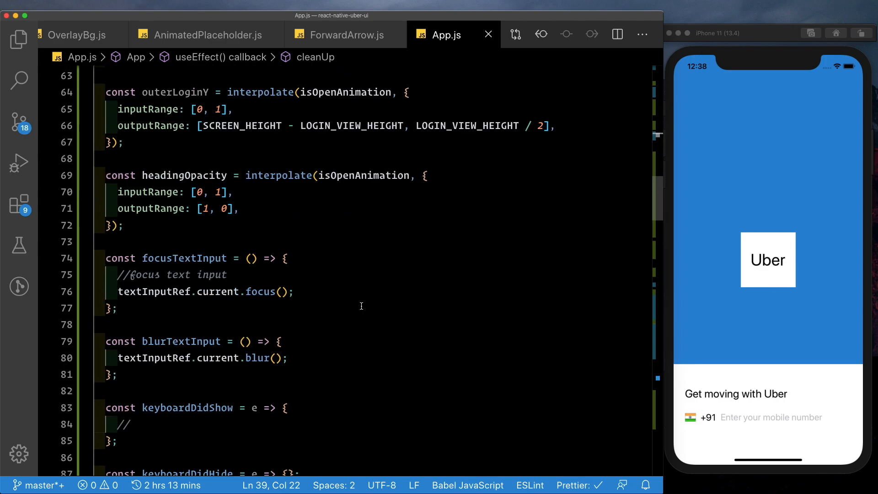
{"action": "scroll", "scroll_direction": "down", "scroll_amount": 3}
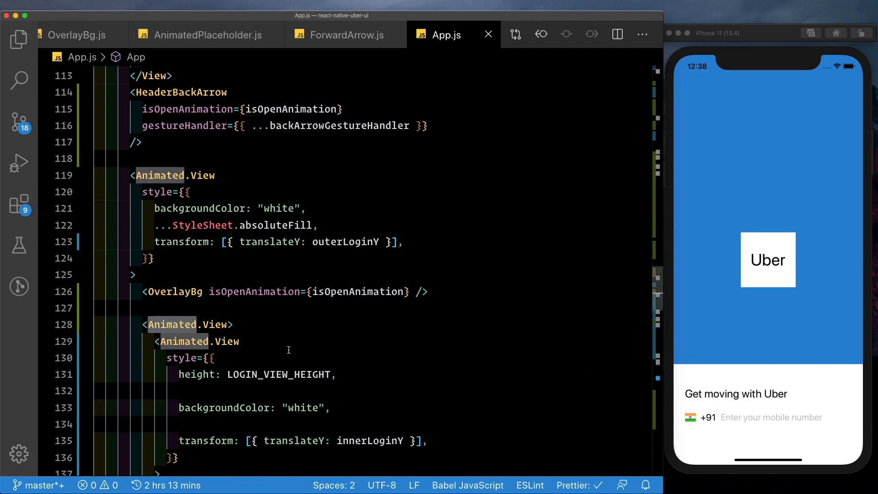
{"action": "type", "text": "ForwardArrow />"}
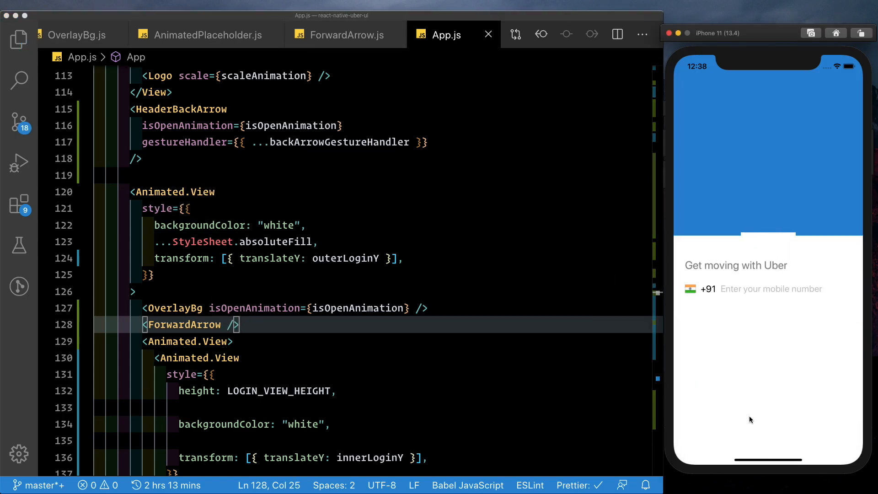
{"action": "left_click", "coordinate": [770, 289]}
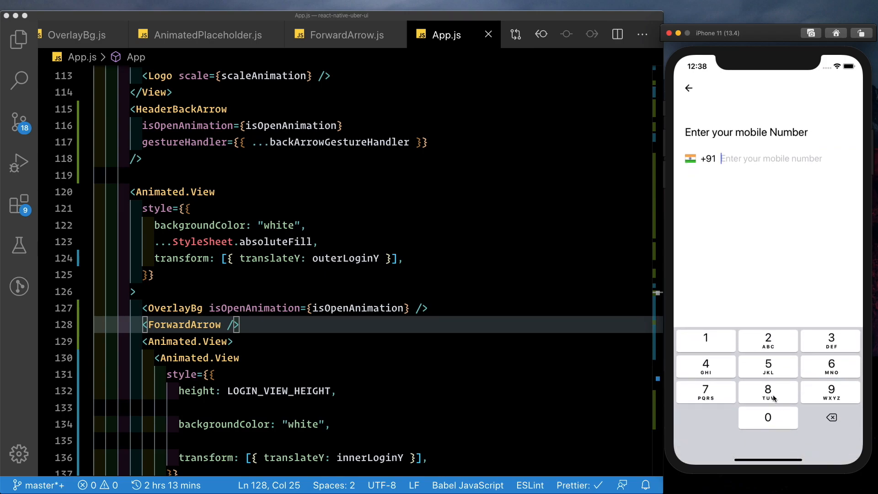
{"action": "left_click", "coordinate": [151, 275]}
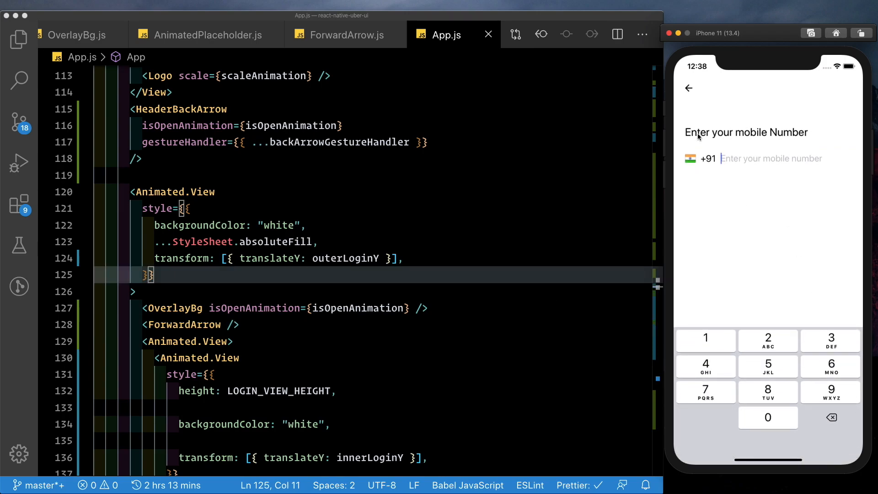
{"action": "left_click", "coordinate": [689, 88]}
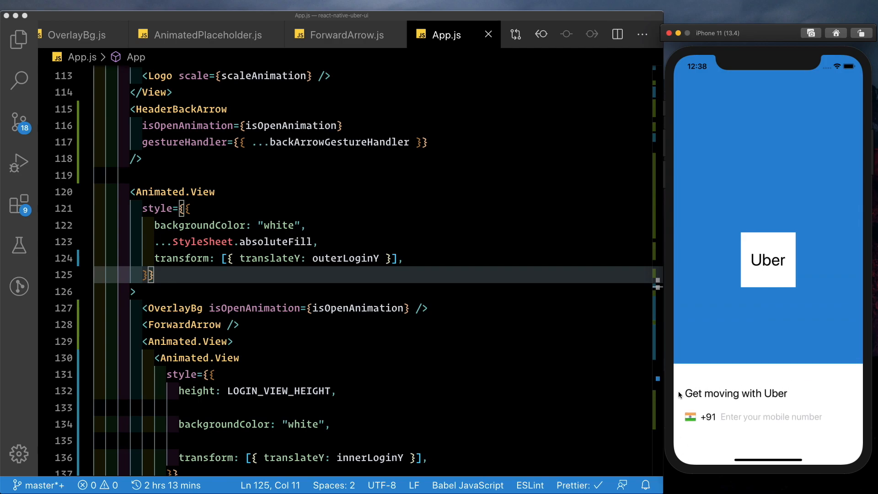
{"action": "mouse_move", "coordinate": [840, 107]}
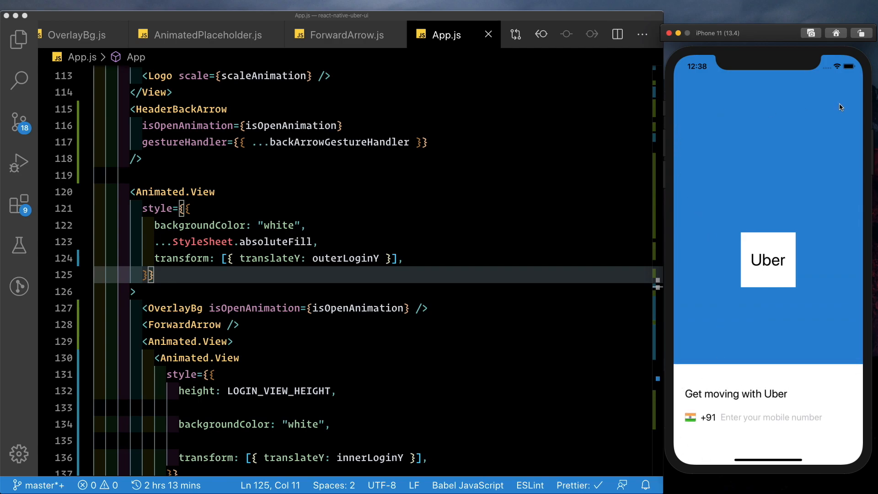
{"action": "mouse_move", "coordinate": [792, 112]}
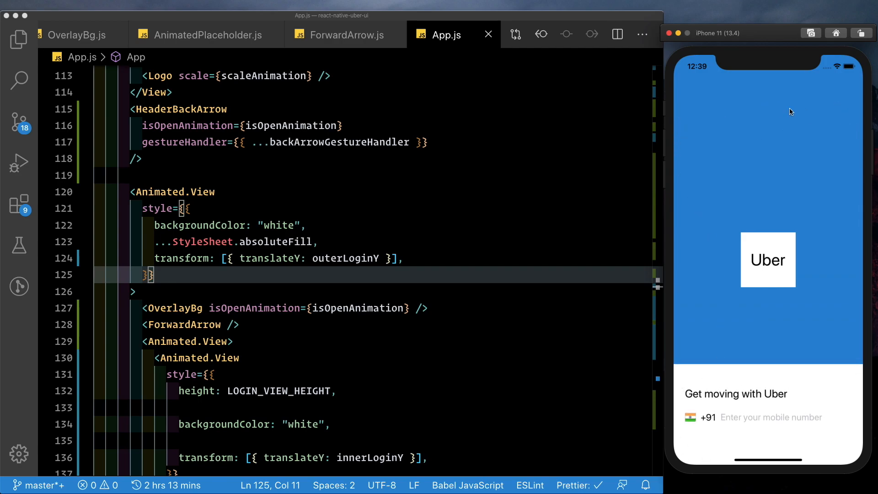
{"action": "mouse_move", "coordinate": [235, 62]}
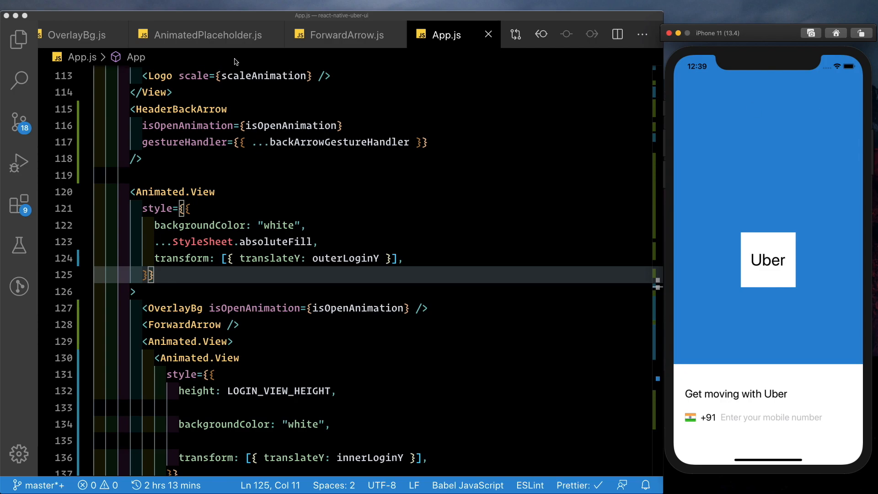
{"action": "left_click", "coordinate": [344, 34]}
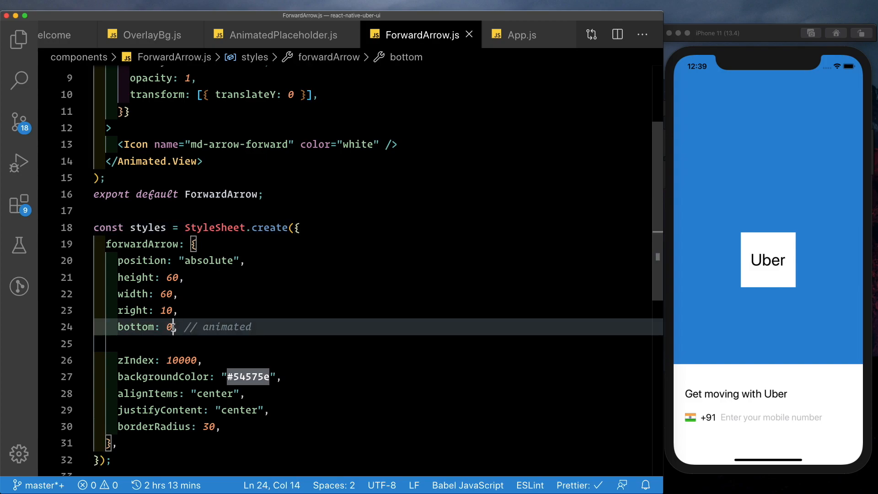
Set the arrow's bottom to LOGIN_VIEW_HEIGHT / 2 and import LOGIN_VIEW_HEIGHT from ../Constants.
{"action": "type", "text": "LOGIN_VIEW_HEIGHT/2"}
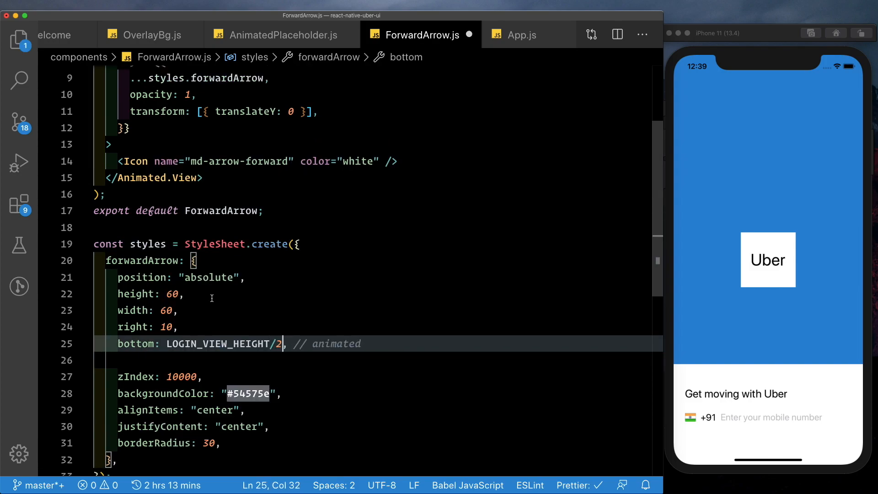
{"action": "scroll", "scroll_direction": "up", "scroll_amount": 3}
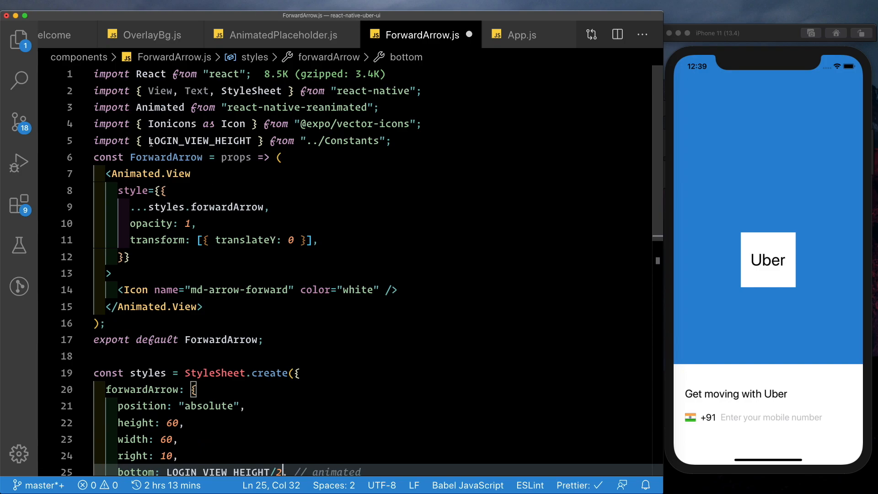
{"action": "double_click", "coordinate": [341, 140]}
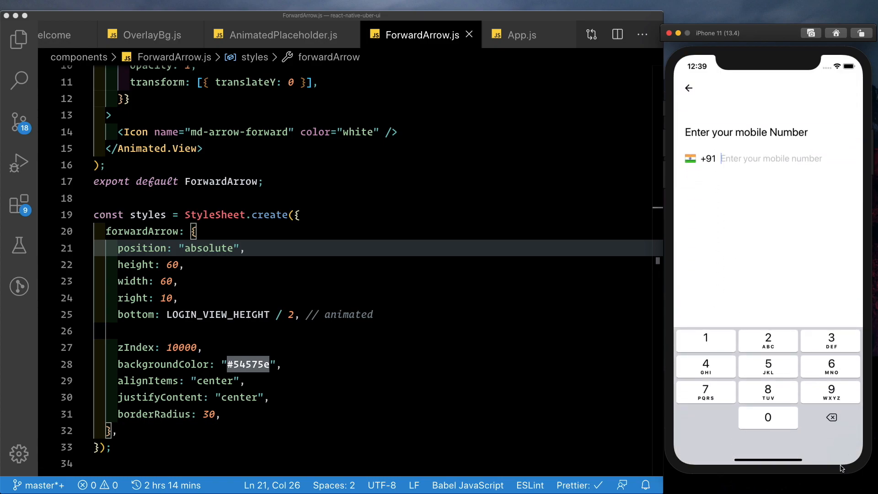
{"action": "mouse_move", "coordinate": [676, 326]}
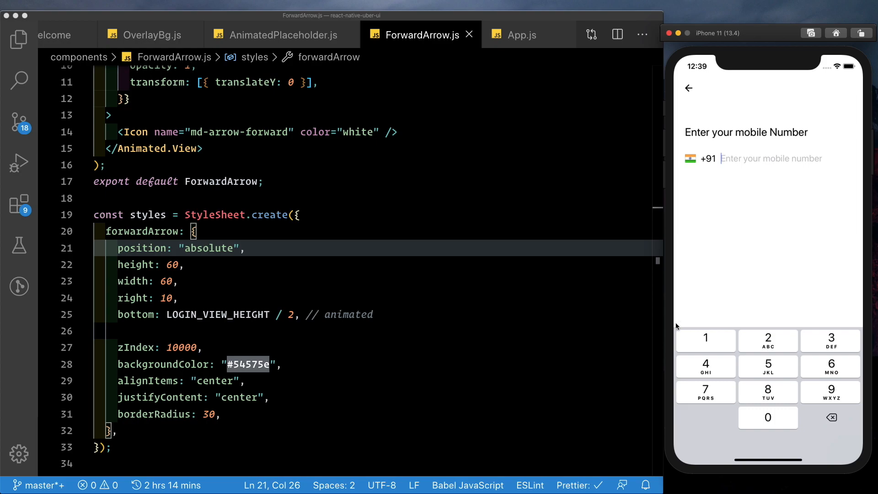
{"action": "mouse_move", "coordinate": [300, 60]}
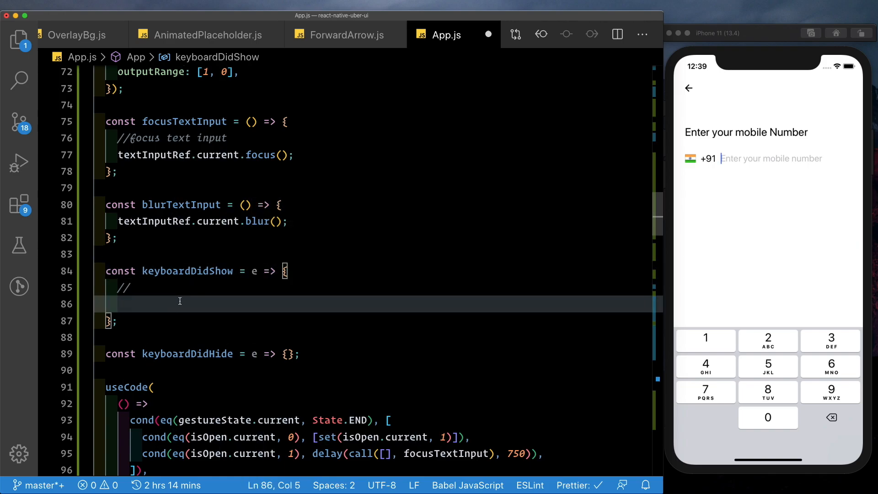
In keyboardDidShow, compute toValue = -e.endCoordinates.height and call Animated.timing(keyboardHeight).
{"action": "type", "text": "le"}
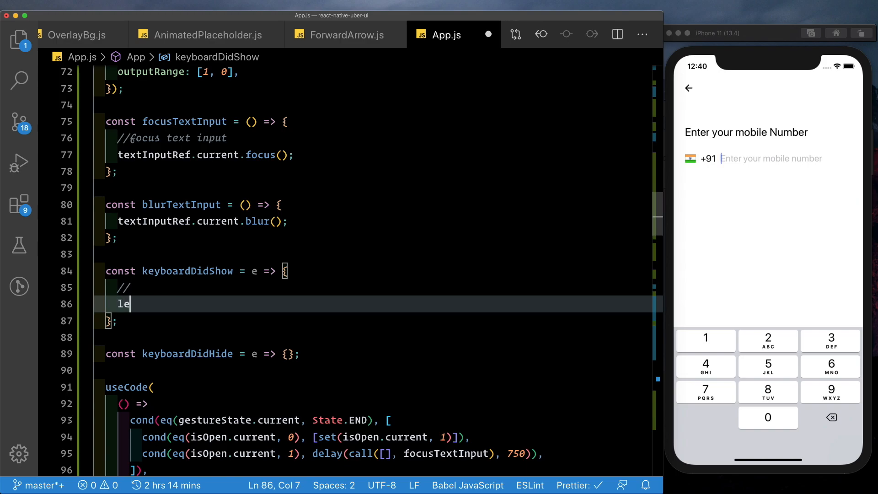
{"action": "type", "text": "t"}
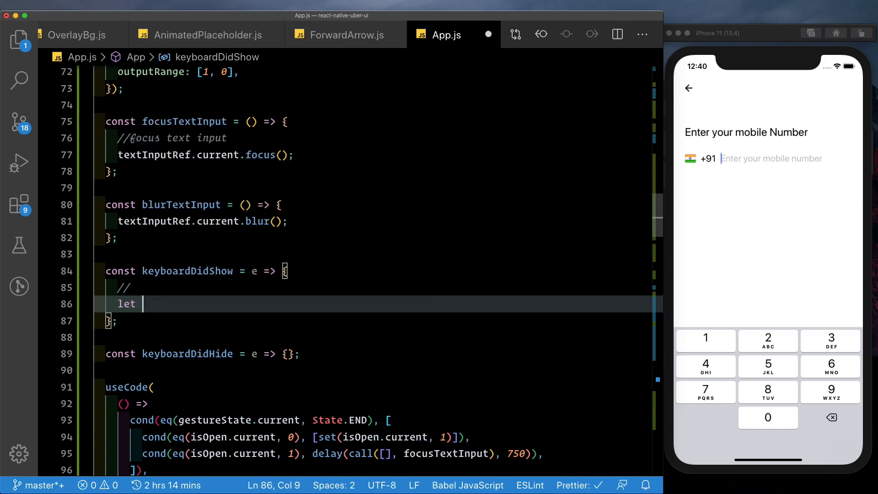
{"action": "type", "text": "toValue ="}
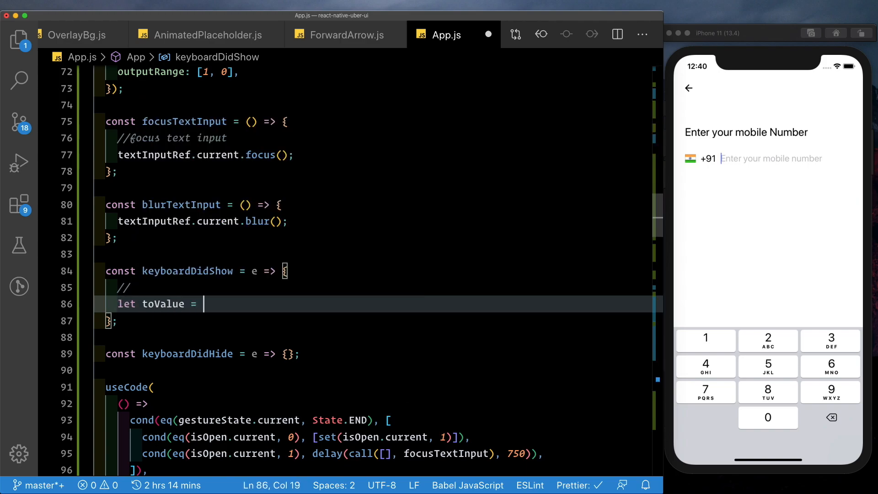
{"action": "type", "text": "e.endCoordinate"}
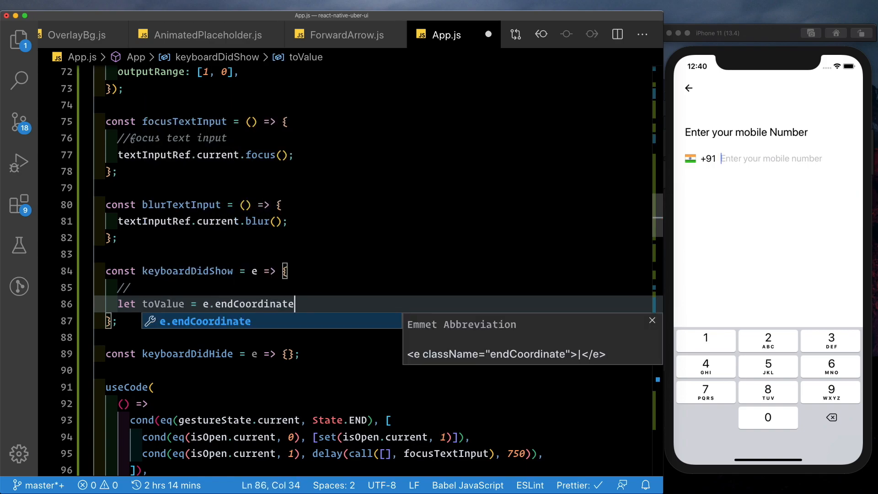
{"action": "type", "text": "s.height"}
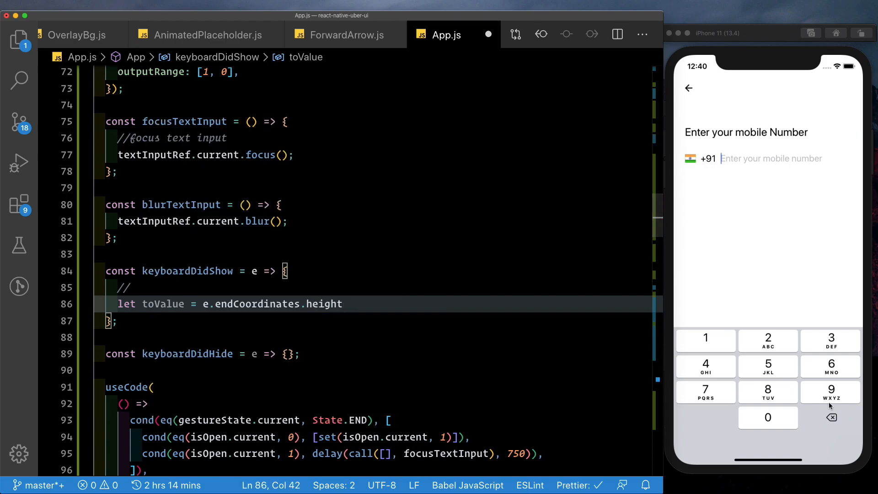
{"action": "mouse_move", "coordinate": [820, 259]}
{"action": "type", "text": " -"}
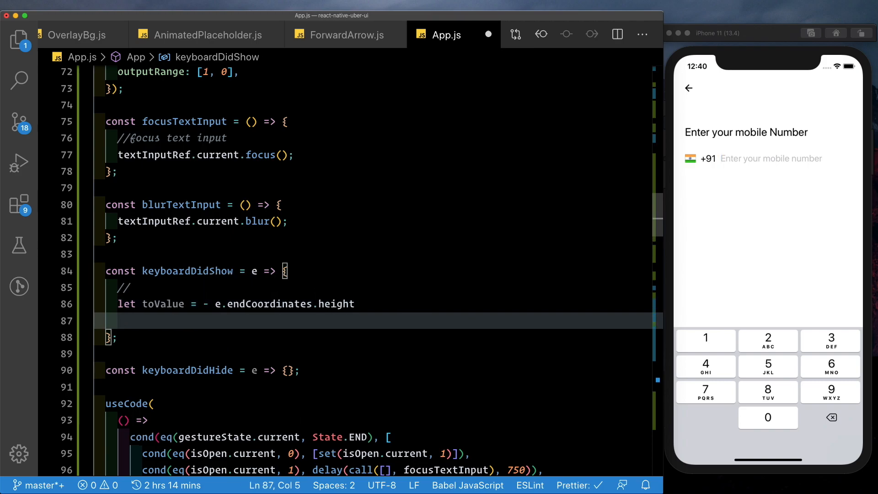
{"action": "type", "text": "Animate"}
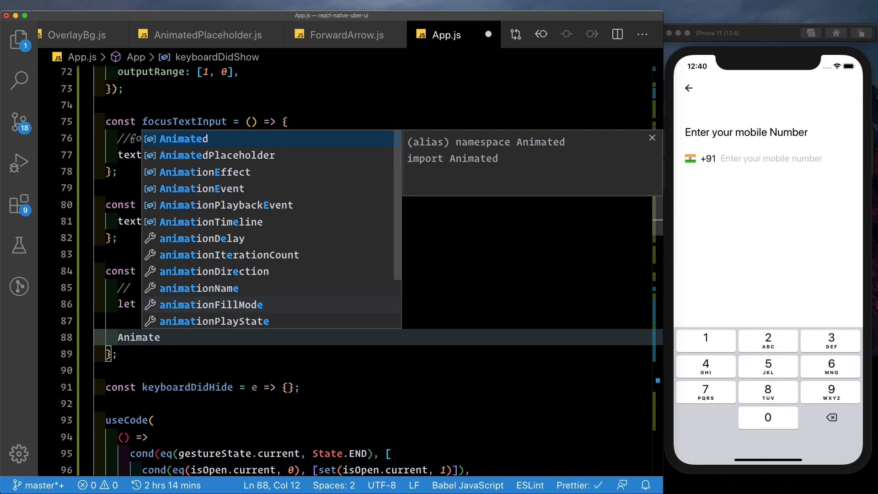
{"action": "type", "text": "d.timing"}
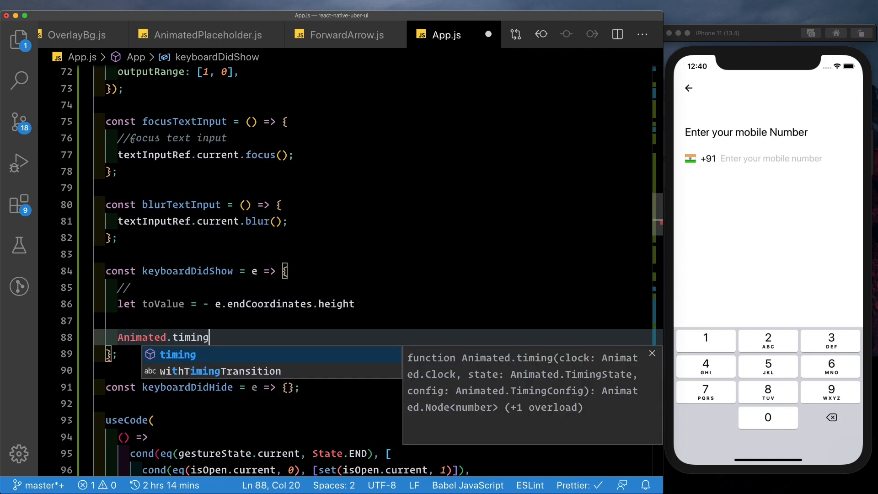
{"action": "type", "text": "(keyboardHeig"}
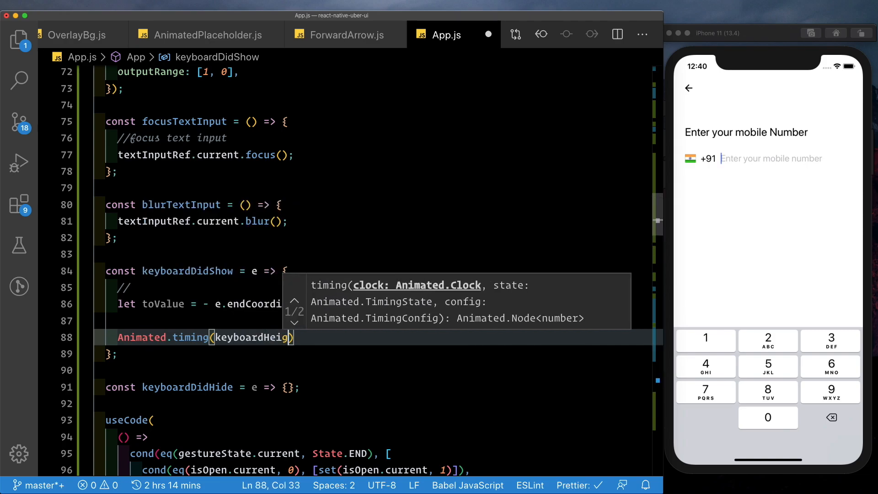
{"action": "type", "text": "ht"}
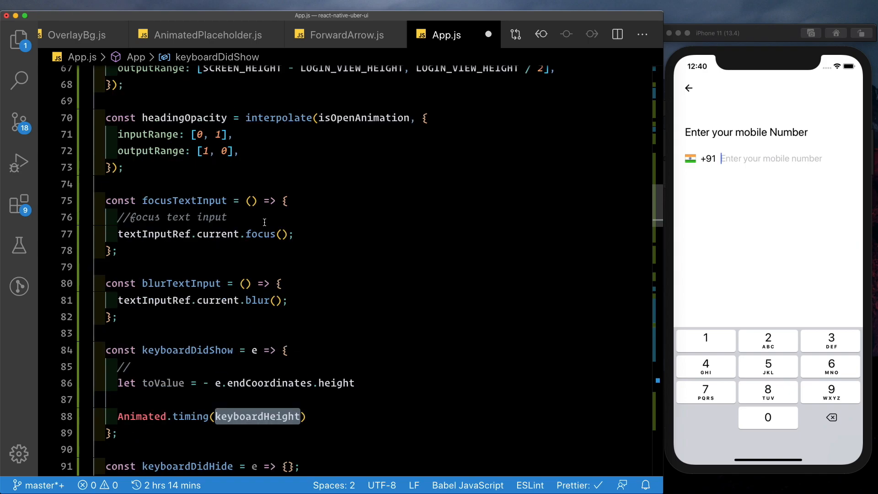
Declare const keyboardHeight = new Animated.Value(0) and return to keyboardDidShow.
{"action": "scroll", "scroll_direction": "up", "scroll_amount": 3}
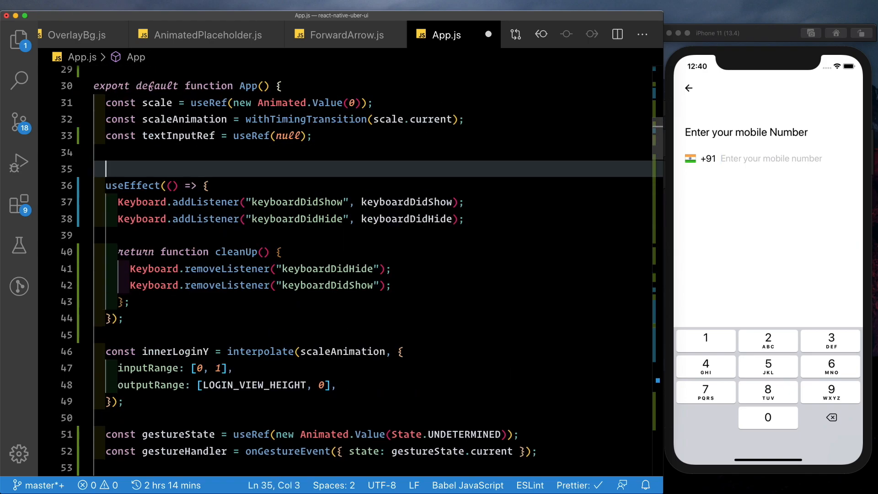
{"action": "type", "text": "const keyboardHeight = new Animated.Value(0"}
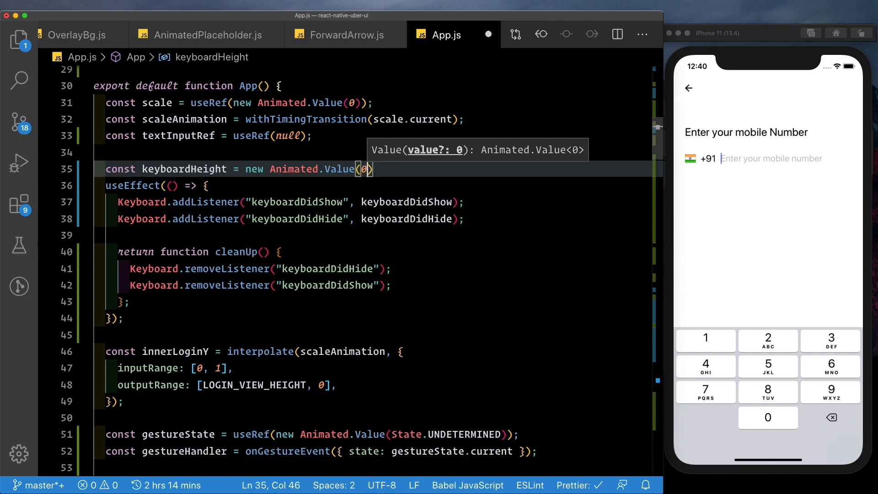
{"action": "left_click", "coordinate": [355, 252]}
{"action": "type", "text": "@keyboar"}
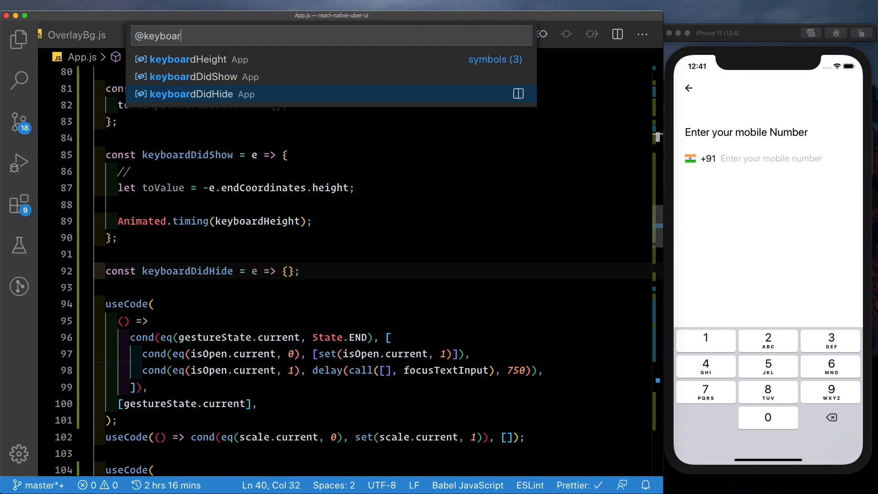
{"action": "left_click", "coordinate": [192, 77]}
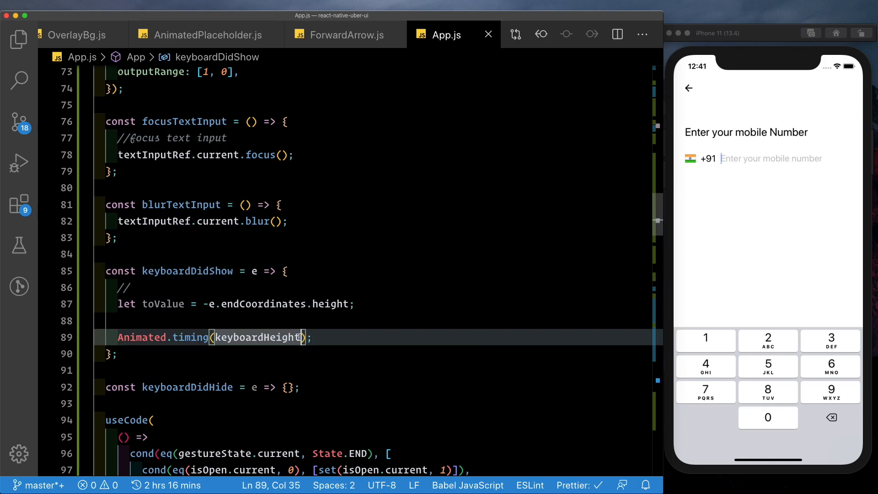
Pass toValue, duration 250, Easing.linear and useNativeDriver true to Animated.timing, add .start(), and save.
{"action": "type", "text": ",{"}
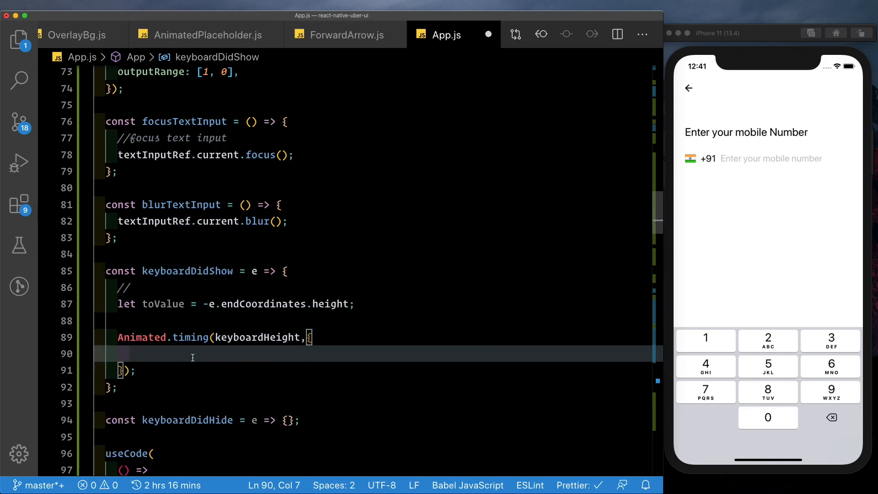
{"action": "type", "text": "toValue:to"}
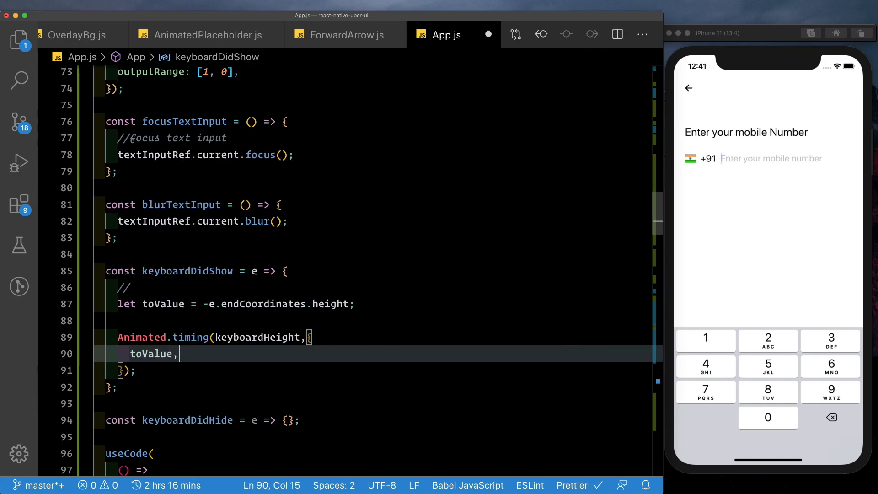
{"action": "type", "text": "di"}
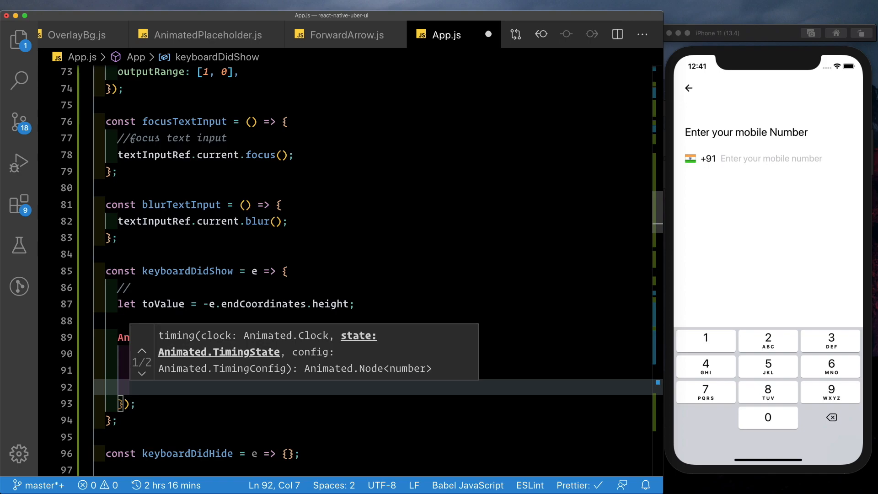
{"action": "type", "text": "easing:Easing."}
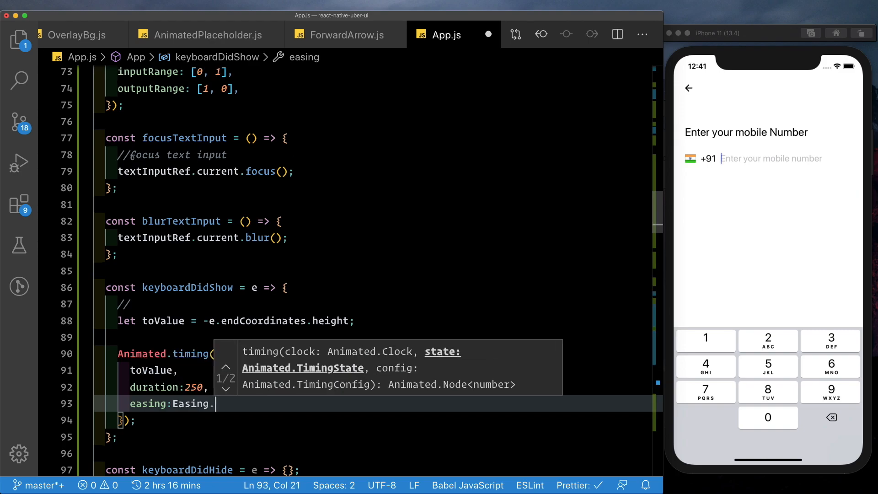
{"action": "type", "text": "linear,"}
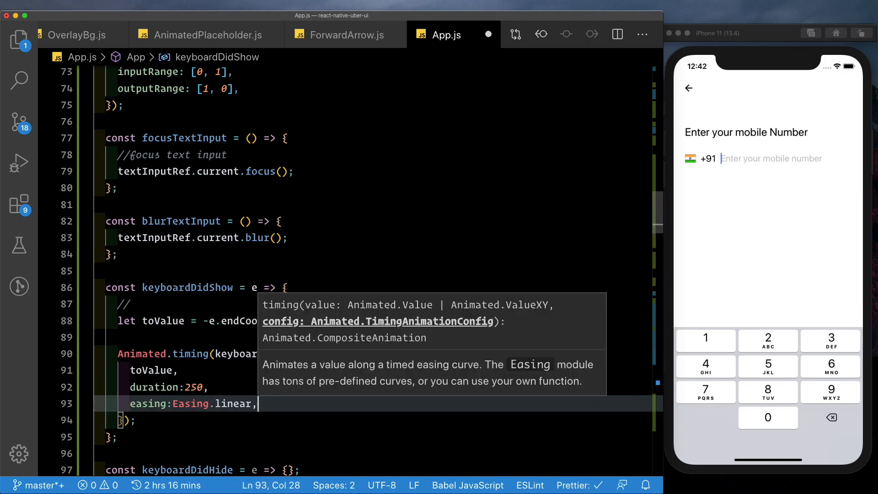
{"action": "type", "text": "useNative"}
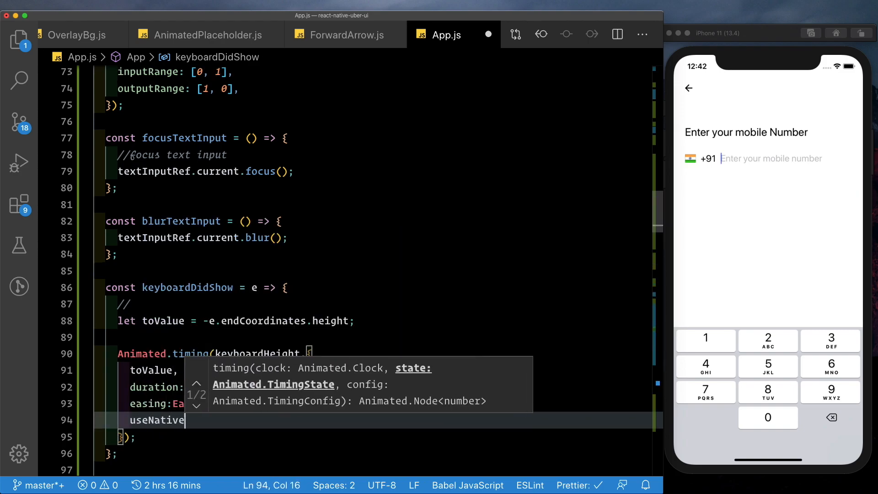
{"action": "type", "text": "Driver:true"}
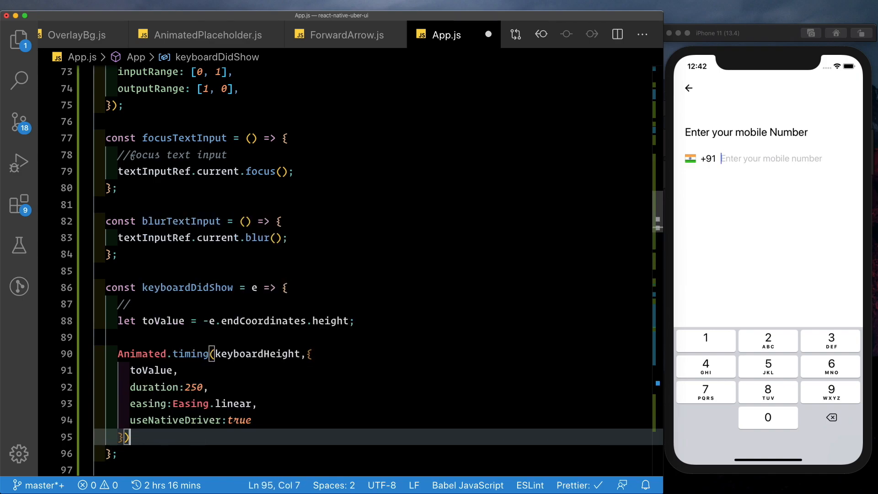
{"action": "type", "text": ".start();"}
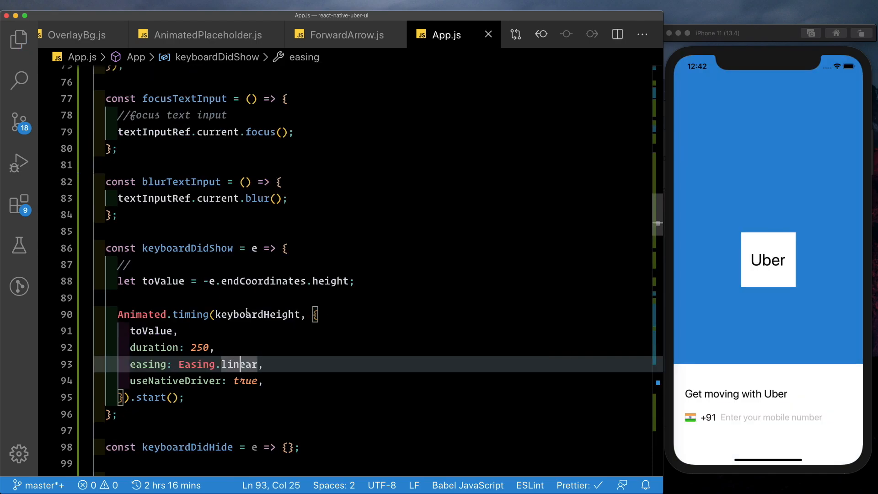
{"action": "left_click", "coordinate": [400, 347]}
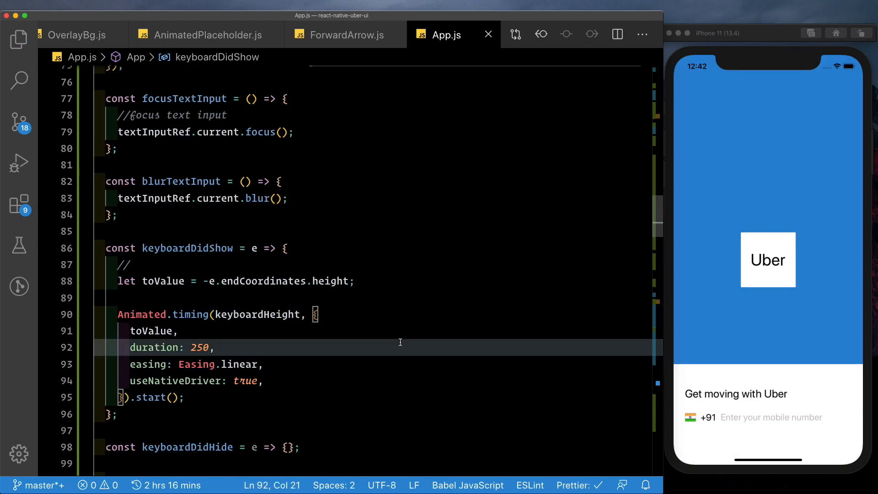
{"action": "scroll", "scroll_direction": "down", "scroll_amount": 3}
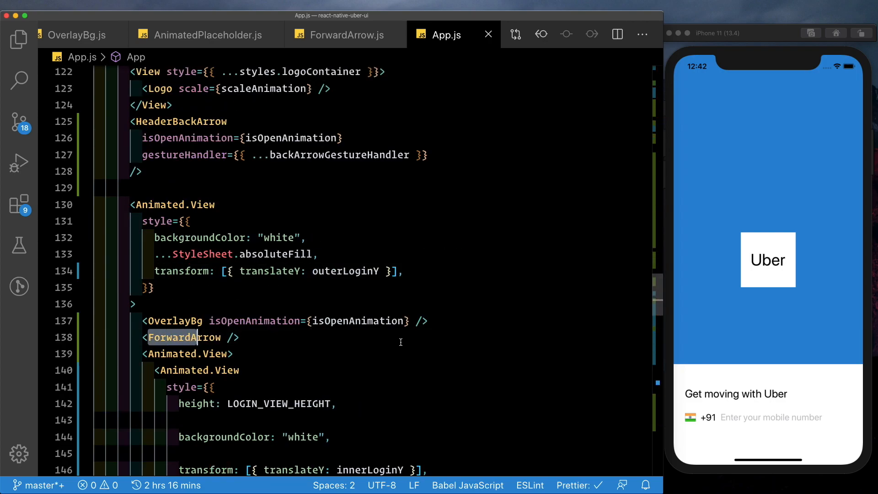
Give ForwardArrow a keyboardHeight prop, use it as translateY, and reload the app to test.
{"action": "type", "text": "key"}
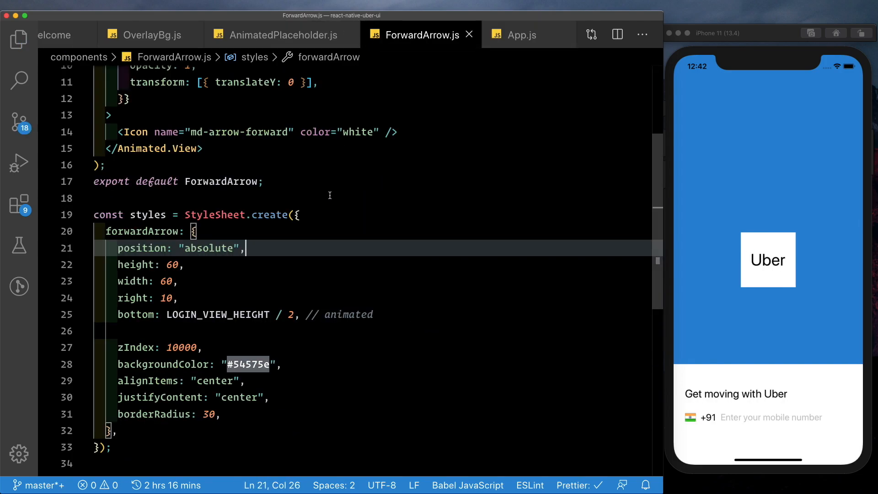
{"action": "scroll", "scroll_direction": "up", "scroll_amount": 3}
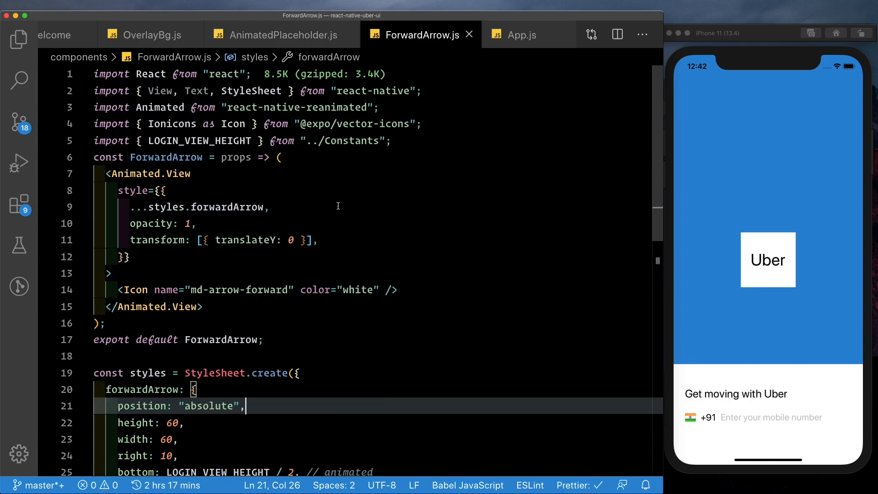
{"action": "type", "text": "keyboardHeight"}
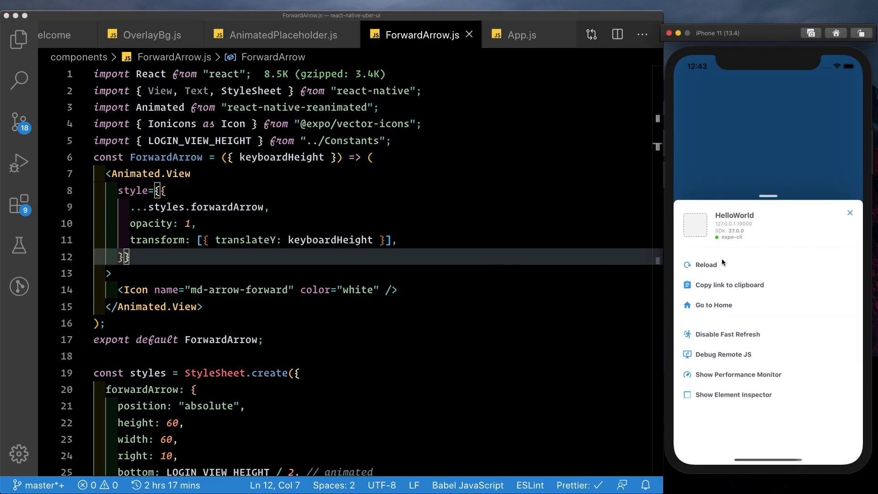
{"action": "left_click", "coordinate": [706, 265]}
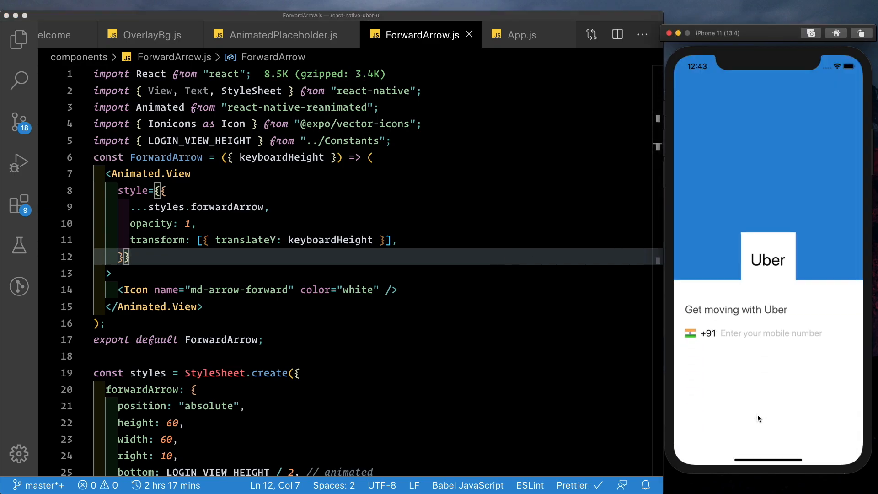
{"action": "left_click", "coordinate": [770, 334]}
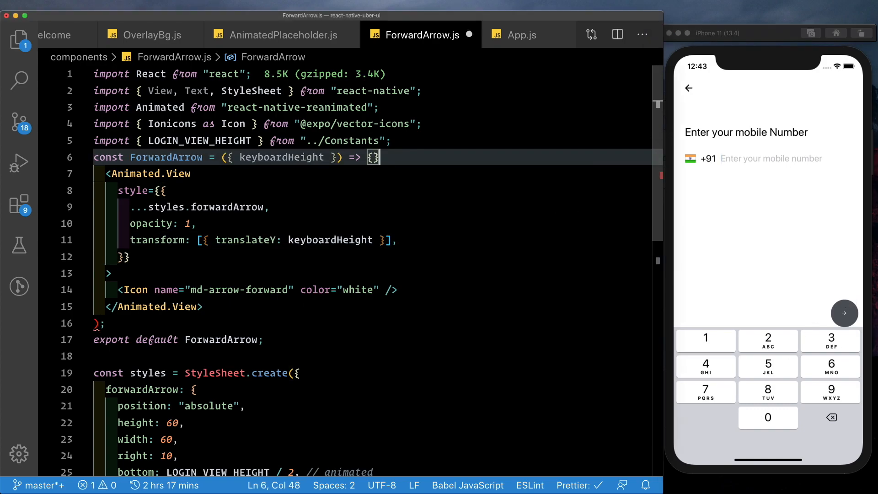
Convert ForwardArrow to a block body and define opacity interpolating keyboardHeight onto 0 to 1.
{"action": "left_click", "coordinate": [98, 323]}
{"action": "type", "text": "return( "}
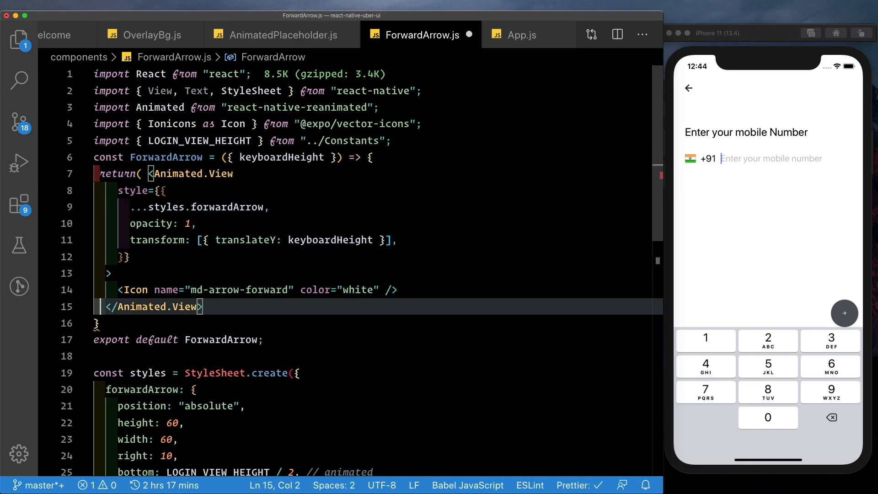
{"action": "key", "text": "Enter"}
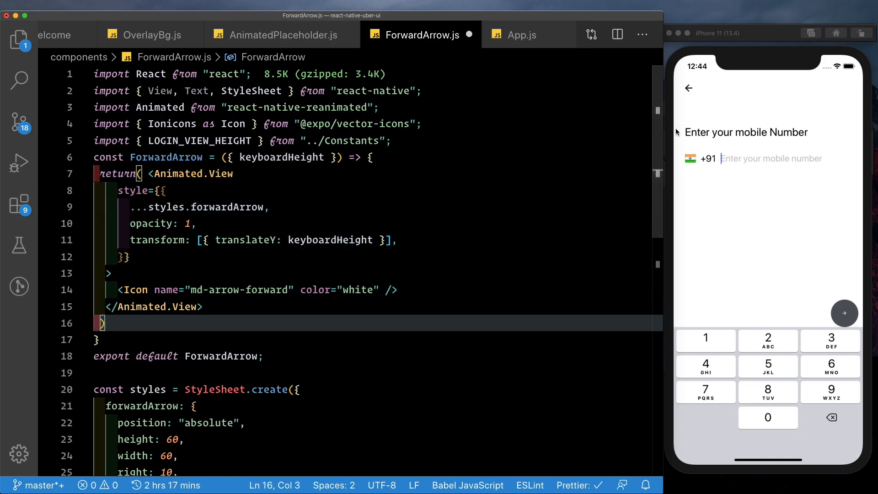
{"action": "type", "text": "const o"}
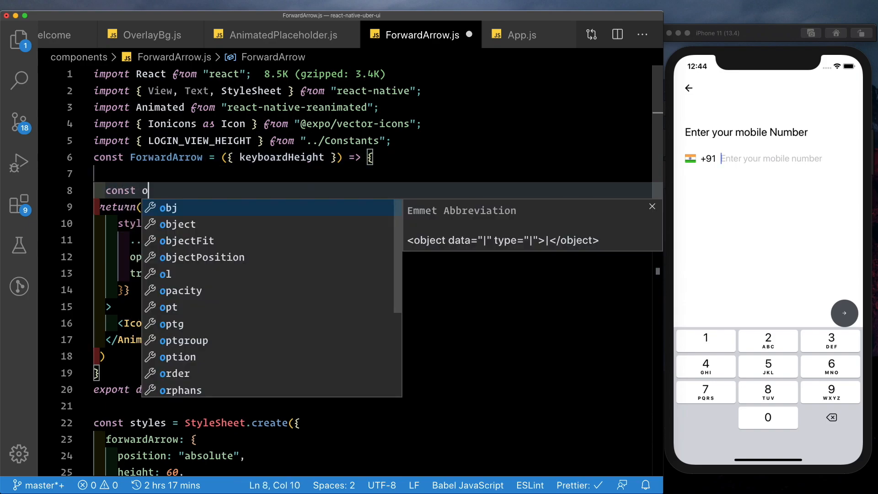
{"action": "type", "text": "pacity = interpolate("}
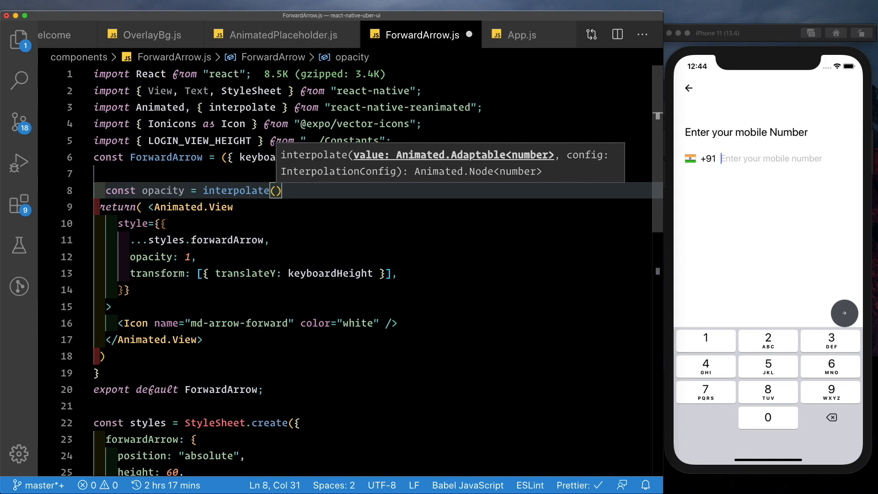
{"action": "type", "text": "keyboardHeight,{"}
{"action": "type", "text": "inputRange:["}
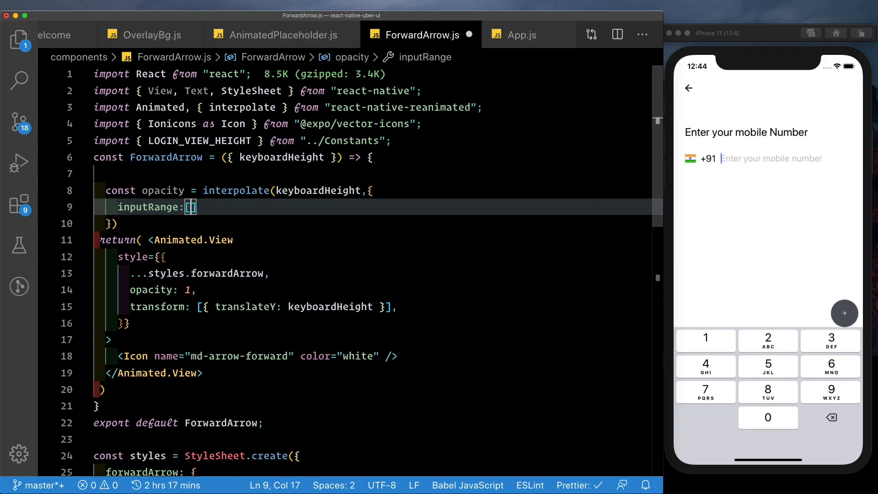
{"action": "type", "text": "0,k"}
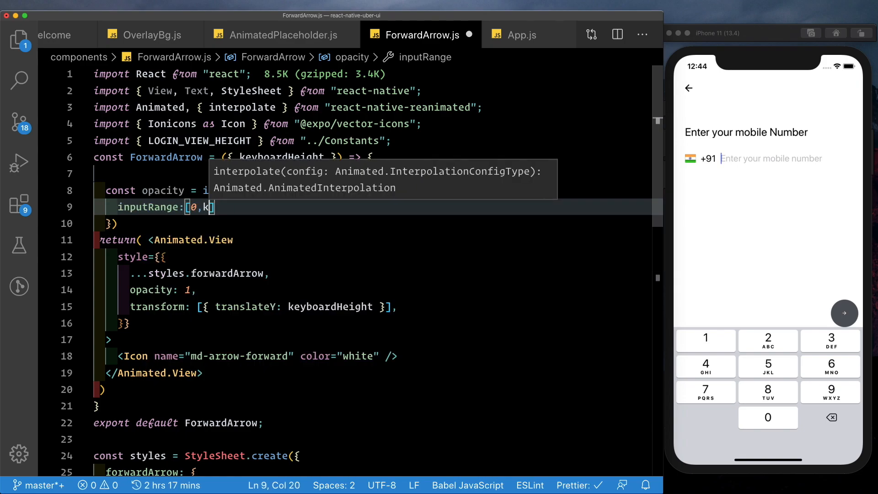
{"action": "type", "text": "outputRange: [0, 1],"}
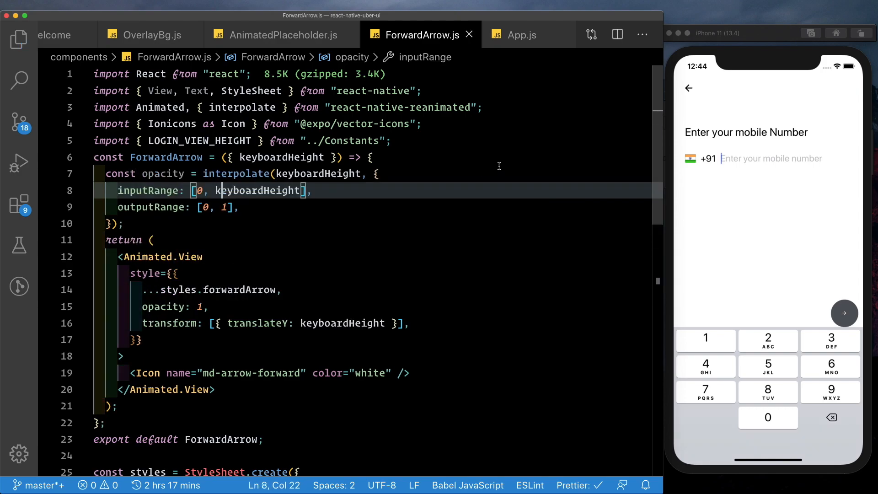
Replace the fixed opacity in the arrow's style with the interpolated value and test it.
{"action": "left_click", "coordinate": [196, 307]}
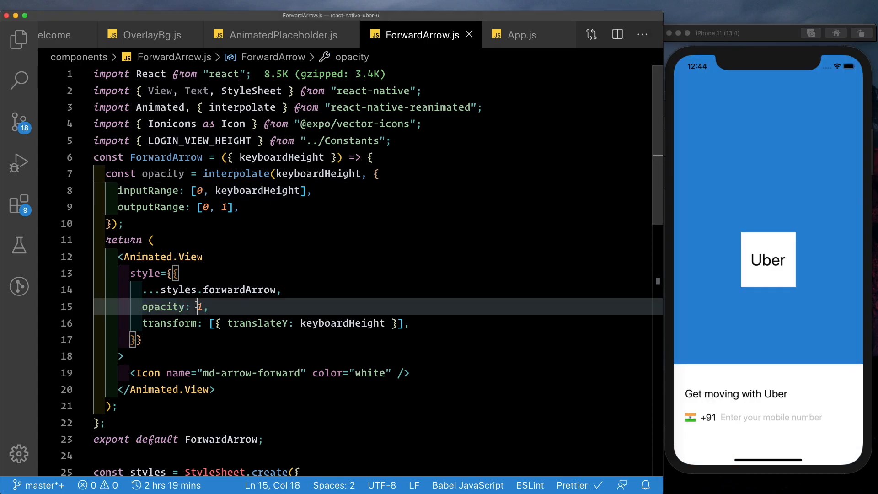
{"action": "key", "text": "Backspace"}
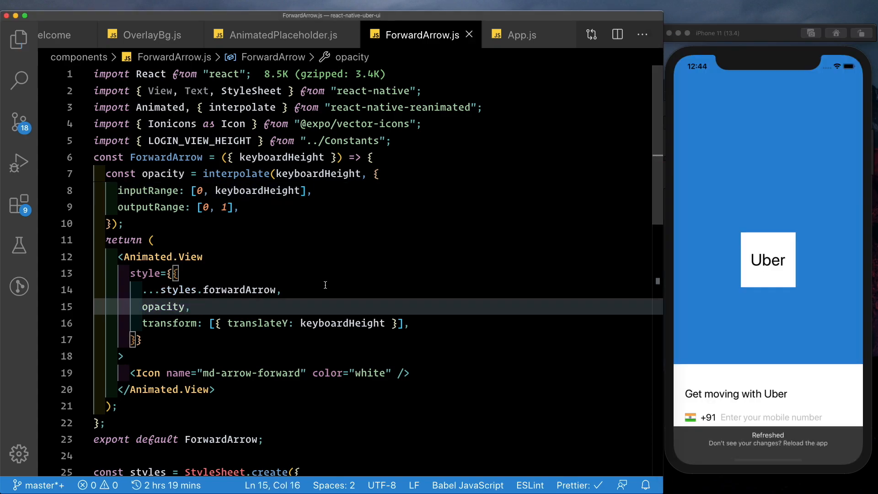
{"action": "left_click", "coordinate": [152, 273]}
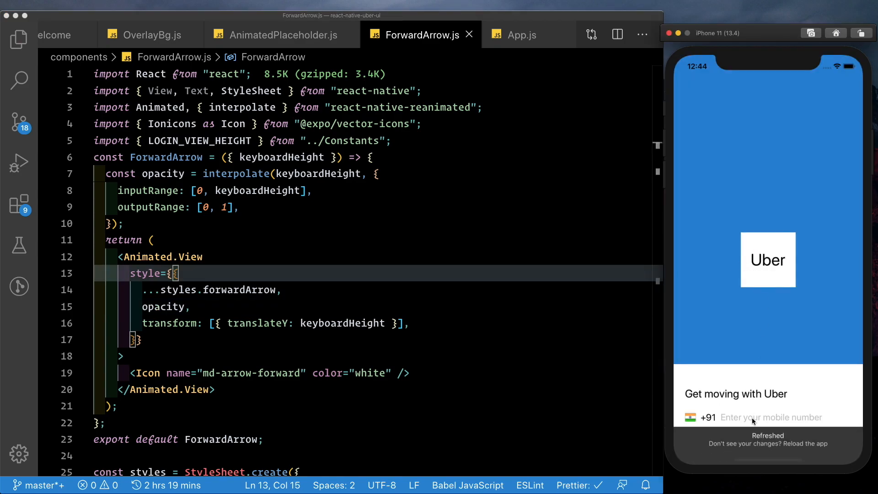
{"action": "left_click", "coordinate": [771, 417]}
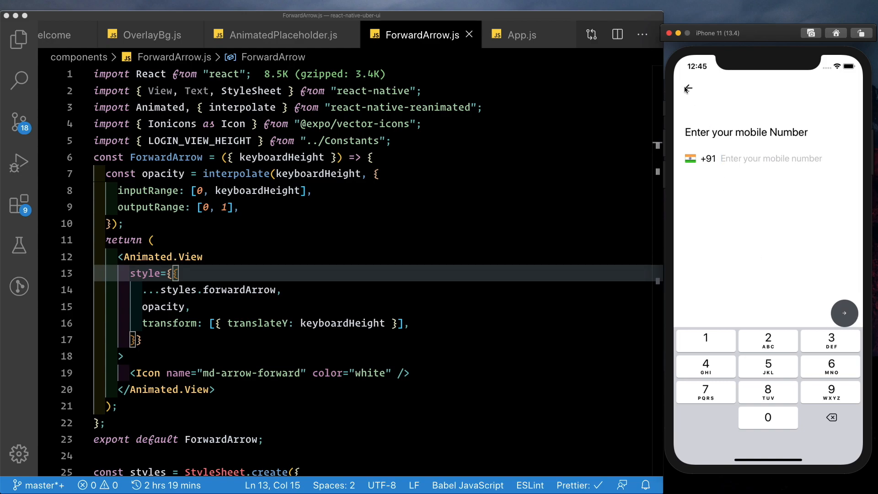
Add the 250 ms keyboardHeight-to-0 timing in keyboardDidHide, then test the mobile number screen.
{"action": "left_click", "coordinate": [521, 35]}
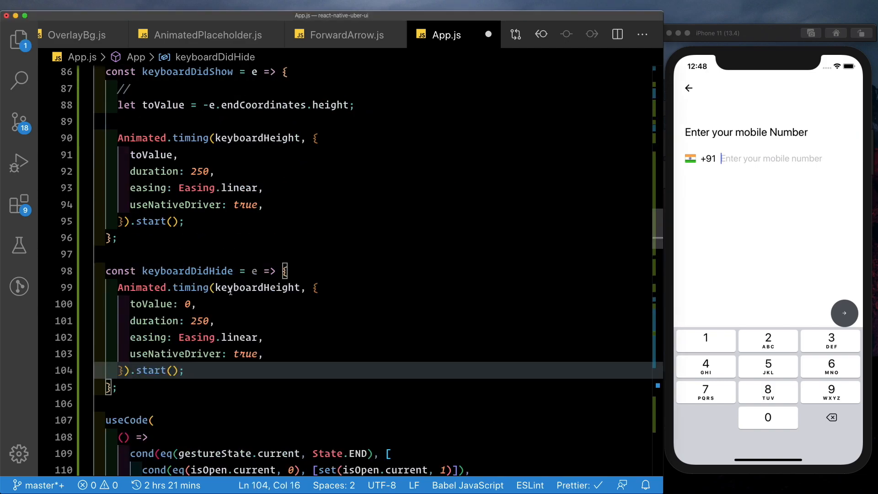
{"action": "left_click", "coordinate": [191, 304]}
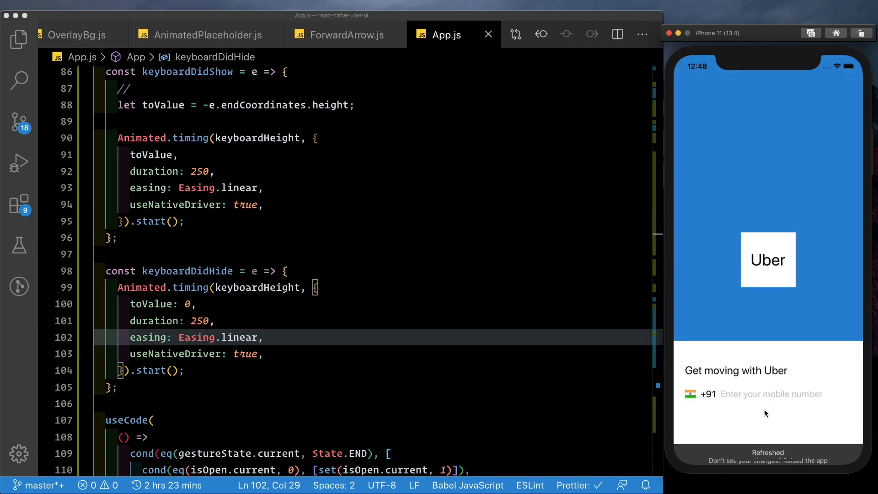
{"action": "left_click", "coordinate": [770, 394]}
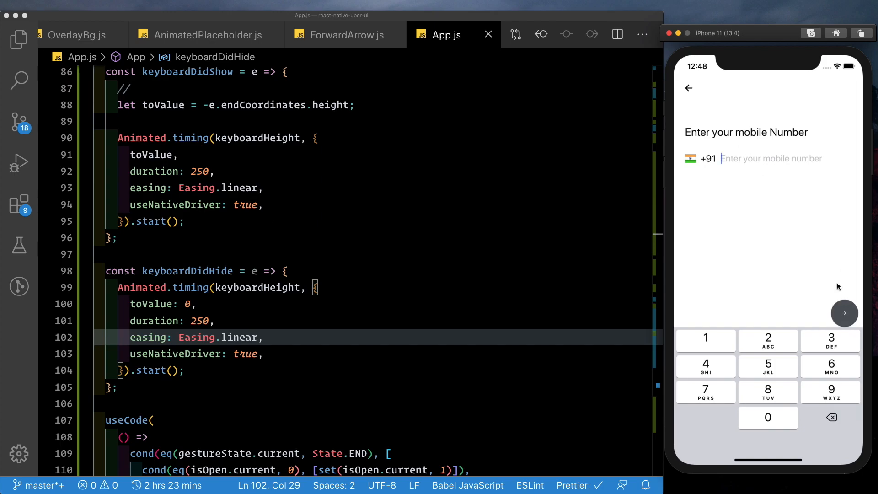
{"action": "left_click", "coordinate": [689, 88]}
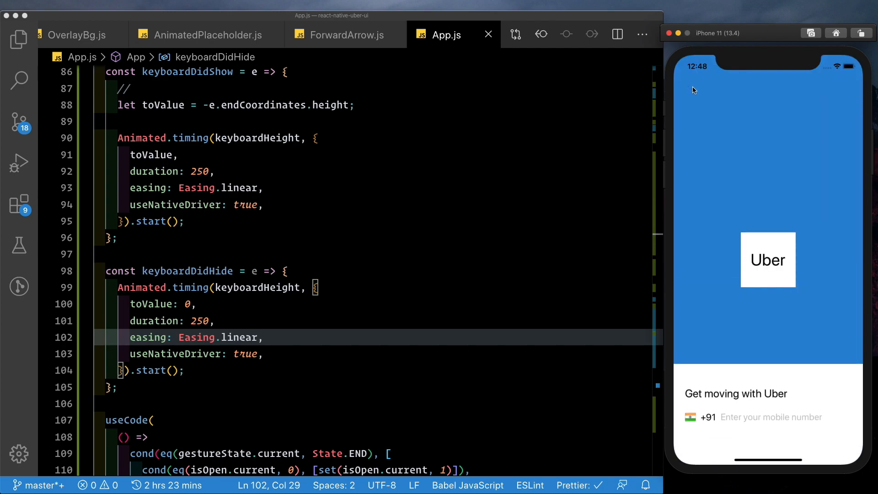
{"action": "mouse_move", "coordinate": [180, 361]}
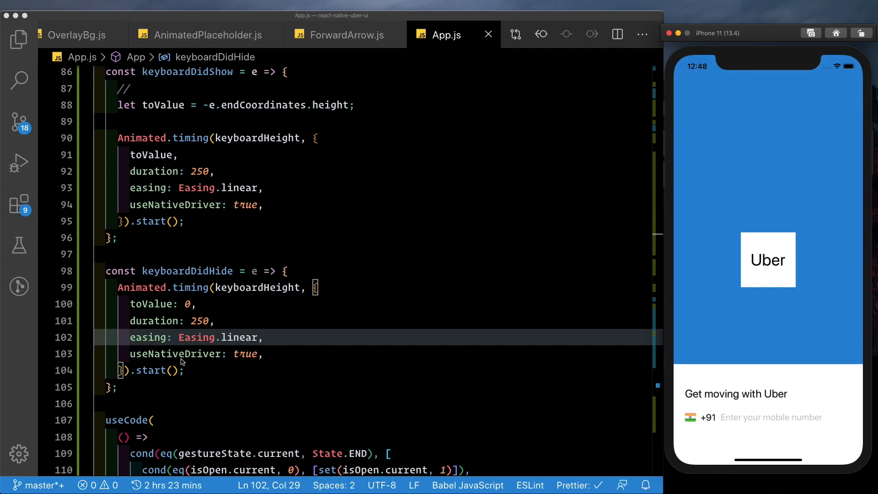